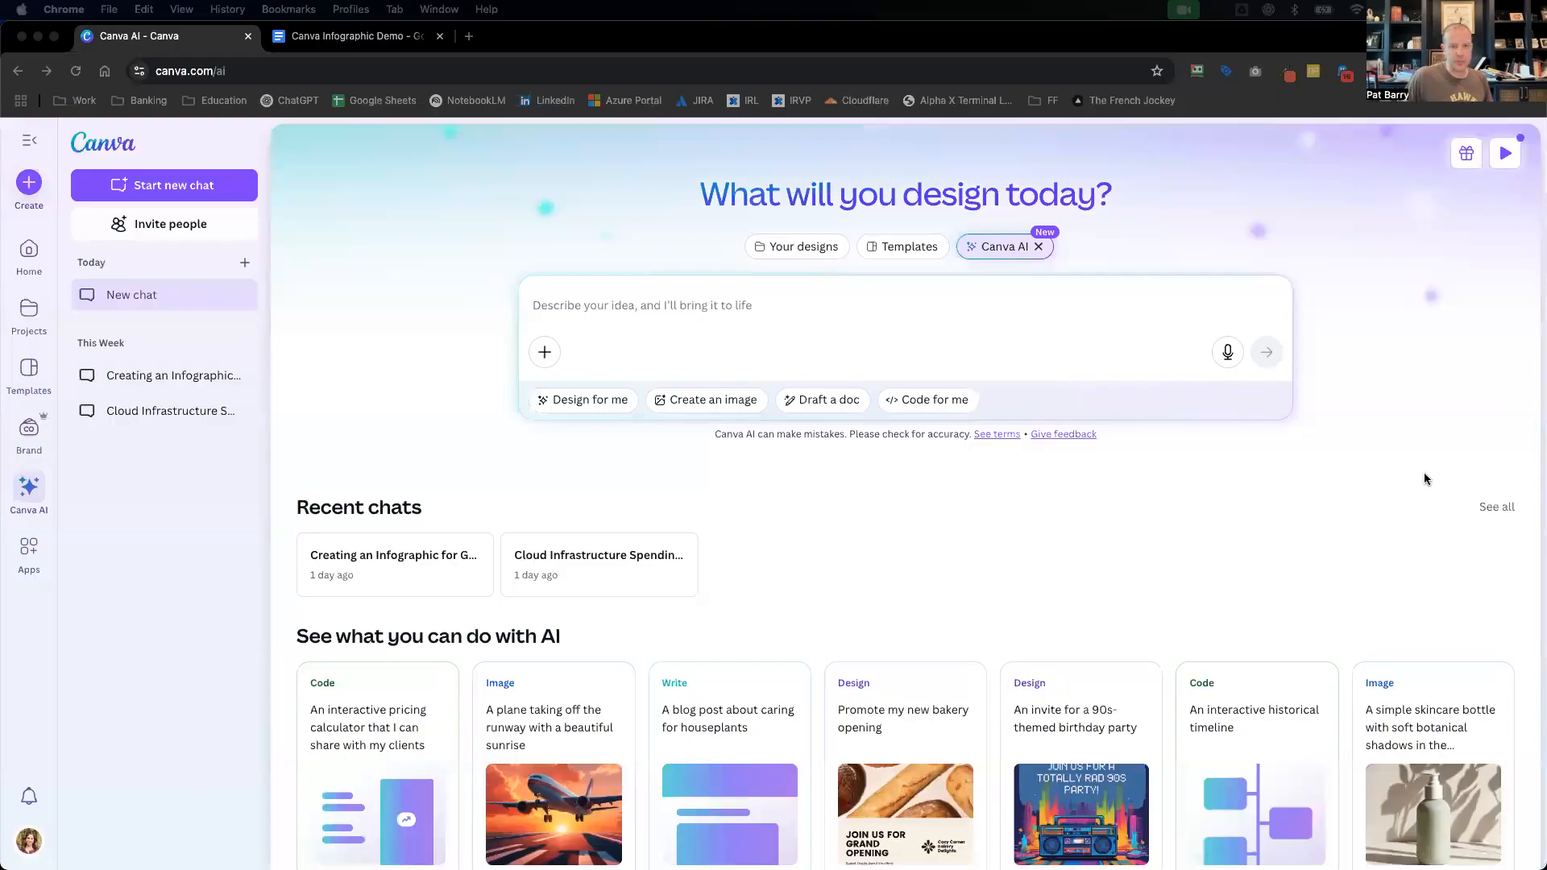
mouse_move(1286, 473)
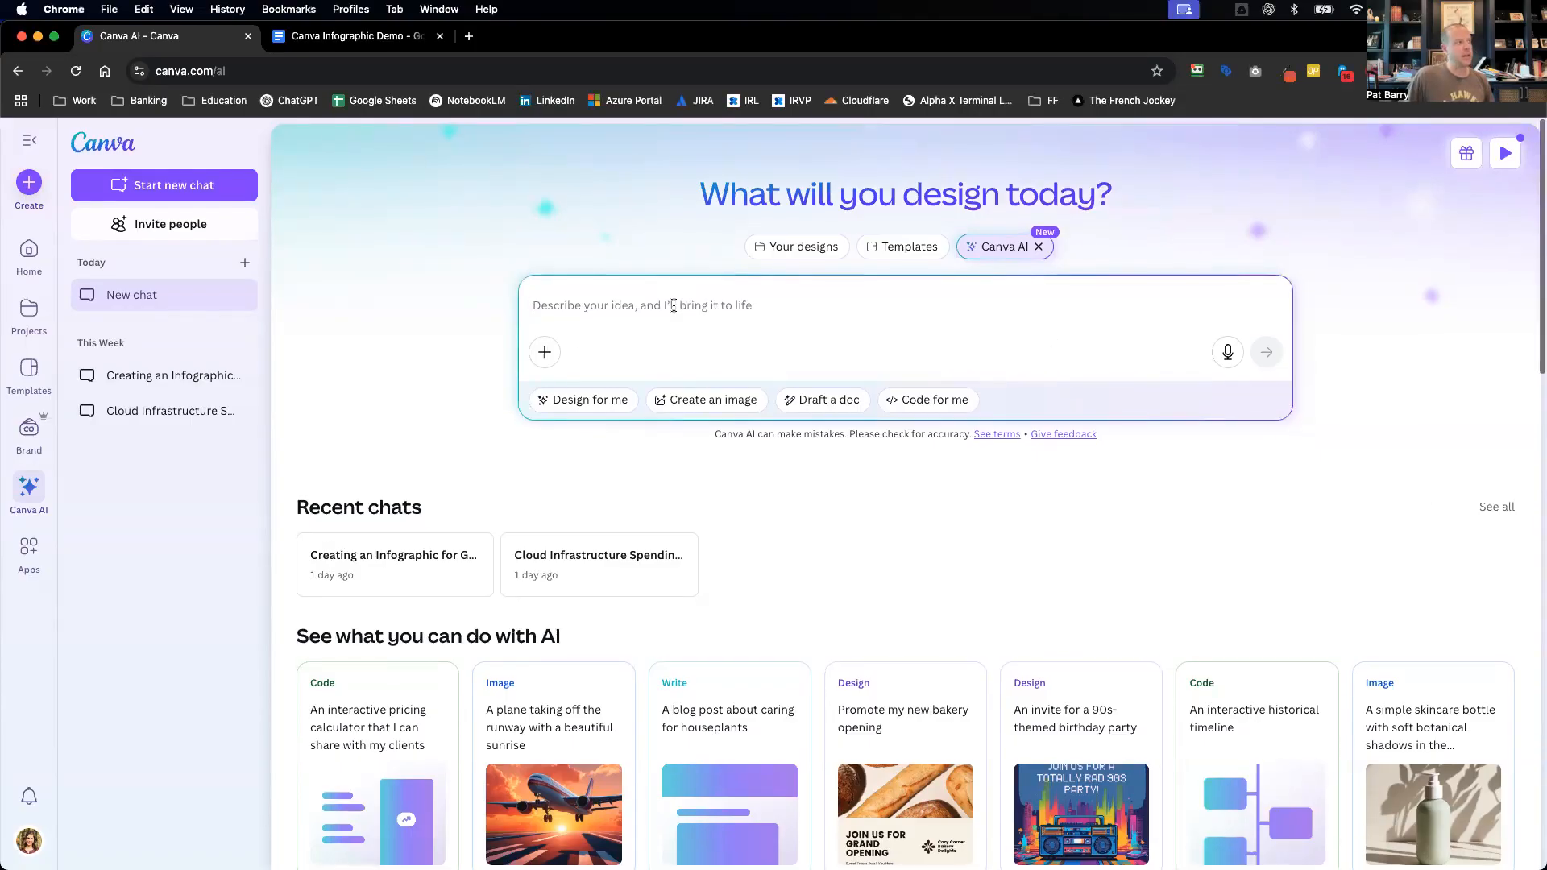
- Browse existing designs briefly and return to the Canva AI start page
click(355, 35)
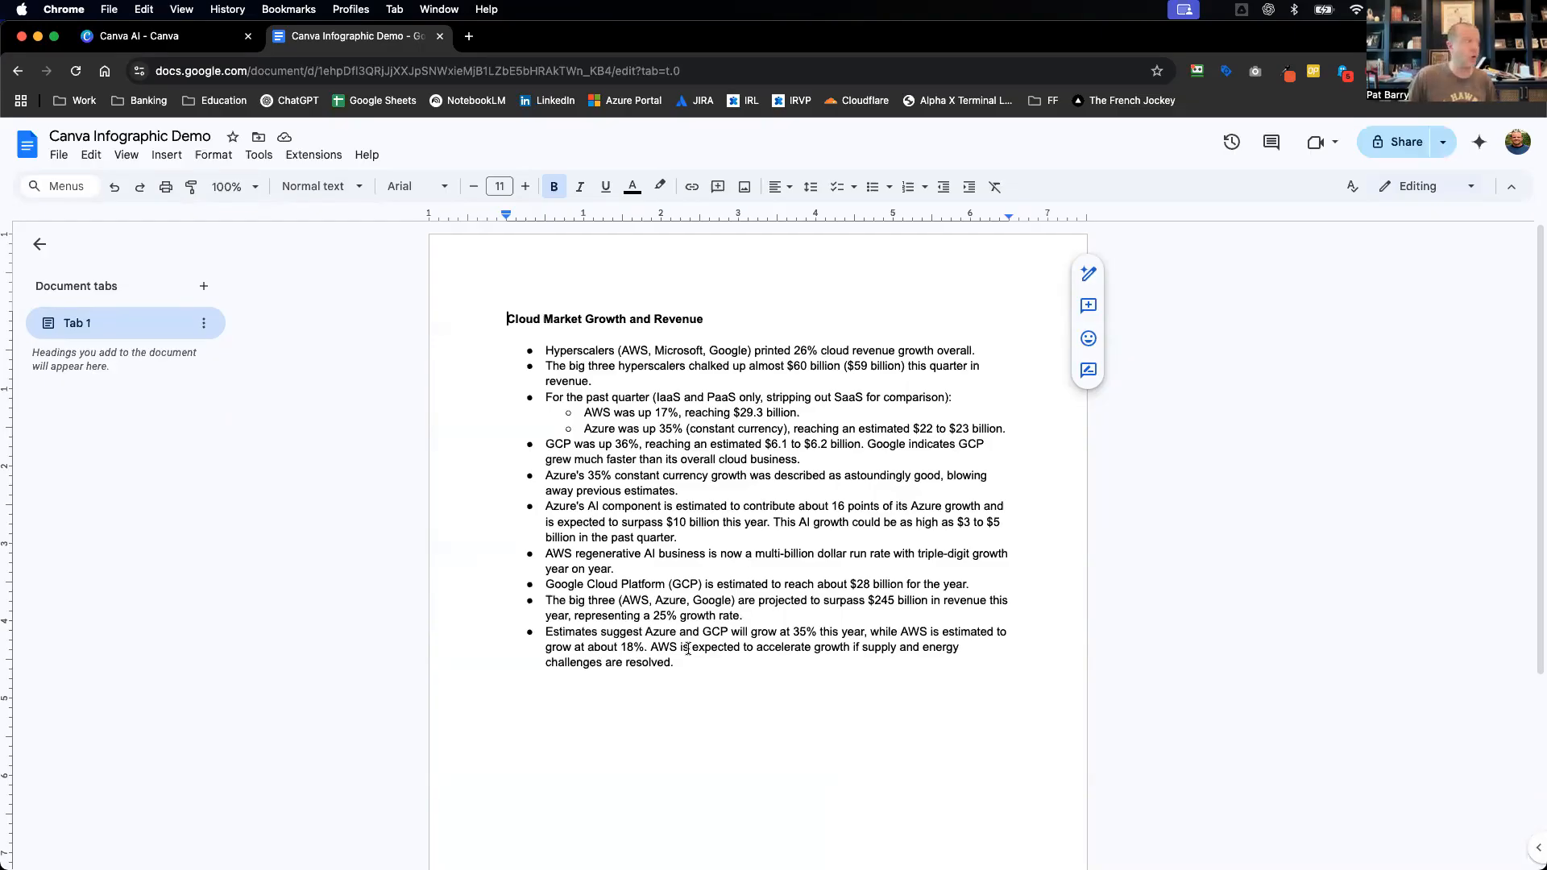
click(138, 35)
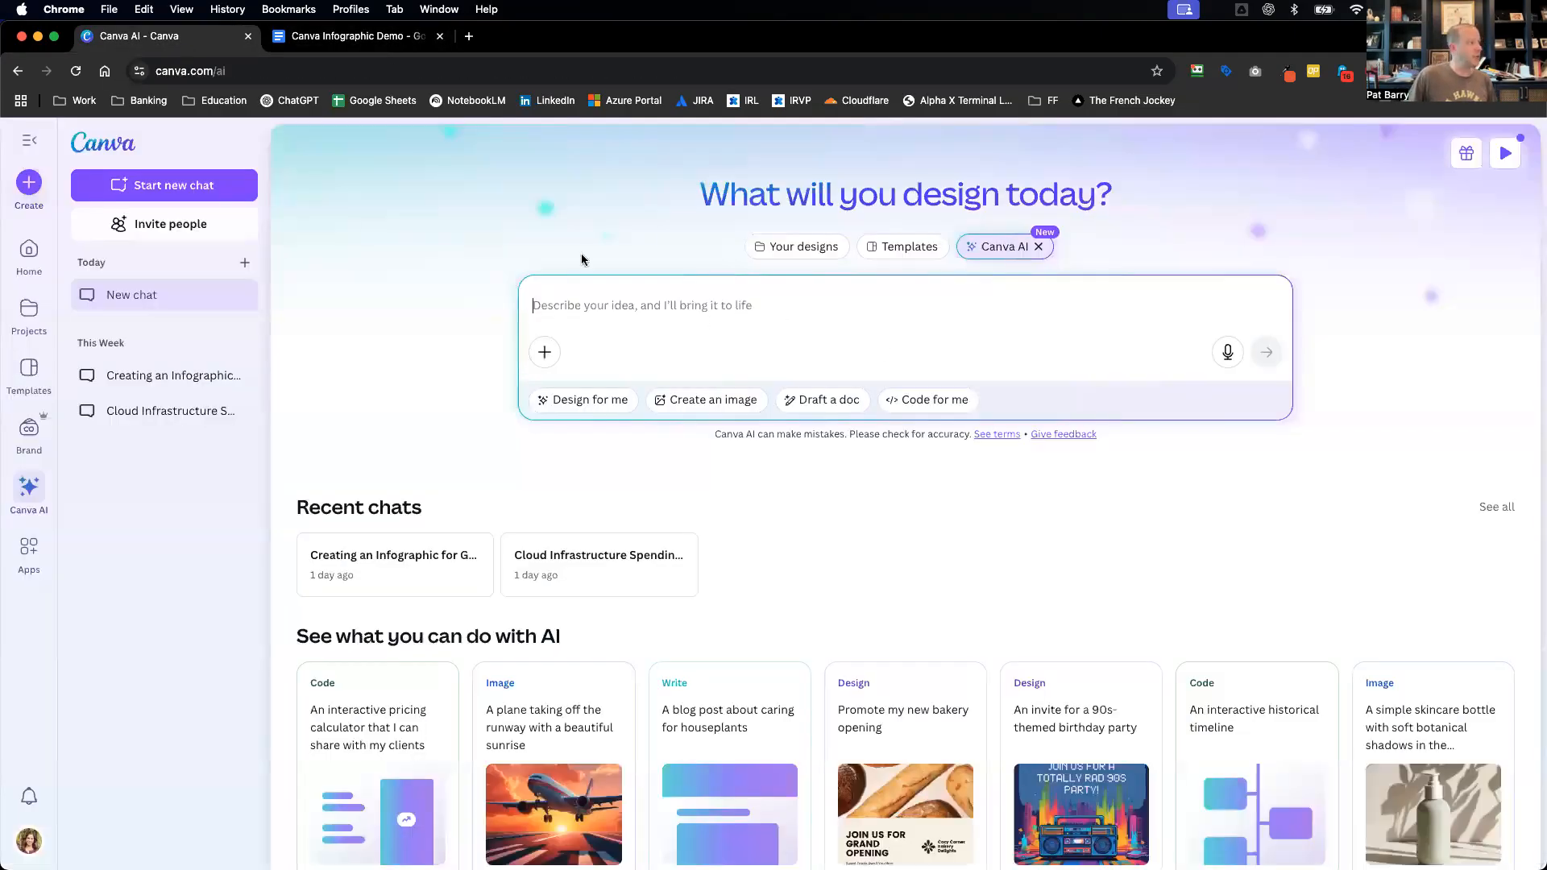
mouse_move(907, 247)
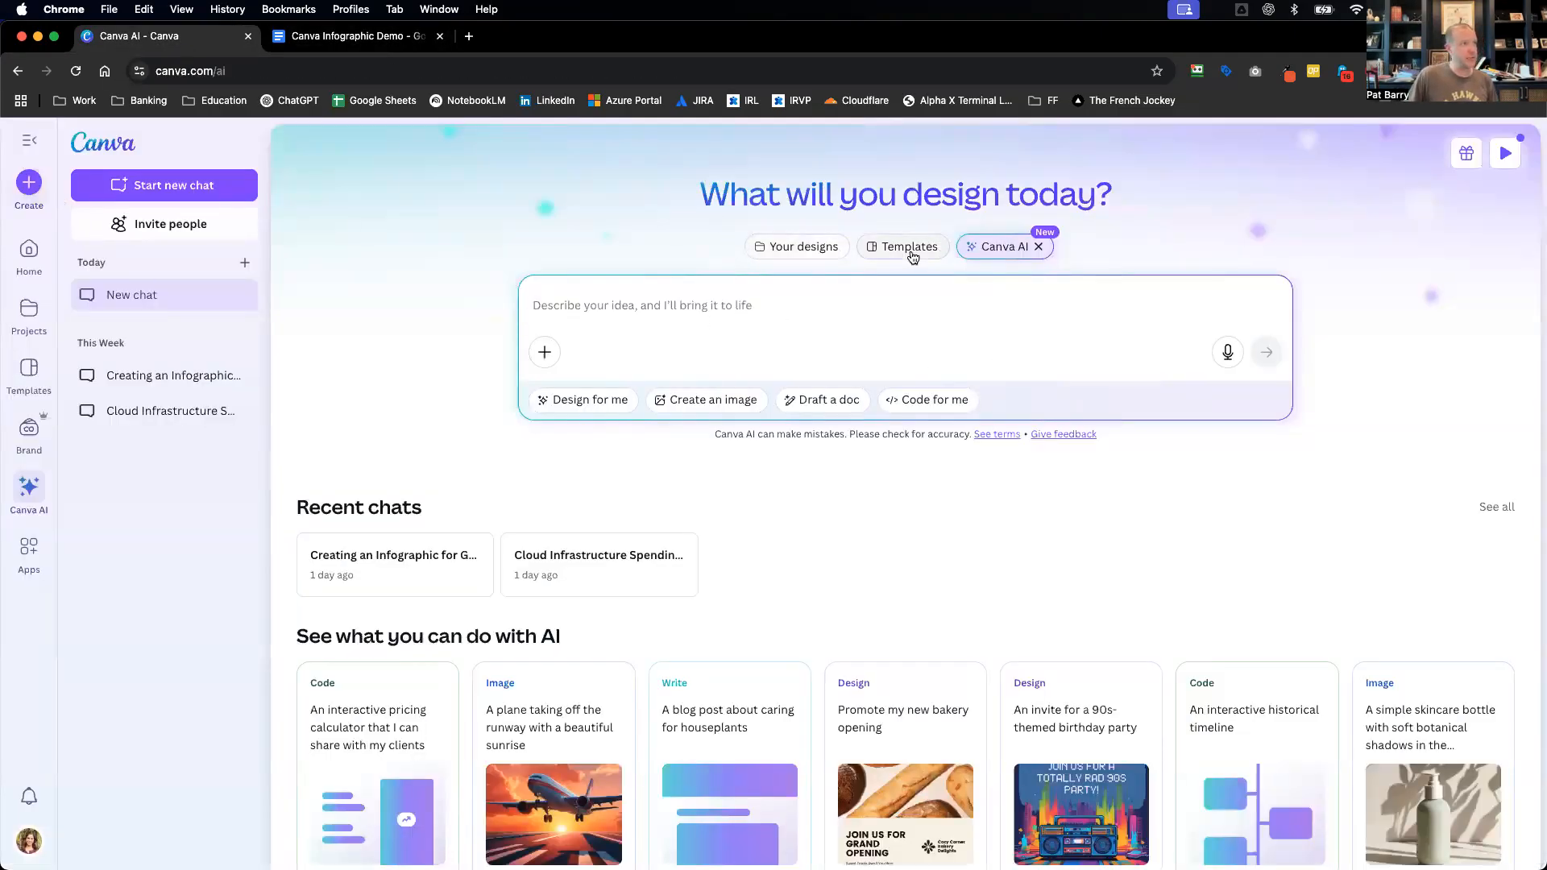
click(804, 245)
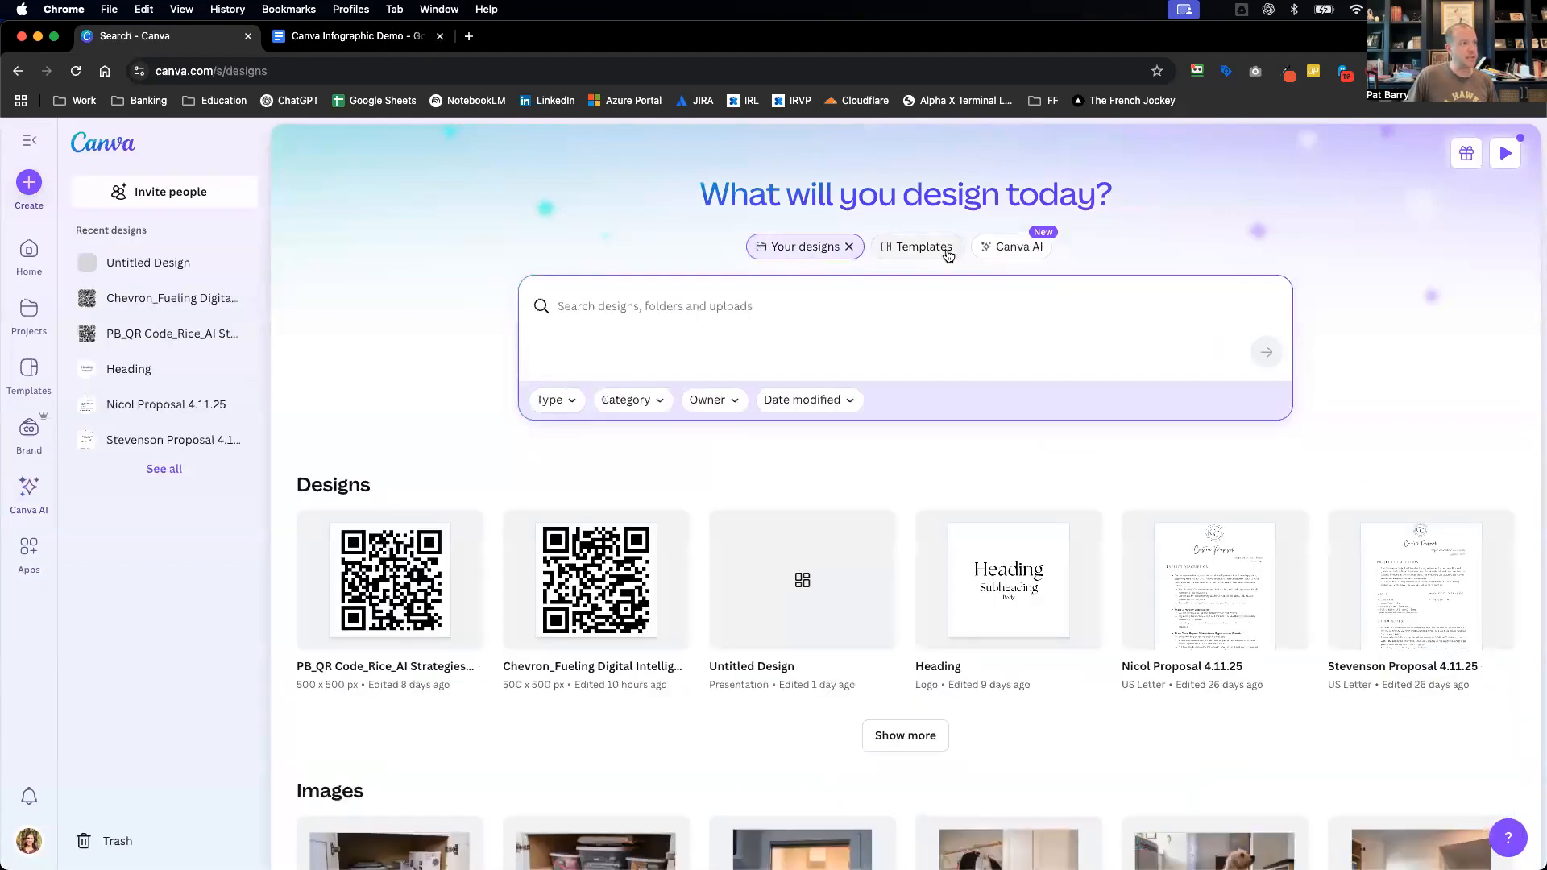
click(1011, 245)
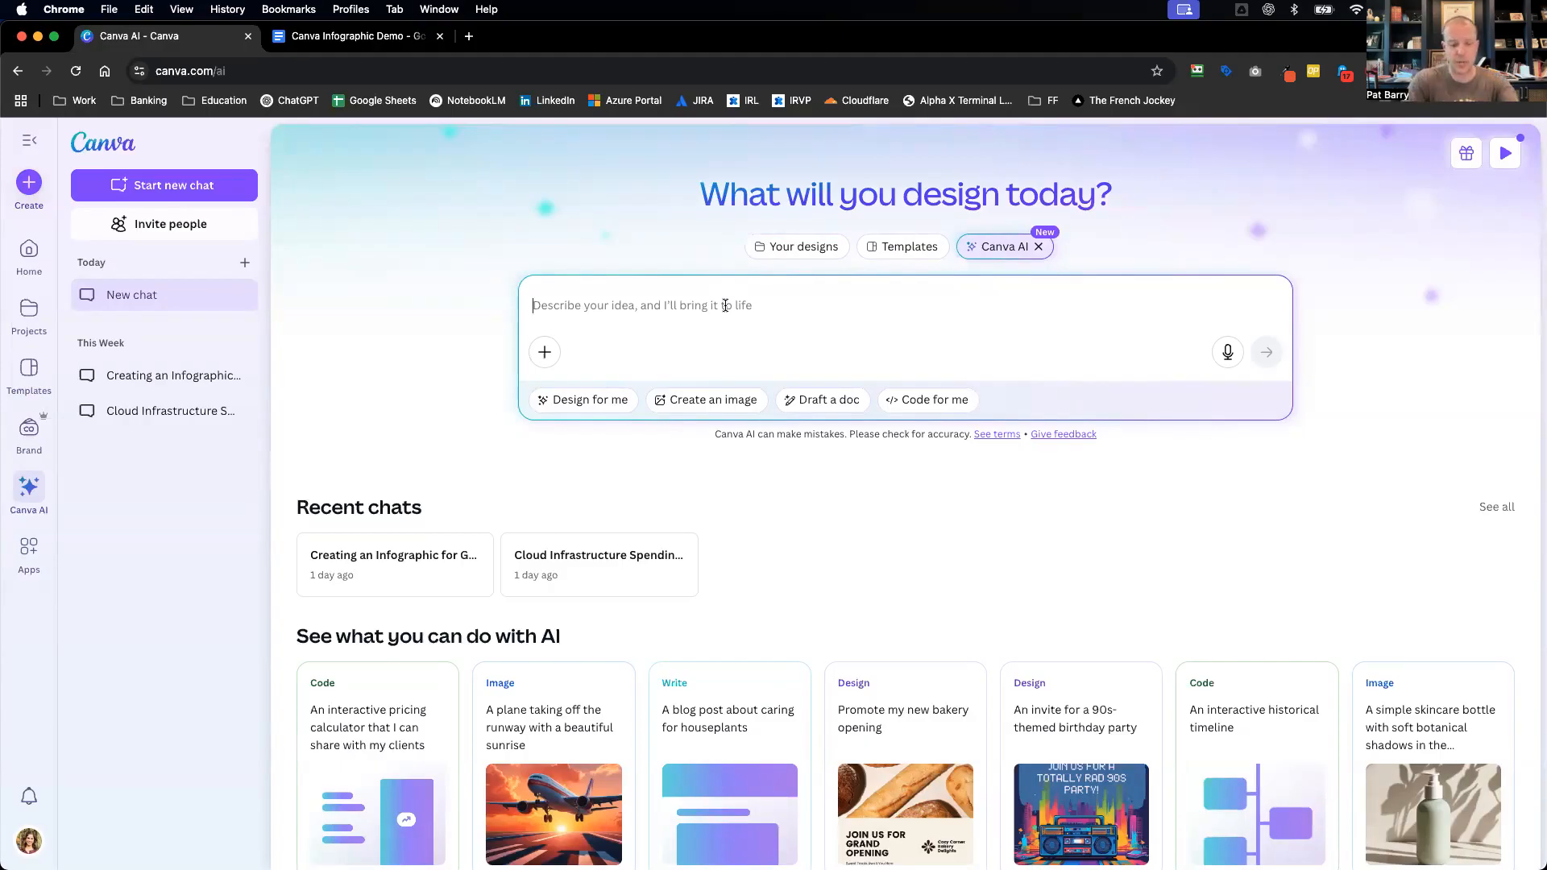
- Write a request for an infographic marketing piece for the company's social media accounts using the bullets below
text(I need y)
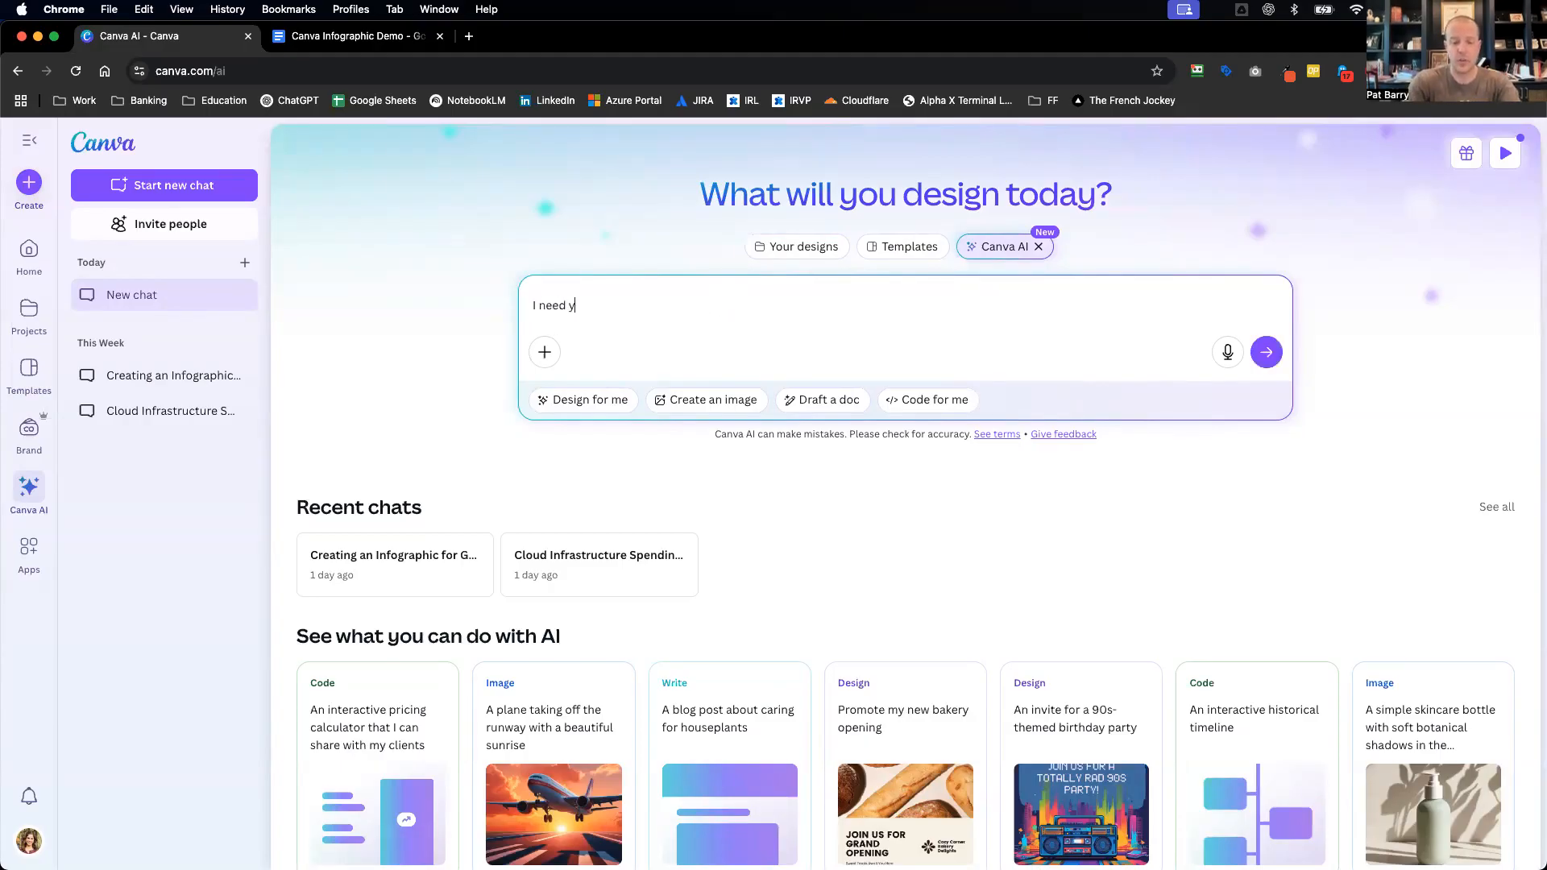
text(ou to crea)
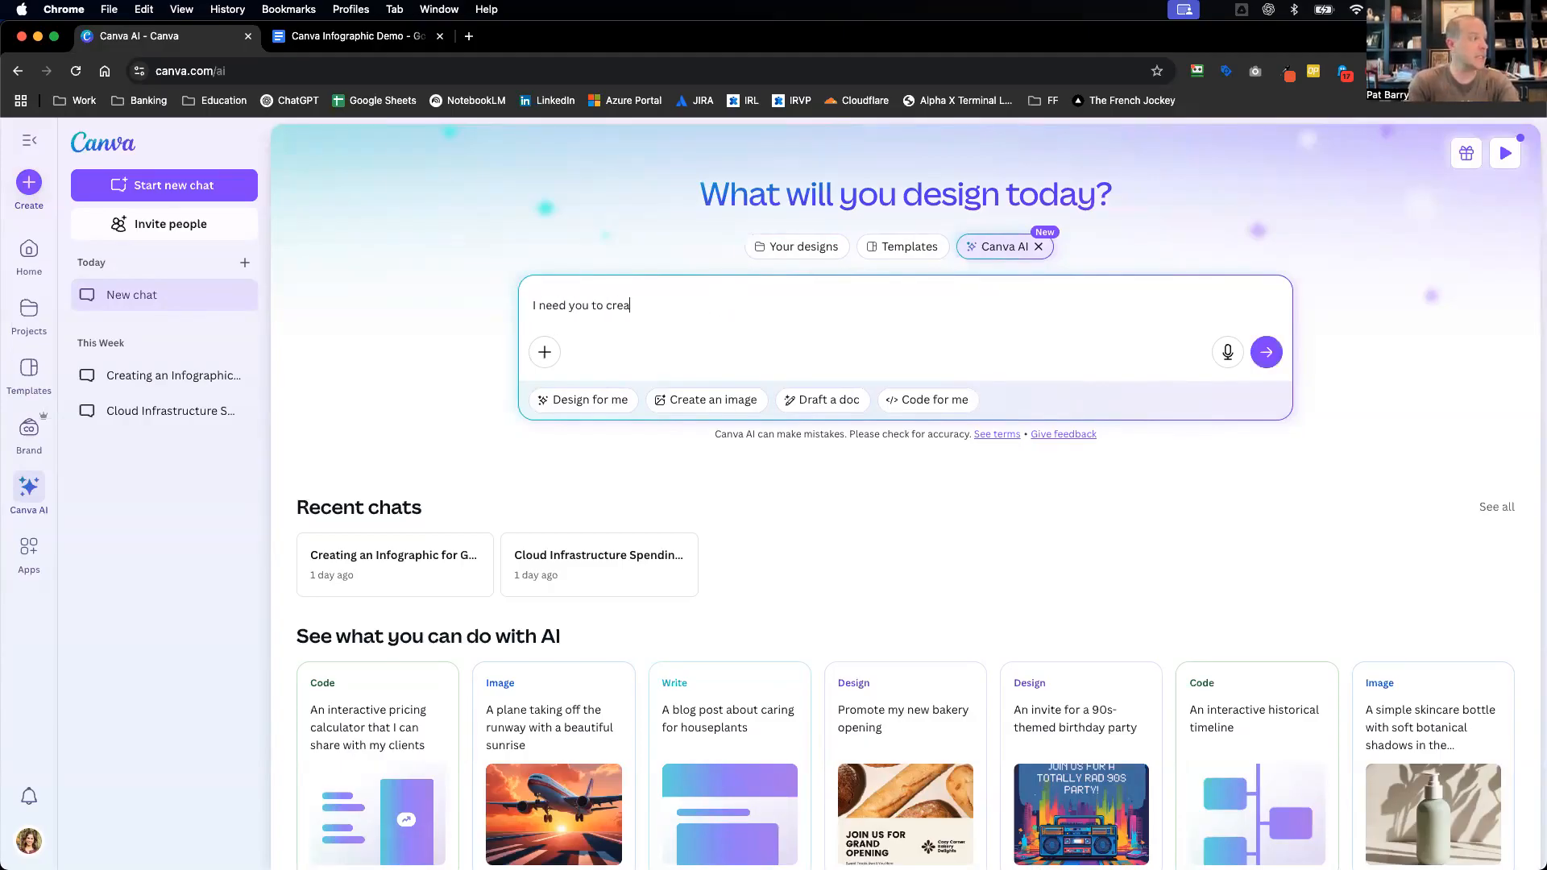
text(te an inf)
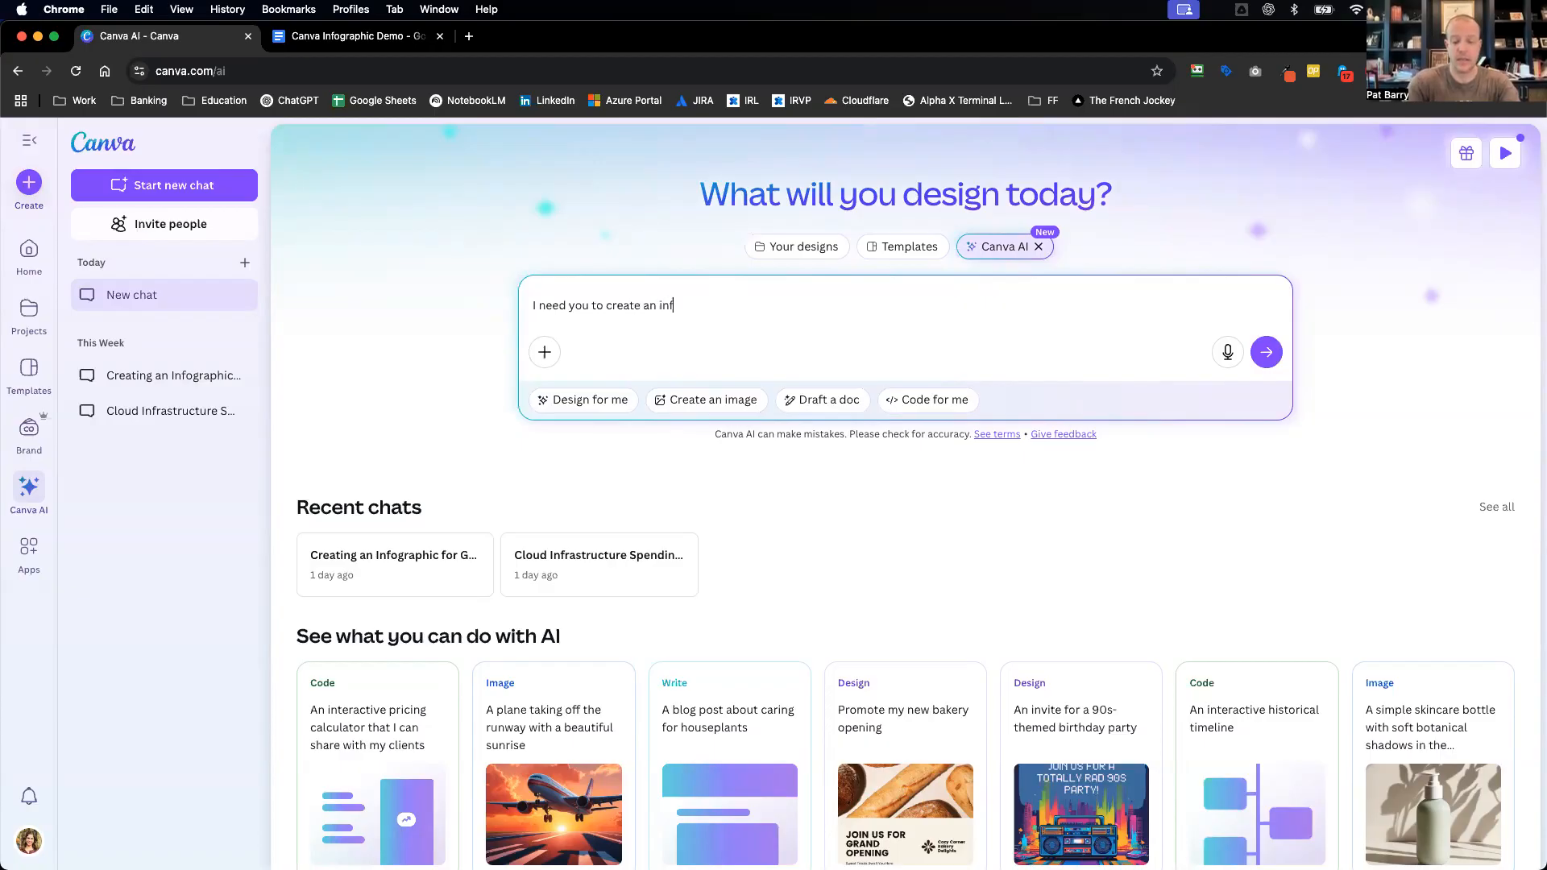
text(orgraphic that will go into social media campaign. Pleas)
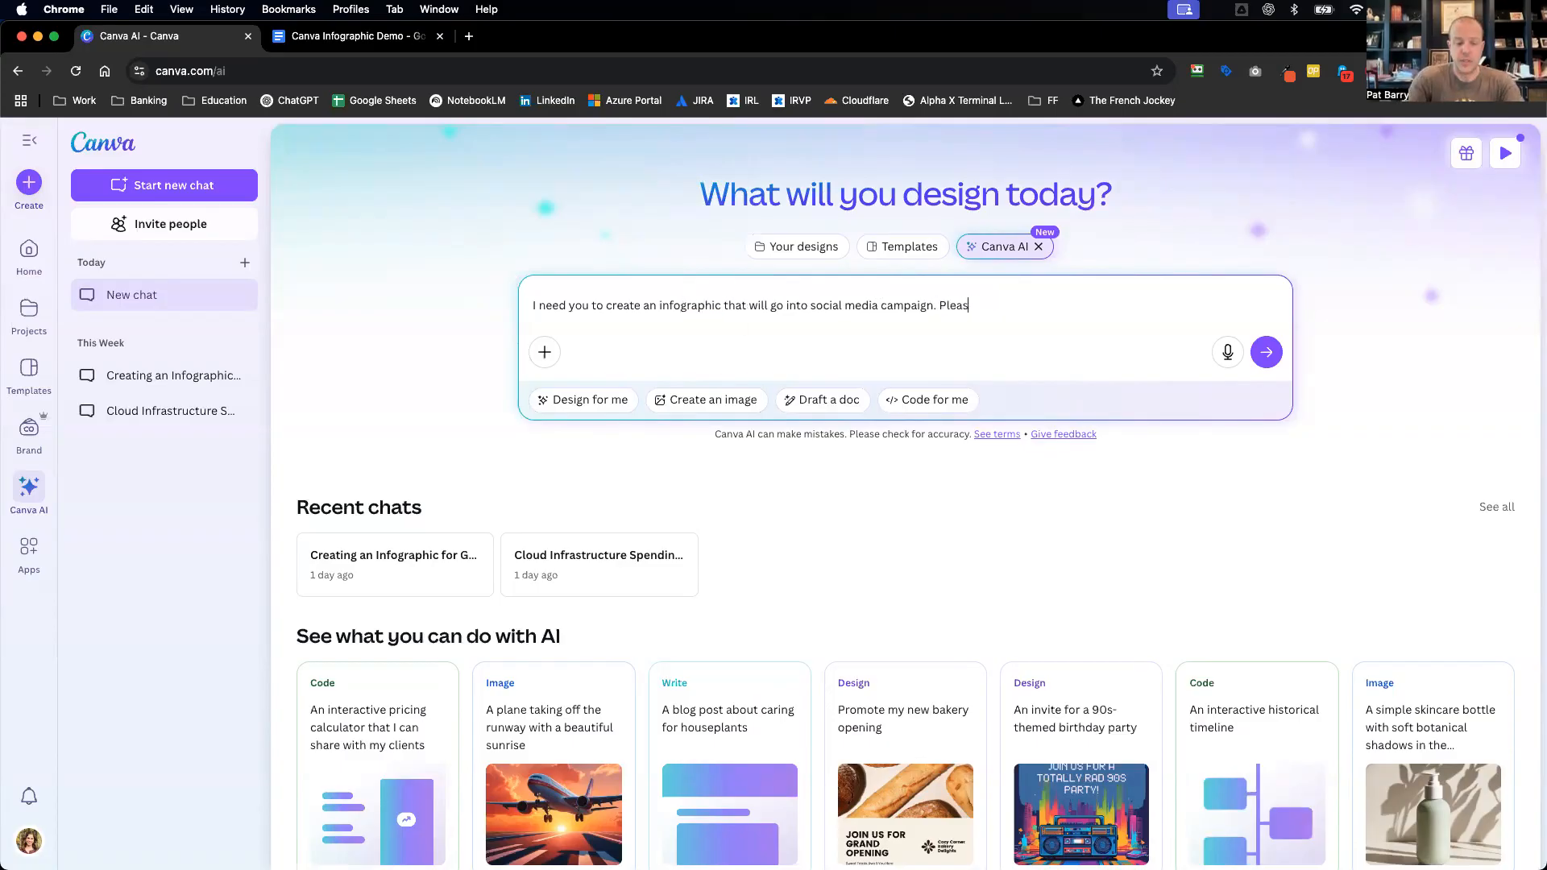
text(e use the below b)
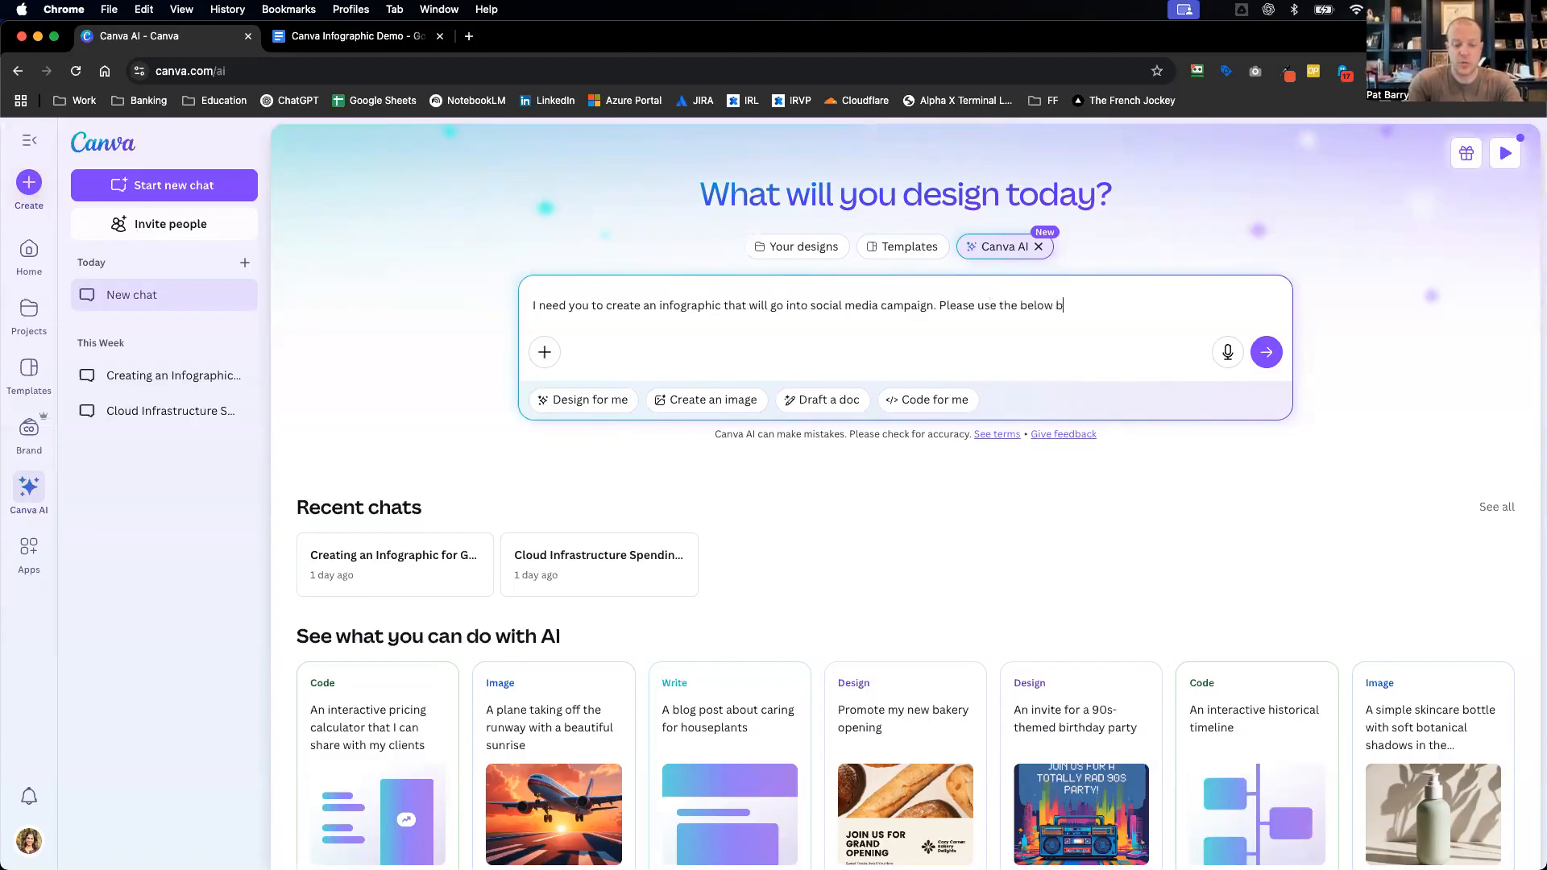
text(ullets as the content for the info graphic. The infographic is meant as a)
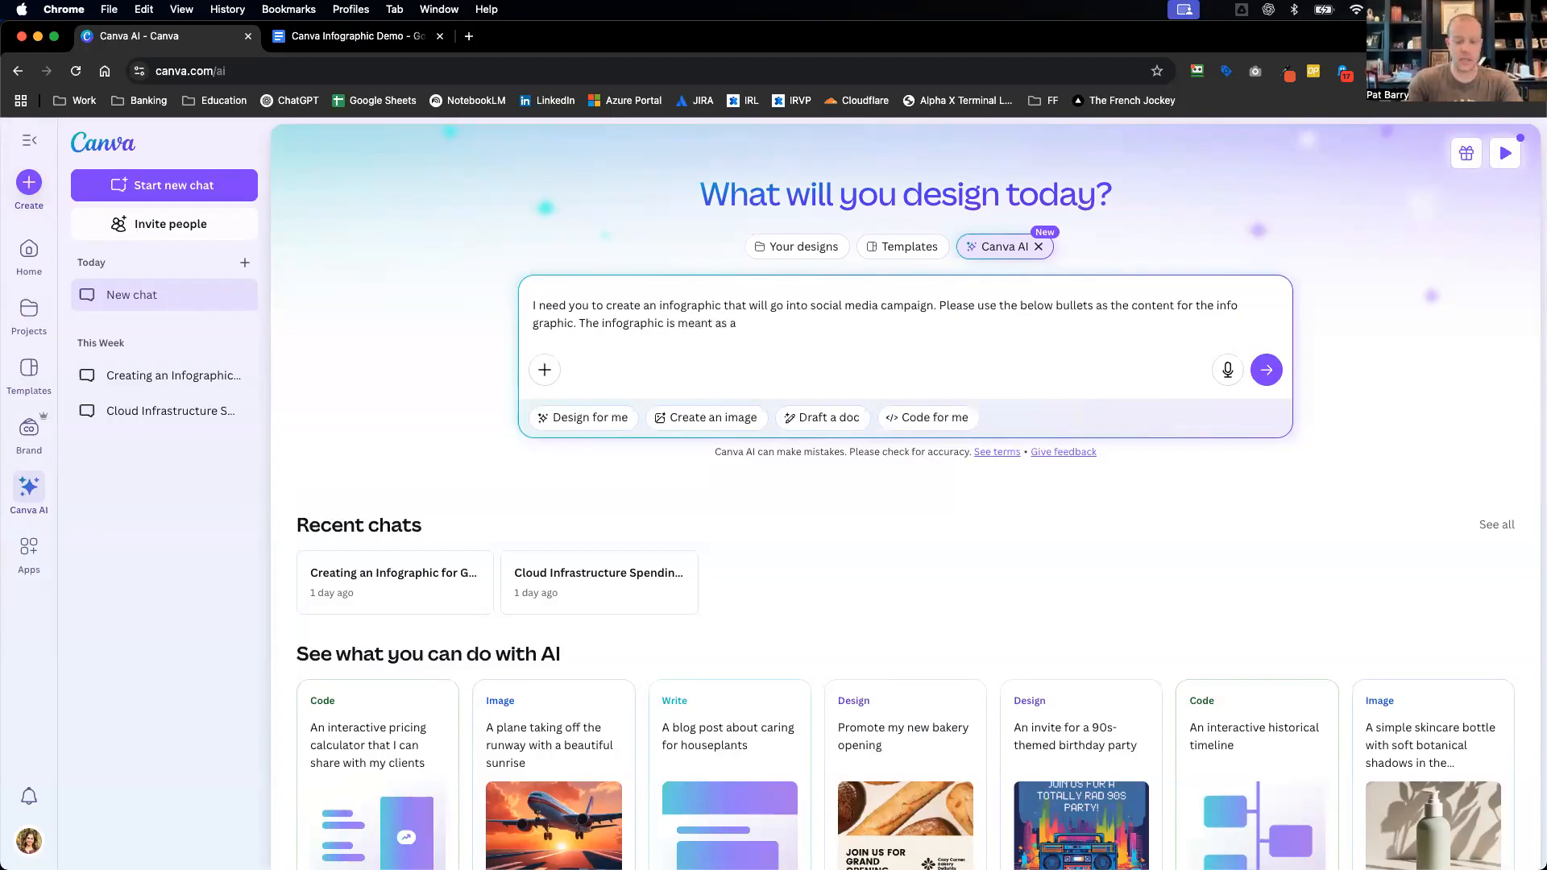
text(marketing)
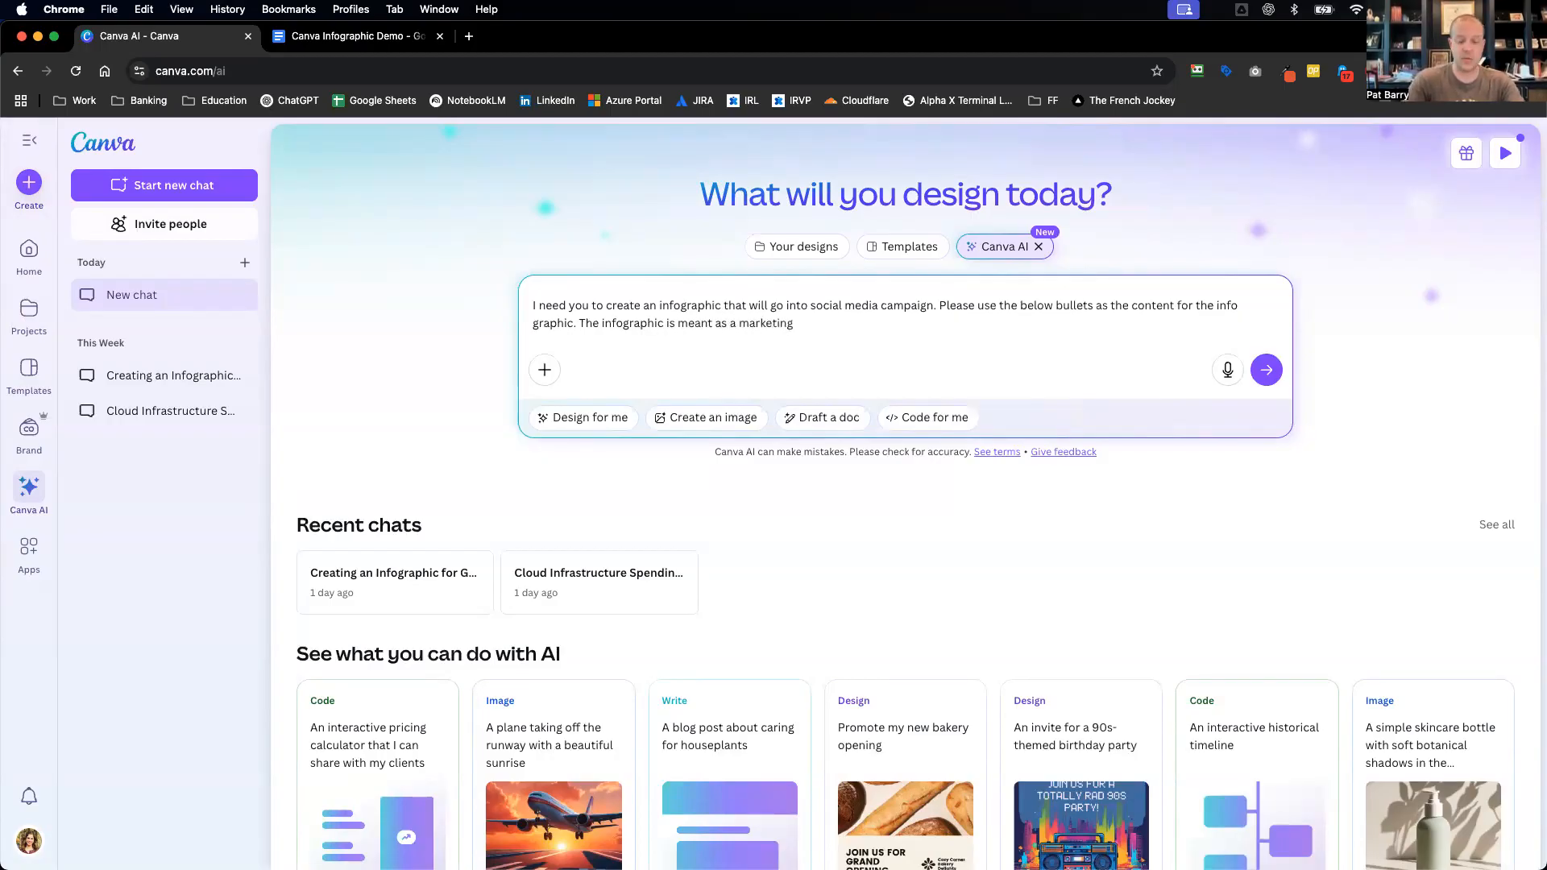
text(piece for my com)
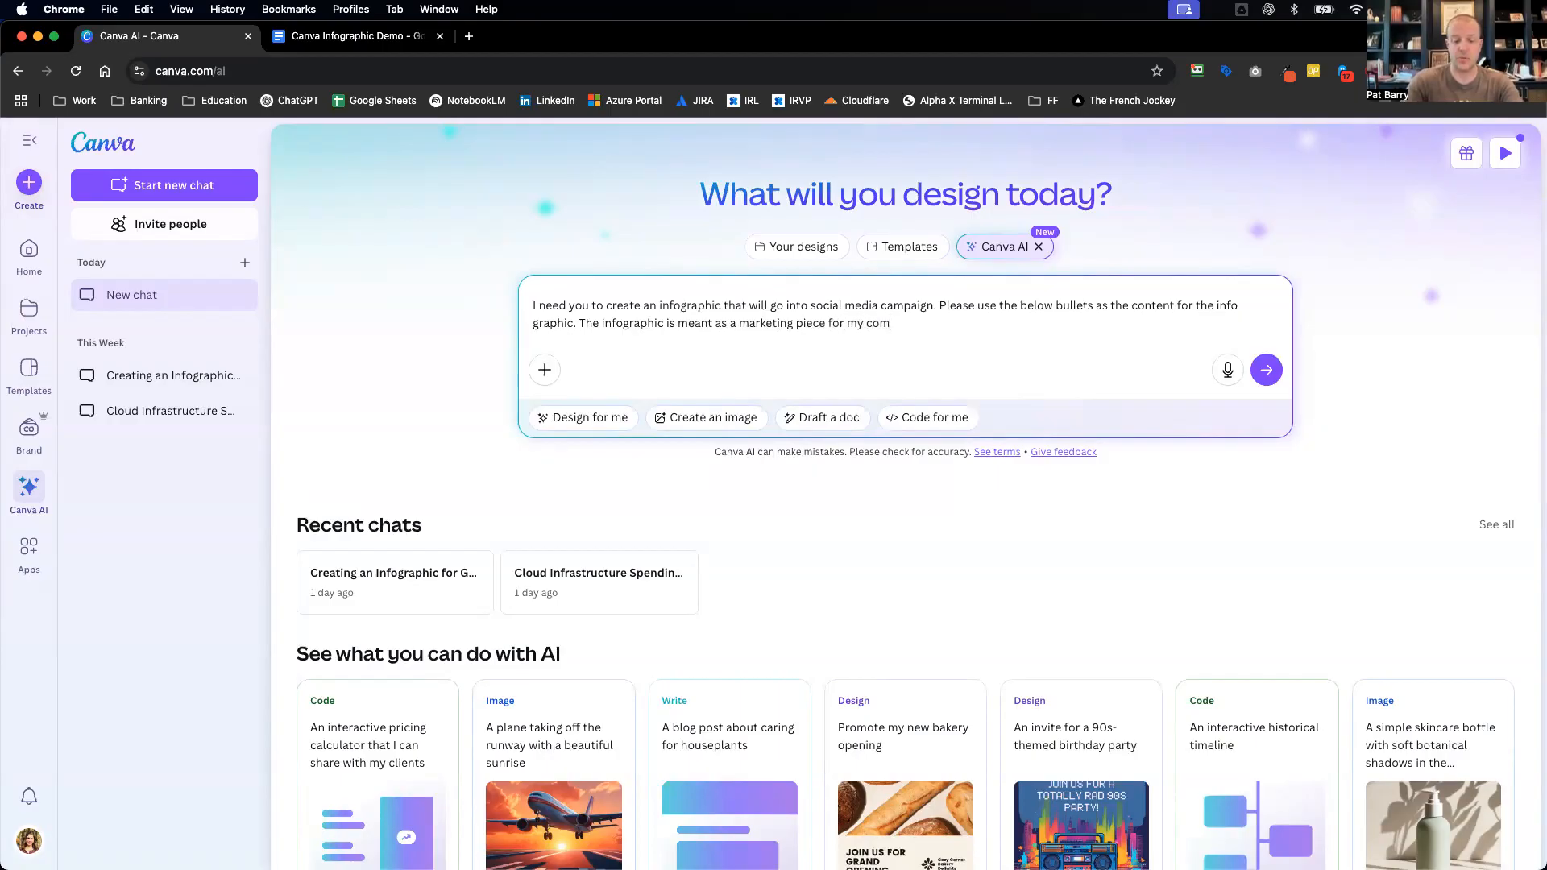
text(pany's social media a)
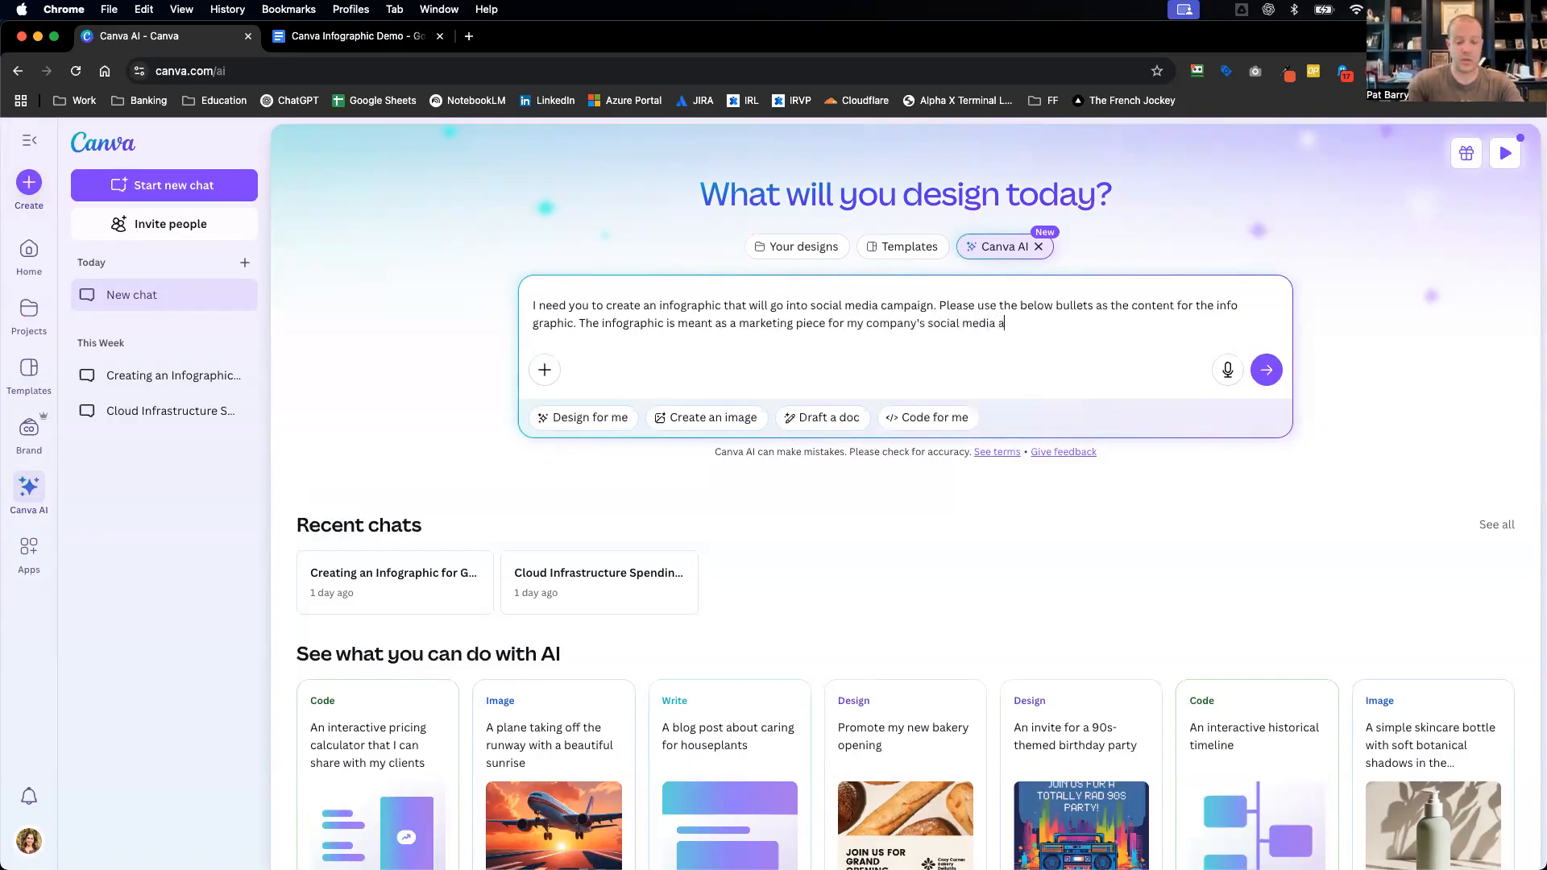
text(ccounts.)
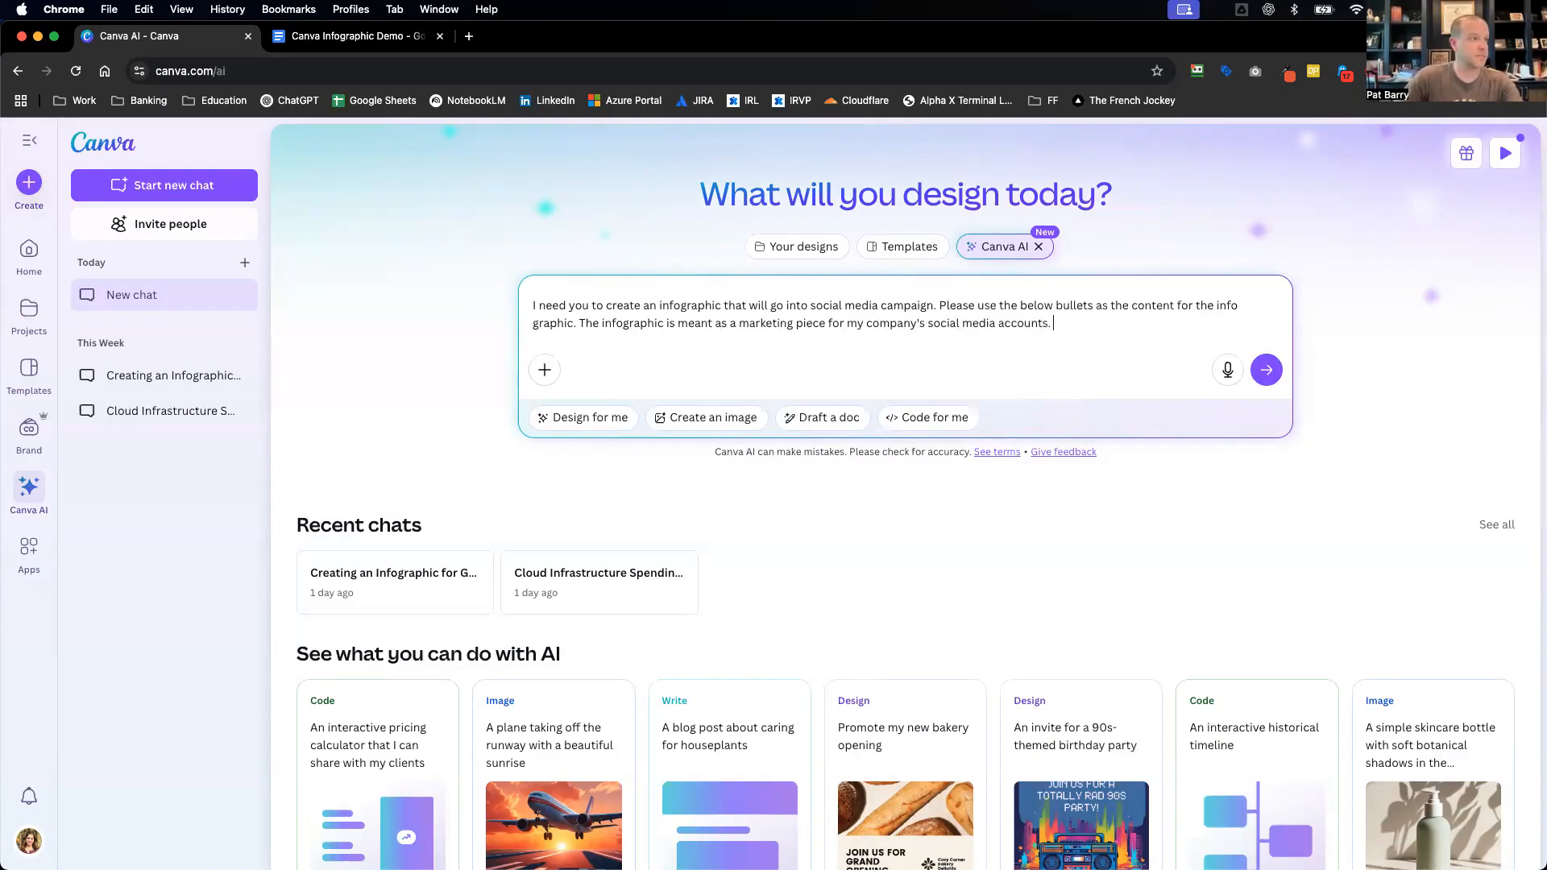
click(358, 36)
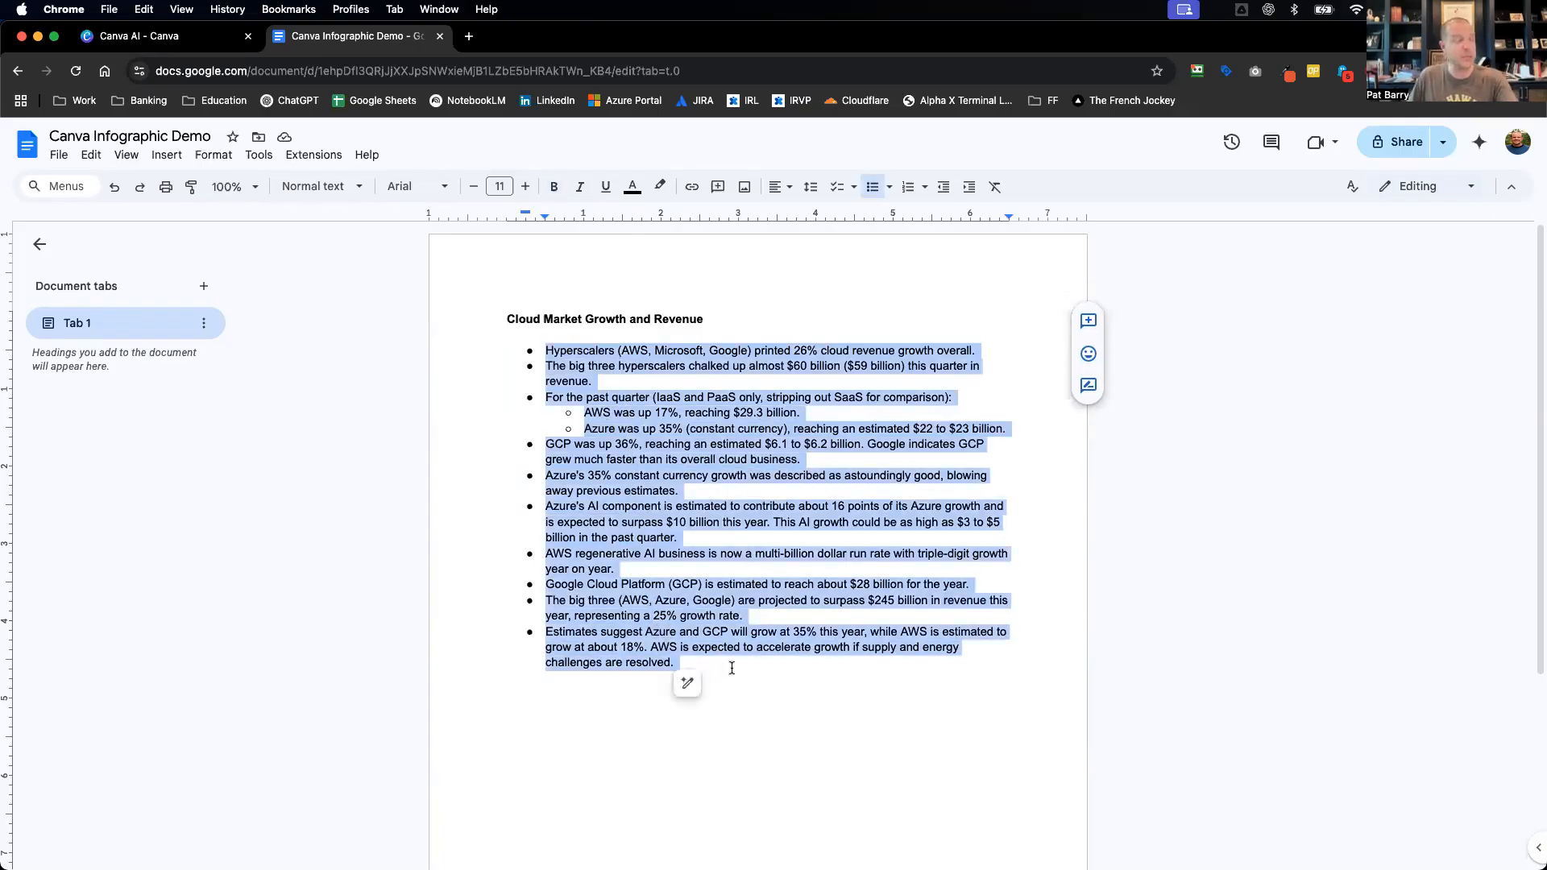
- Return to the Canva AI tab to paste the cloud market bullets beneath the request
click(148, 36)
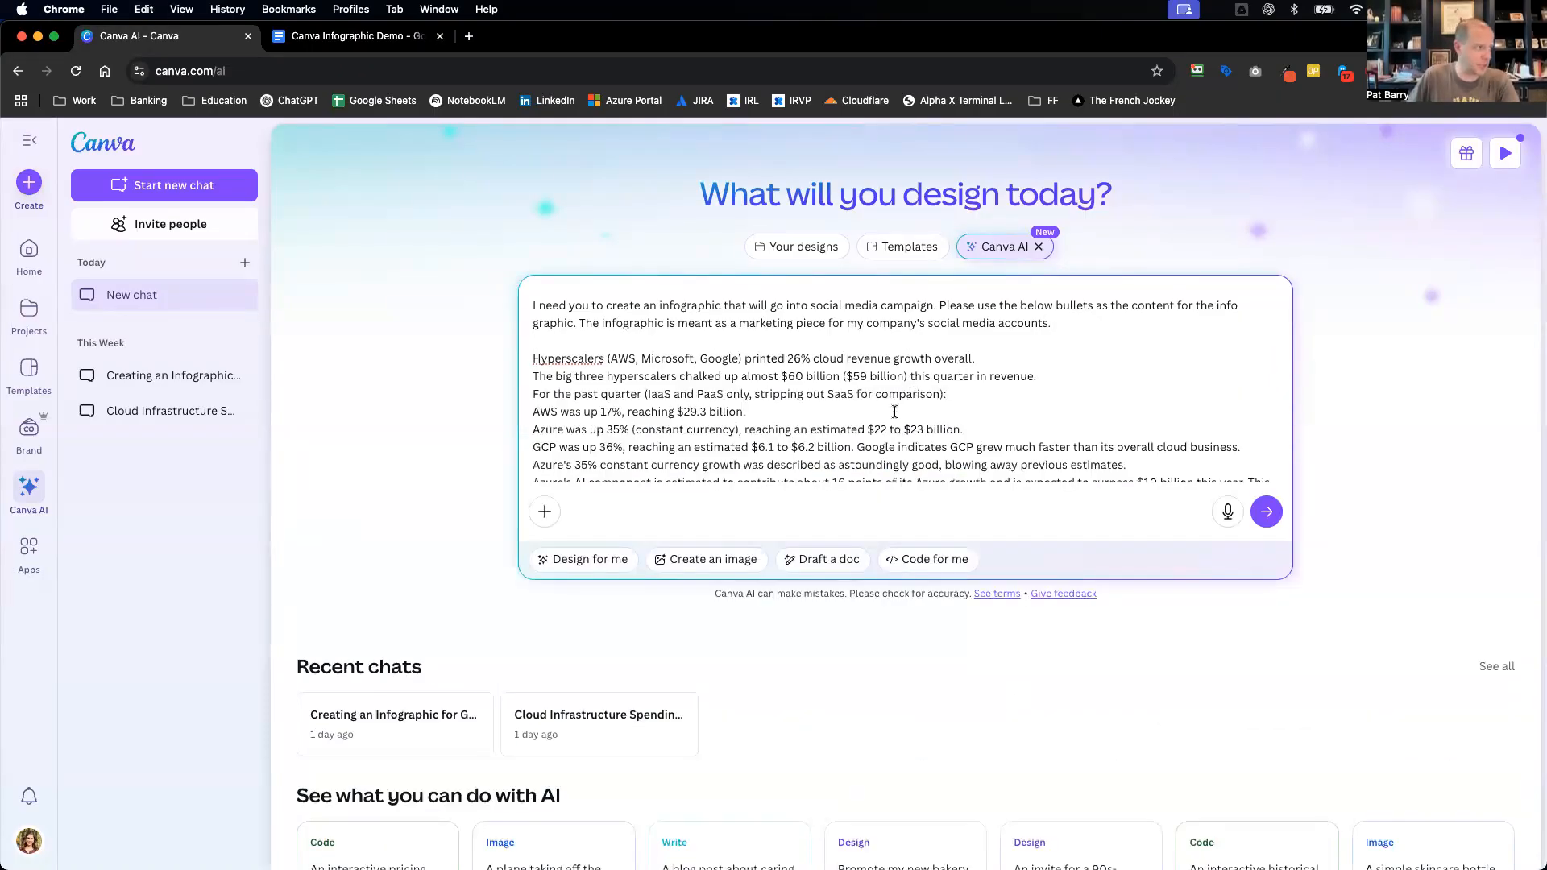
mouse_move(1267, 511)
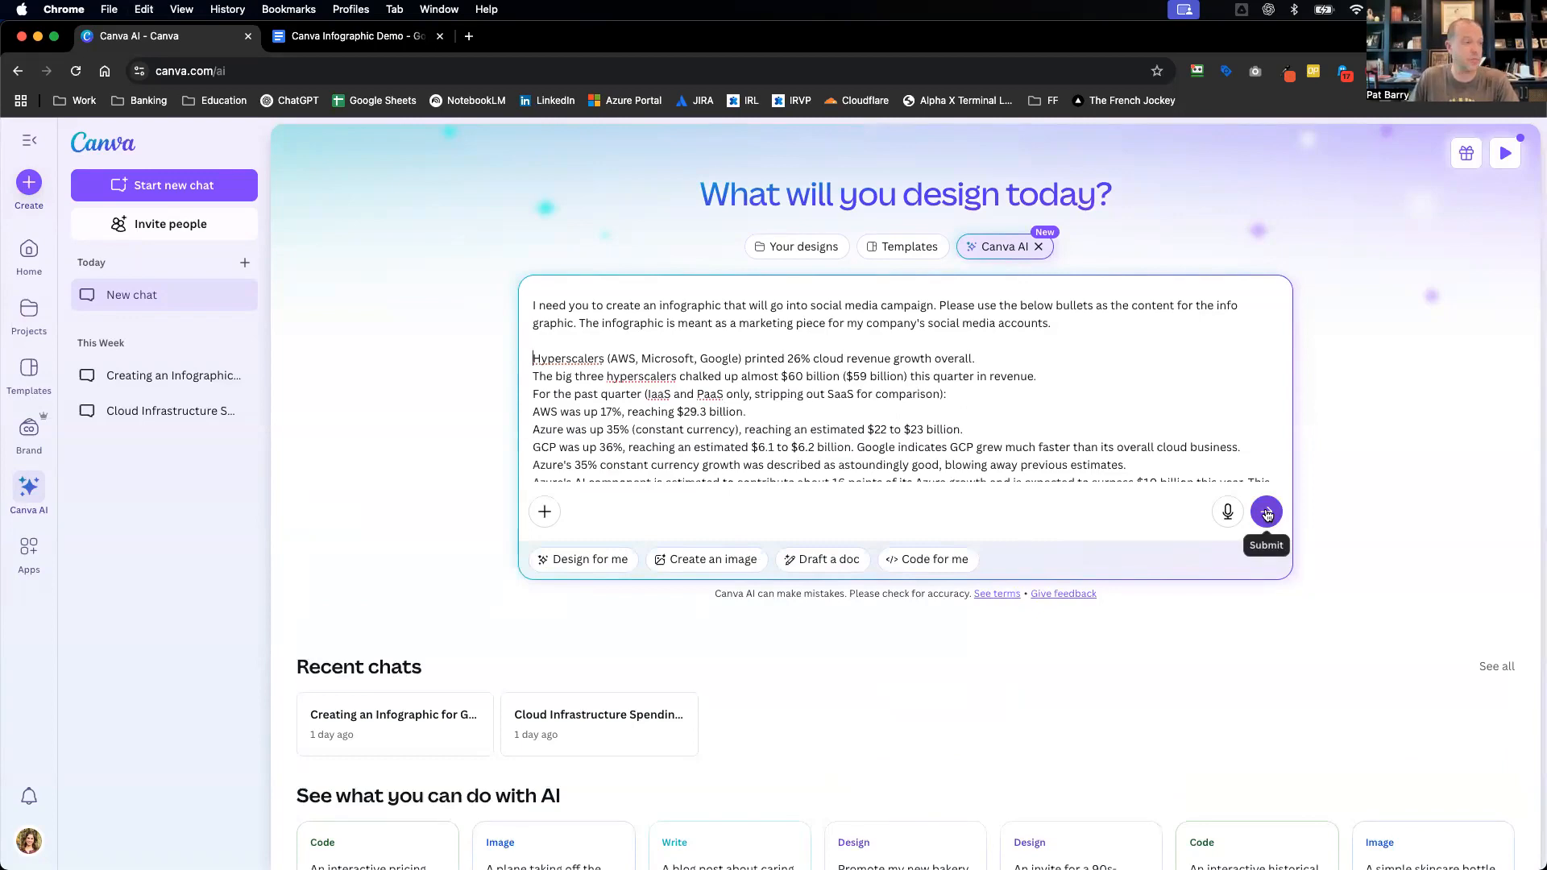
- Send the request and open the blue Hyperscalers Revenue Growth design from the four results
click(1266, 510)
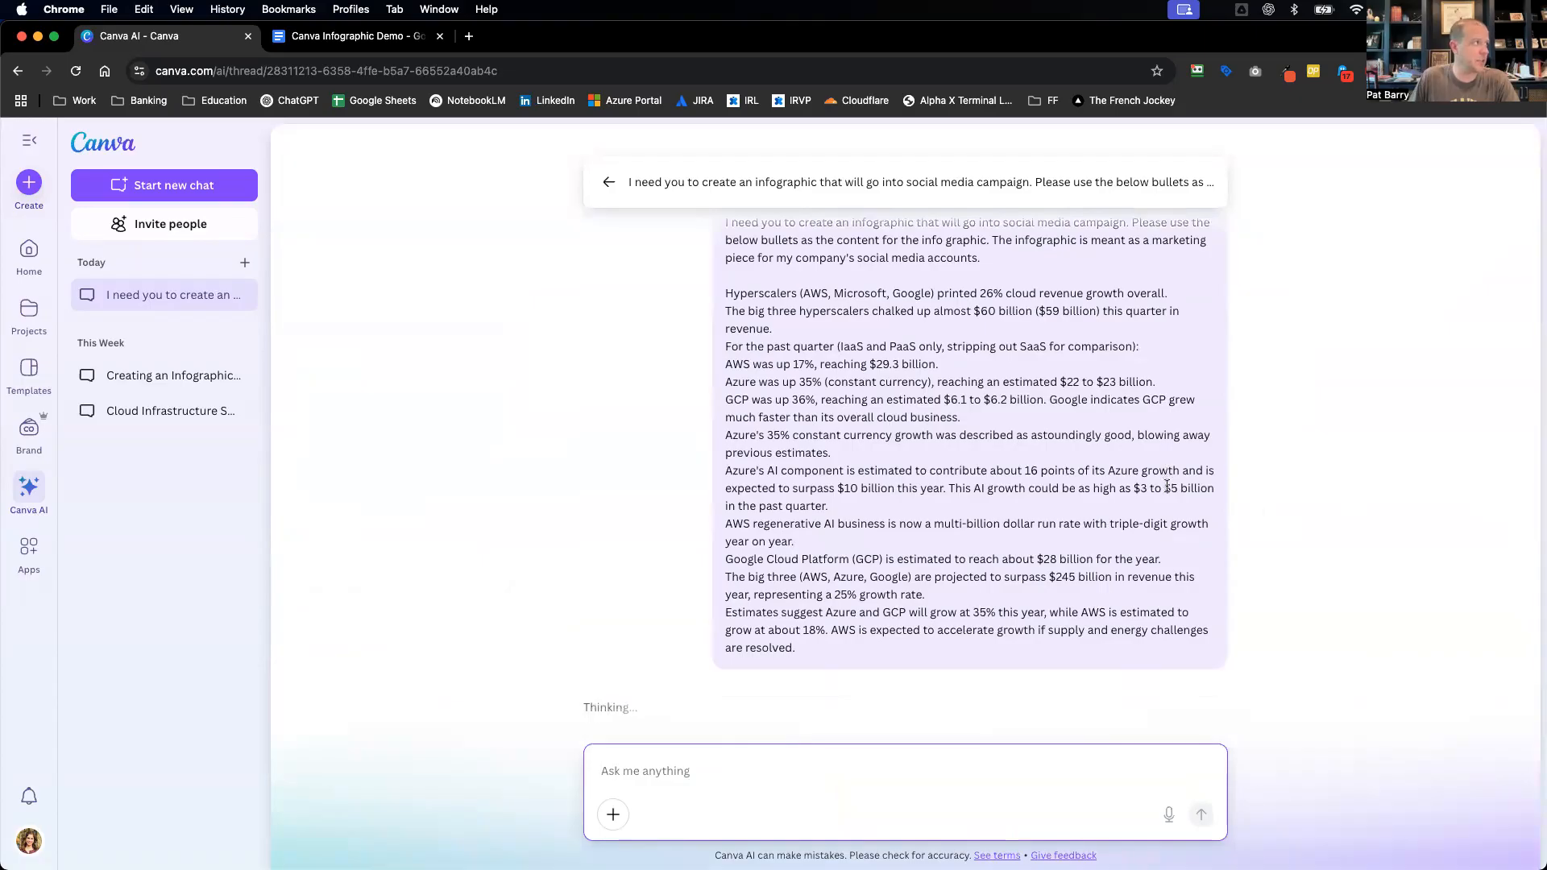
mouse_move(912, 324)
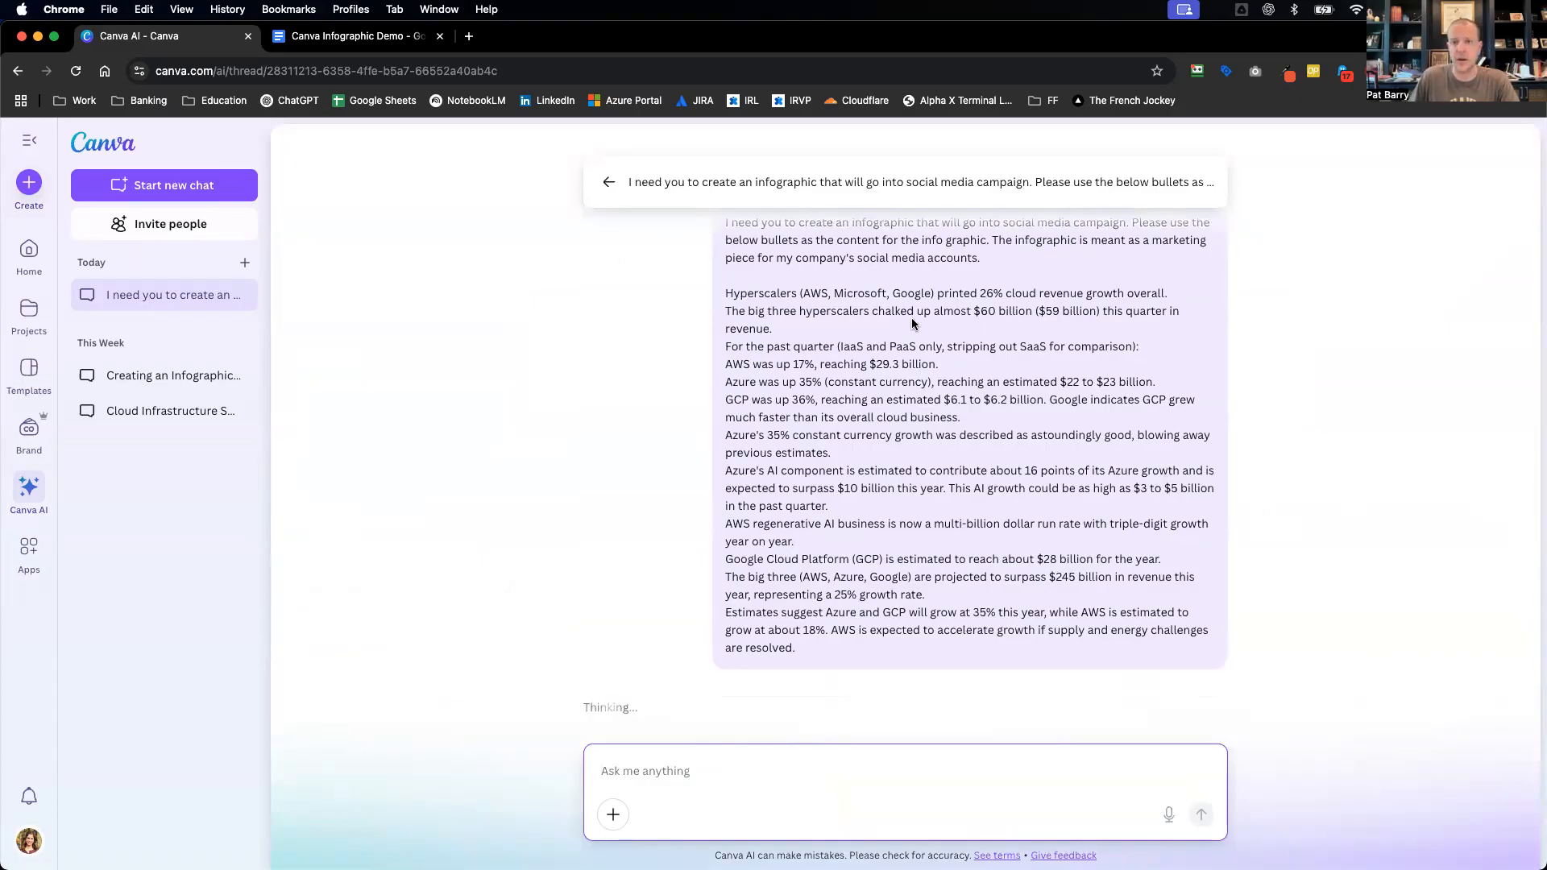
mouse_move(1241, 357)
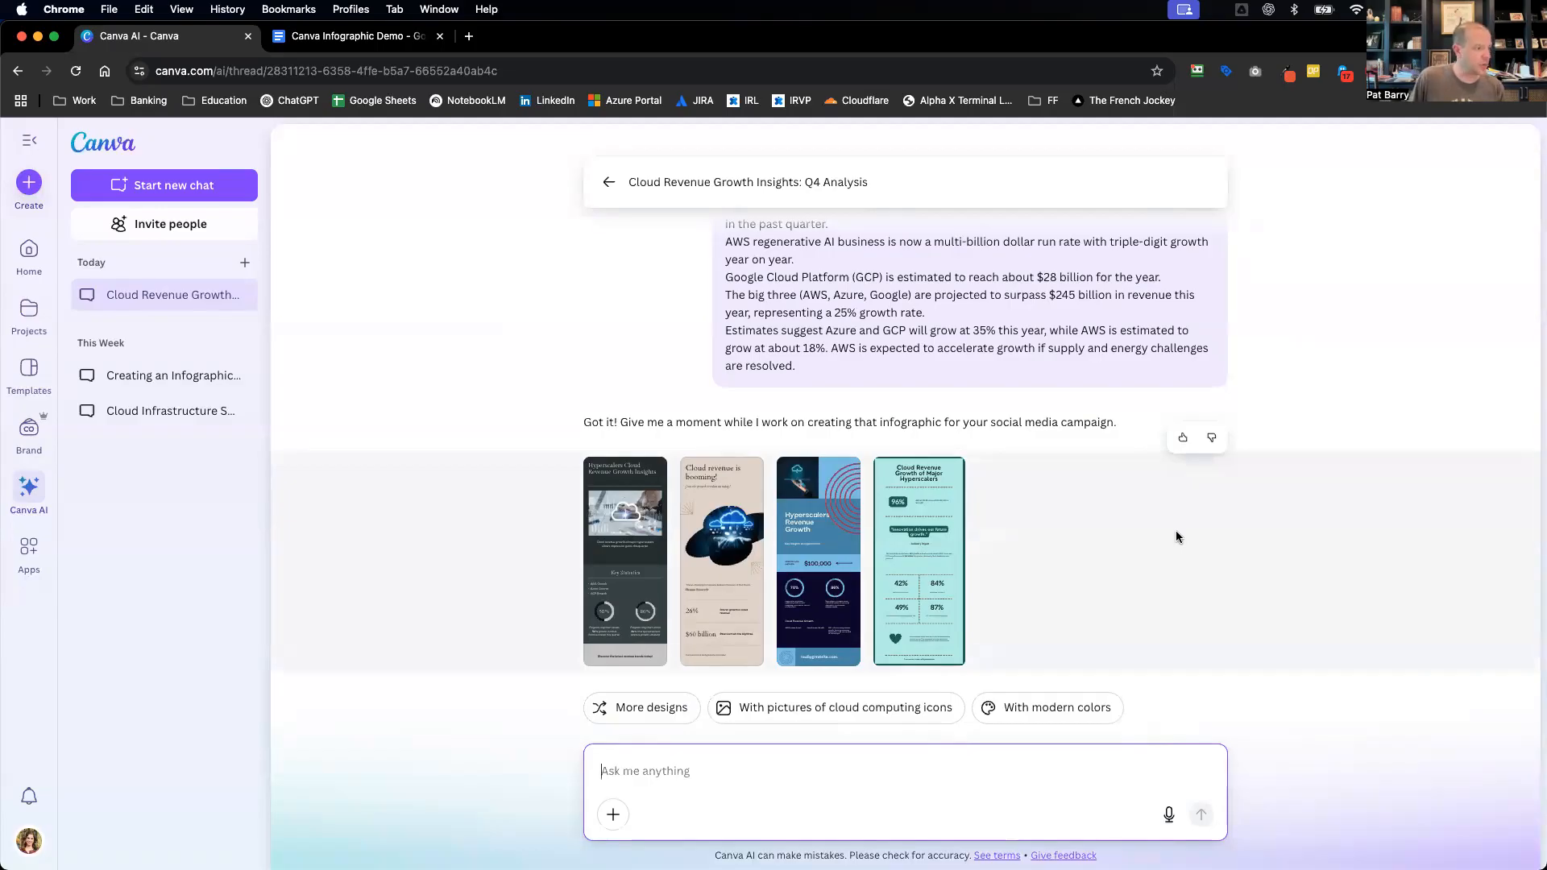
click(817, 561)
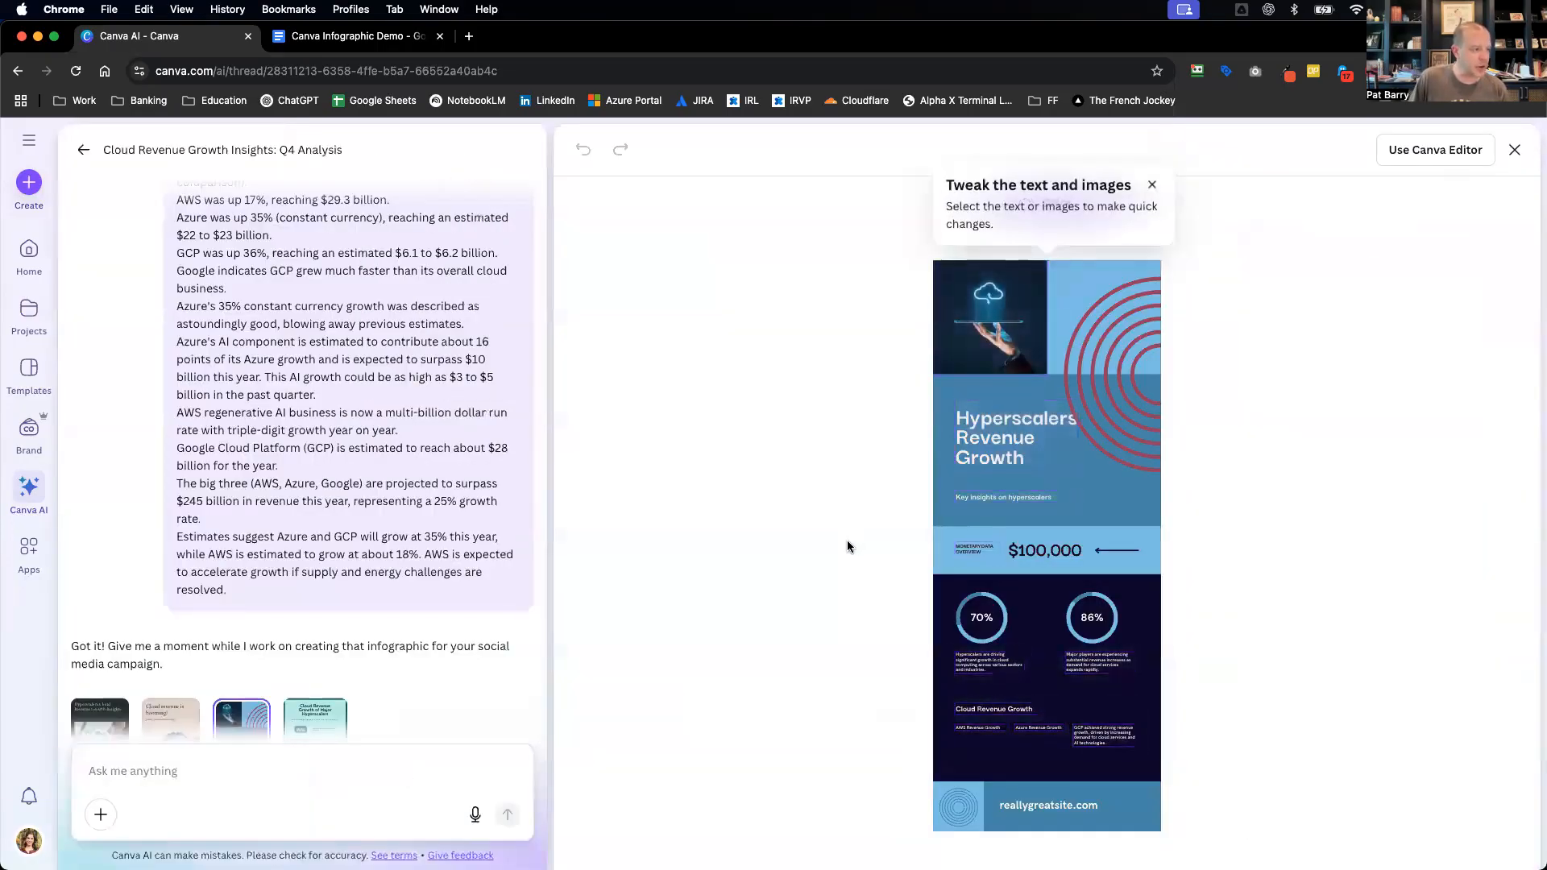
mouse_move(762, 656)
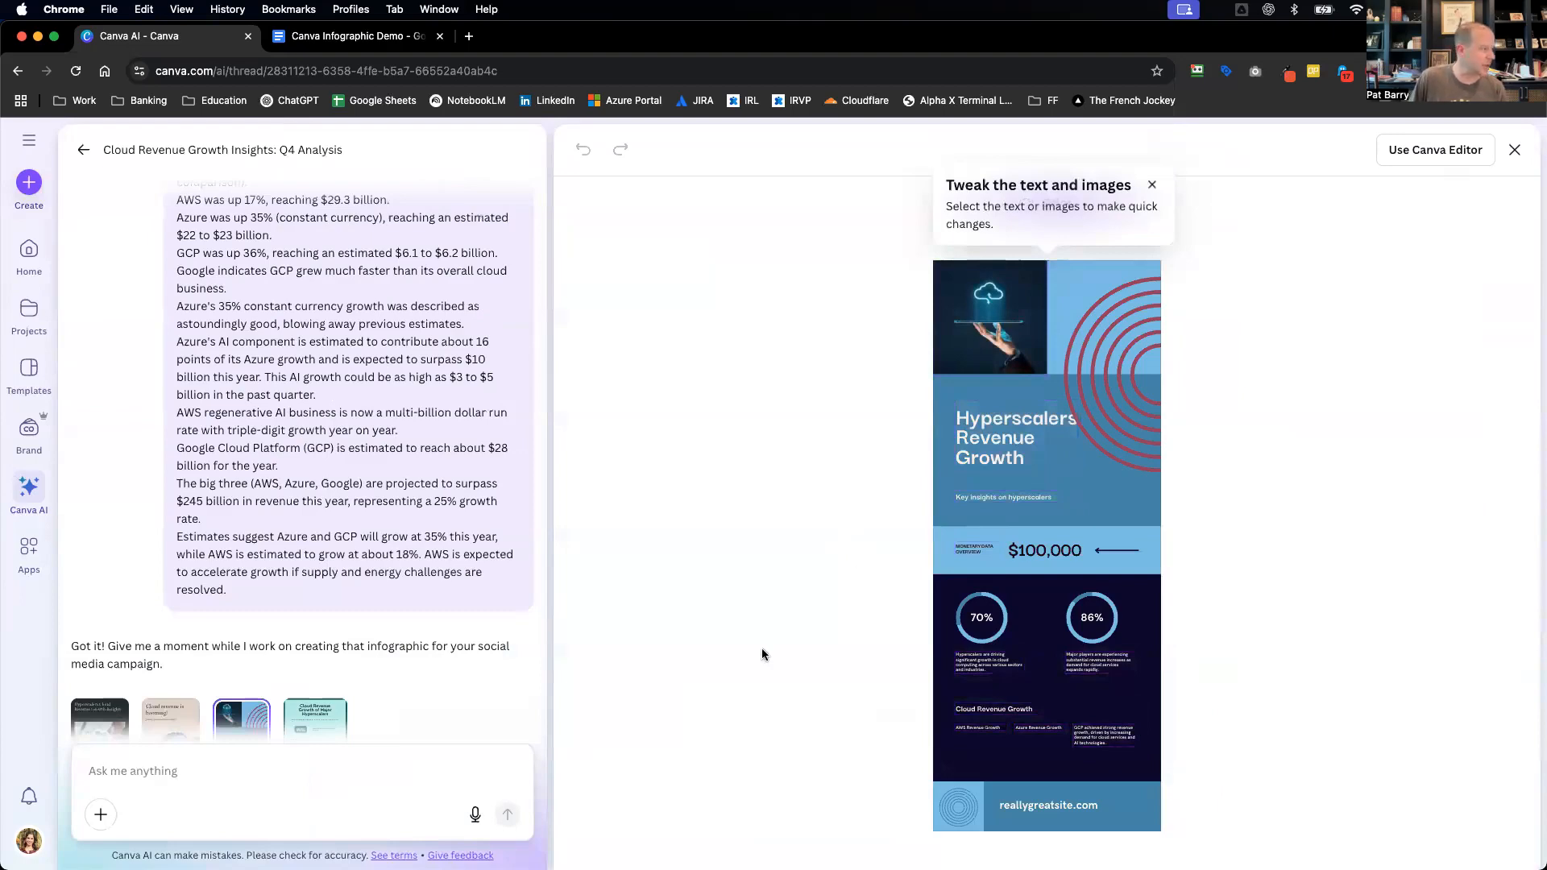
- Preview the 'Cloud revenue is booming' and dark Growth Insights variants, then request more designs
click(315, 718)
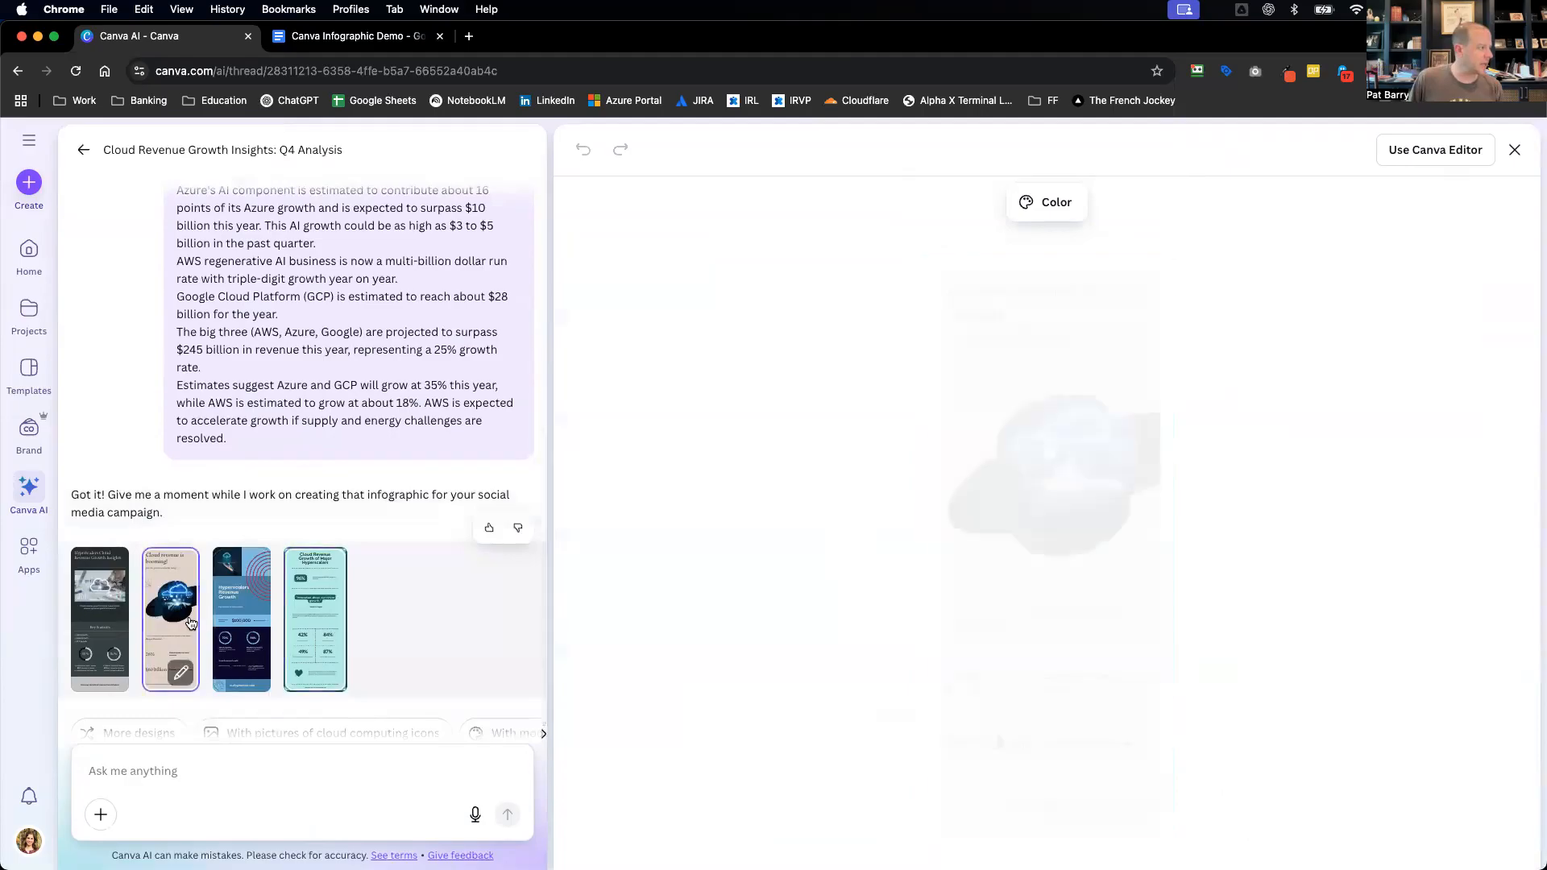
click(169, 618)
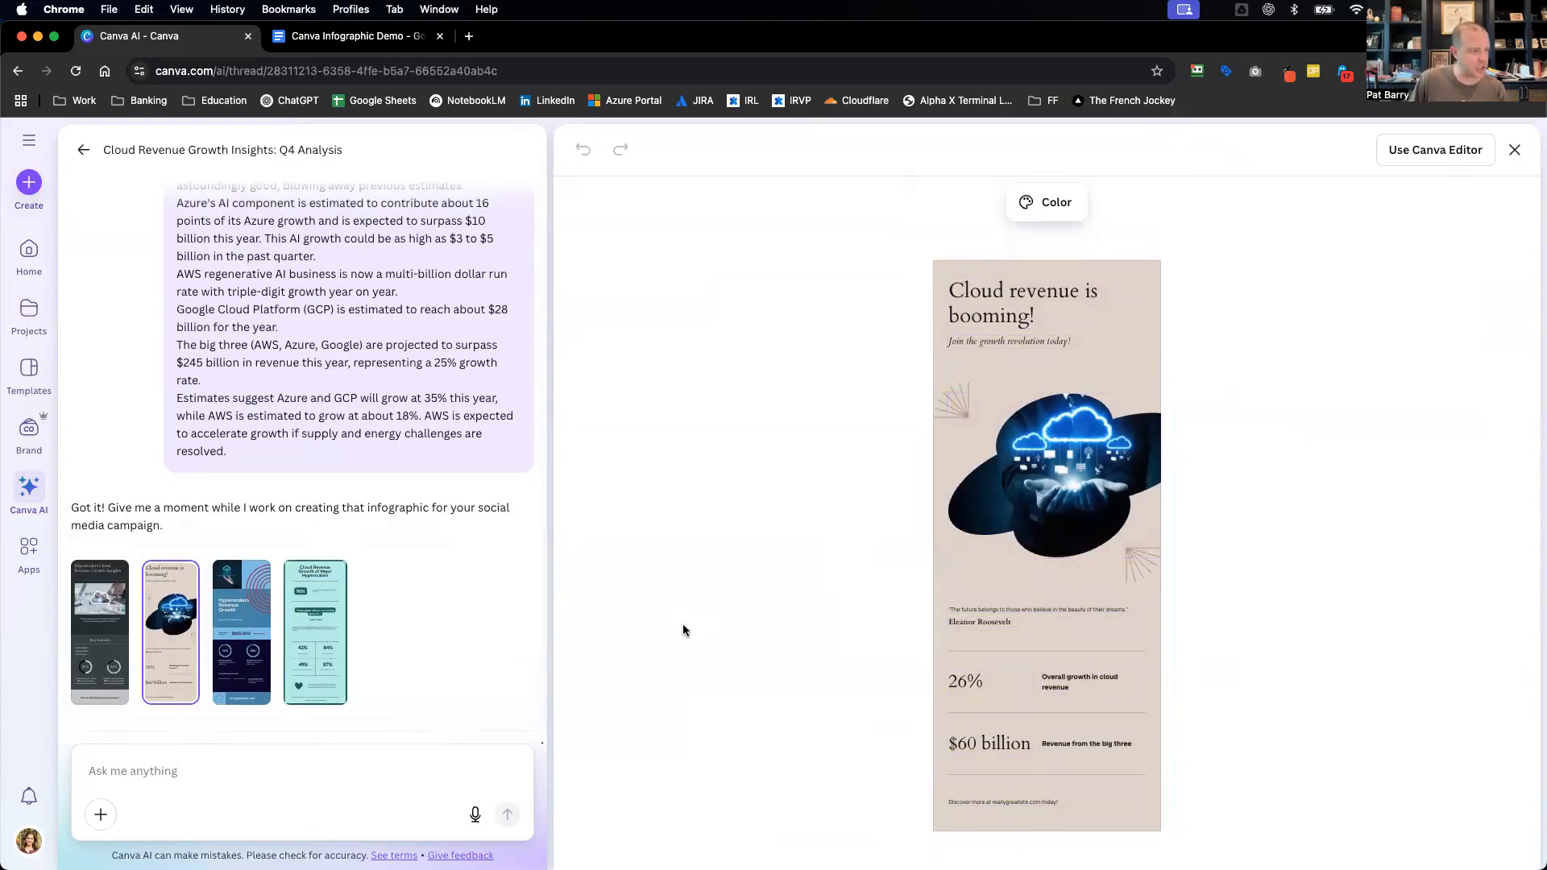
click(98, 632)
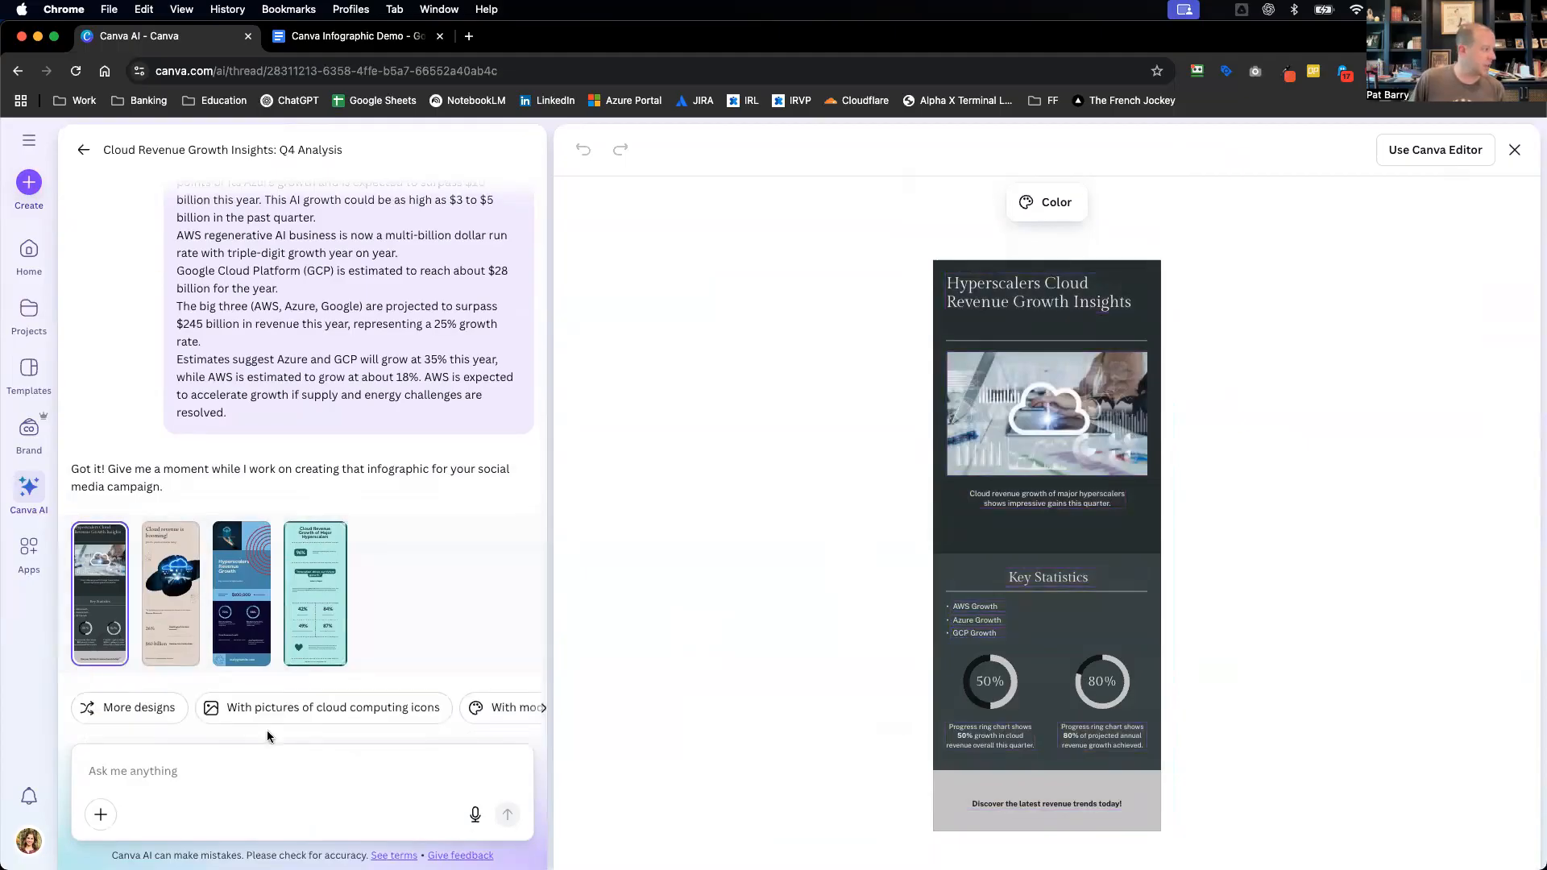
click(139, 707)
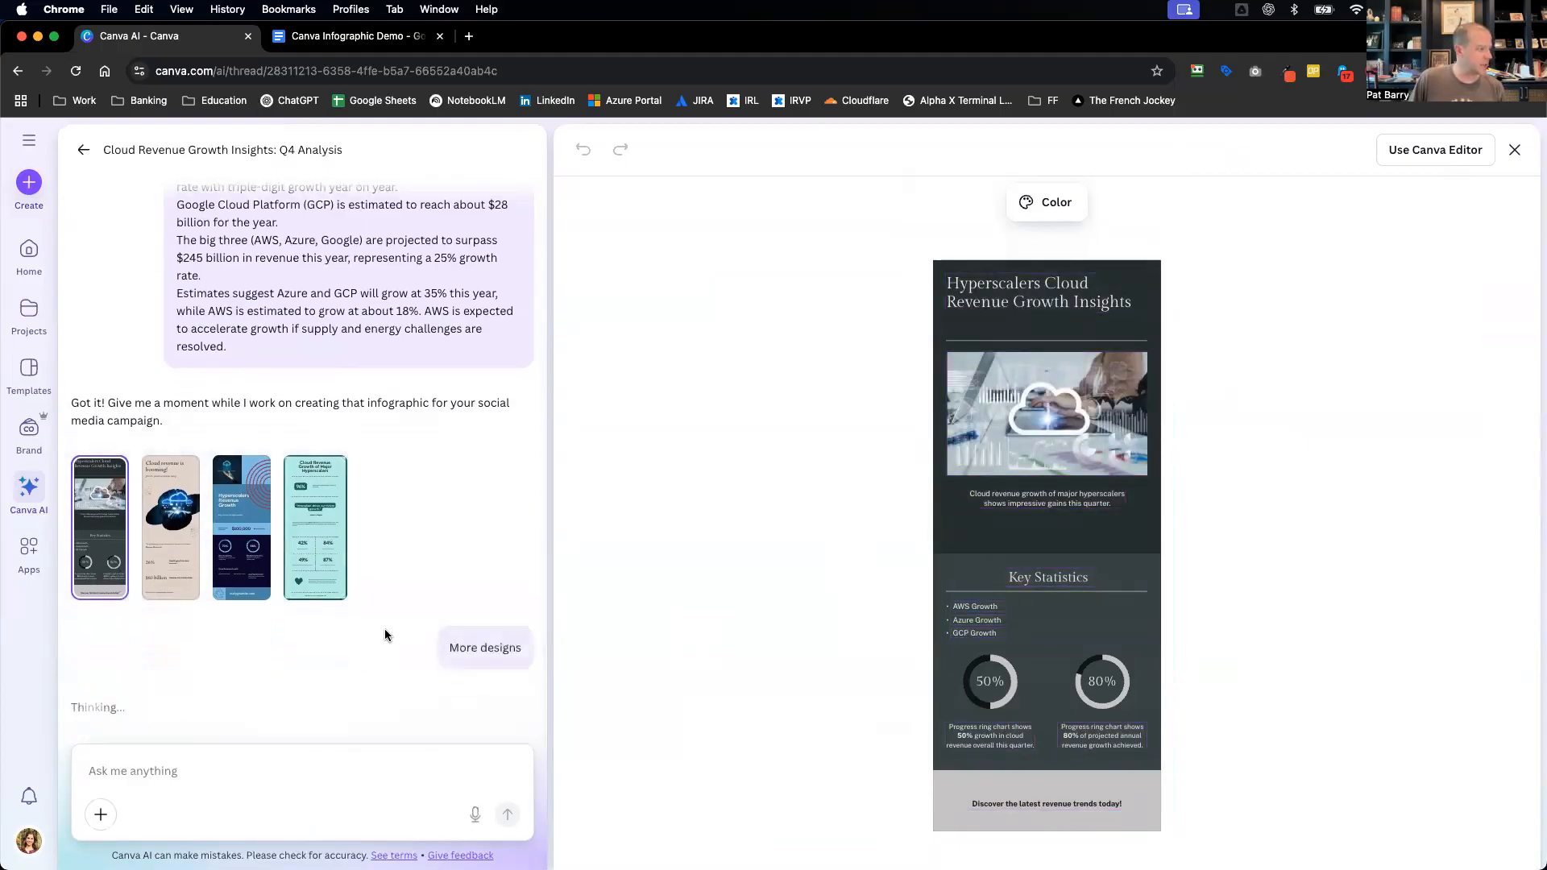
- Preview the Big Three, teal Cloud Revenue Growth and Revenue Surge designs, then request modern colors
scroll(down, 3)
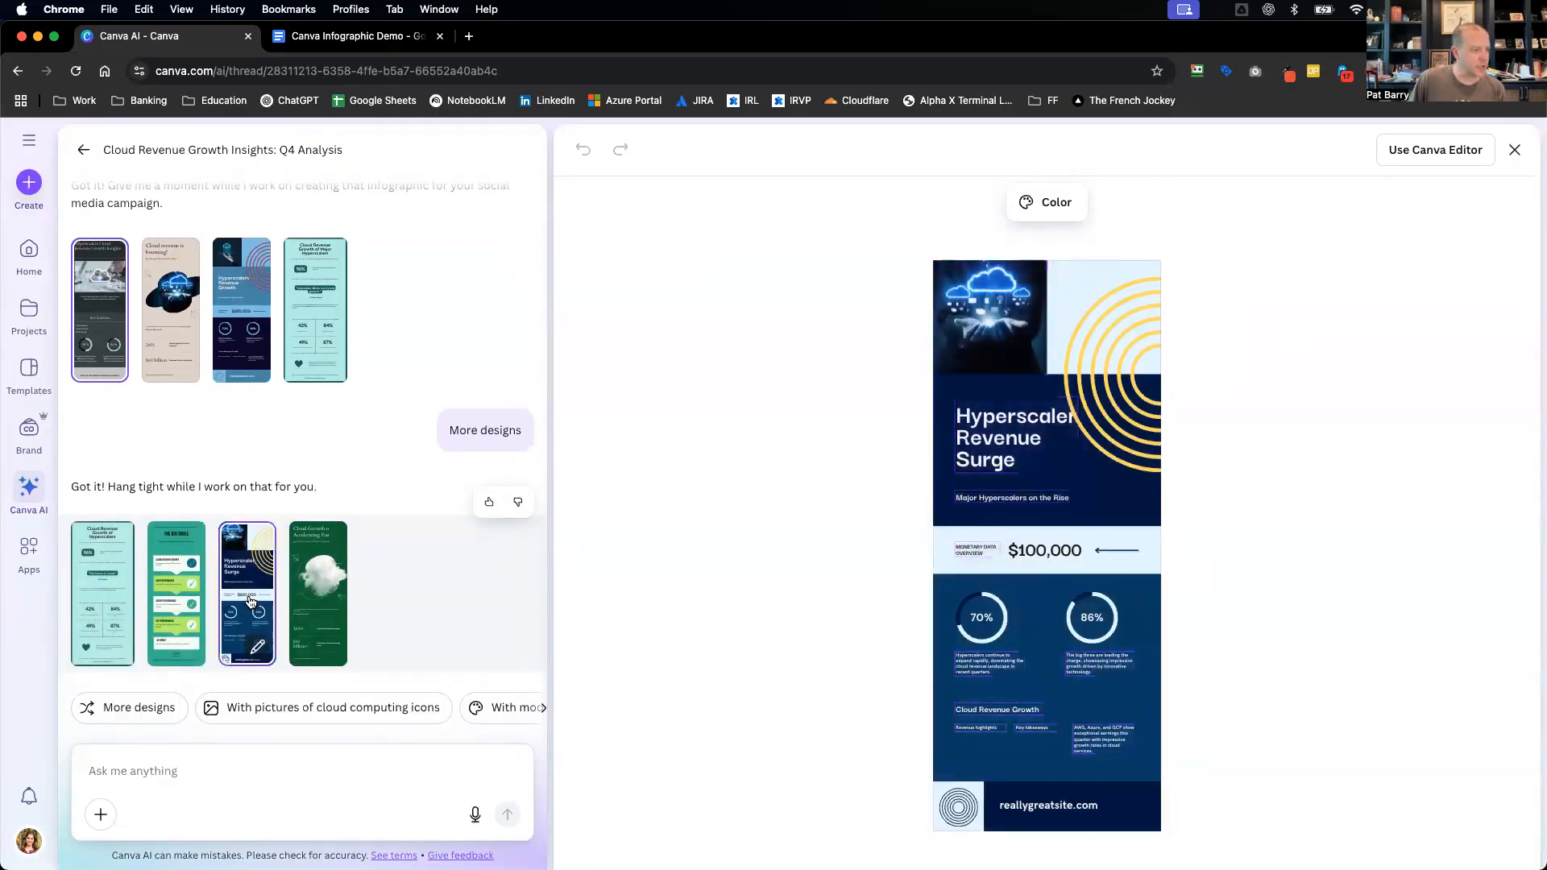
click(176, 593)
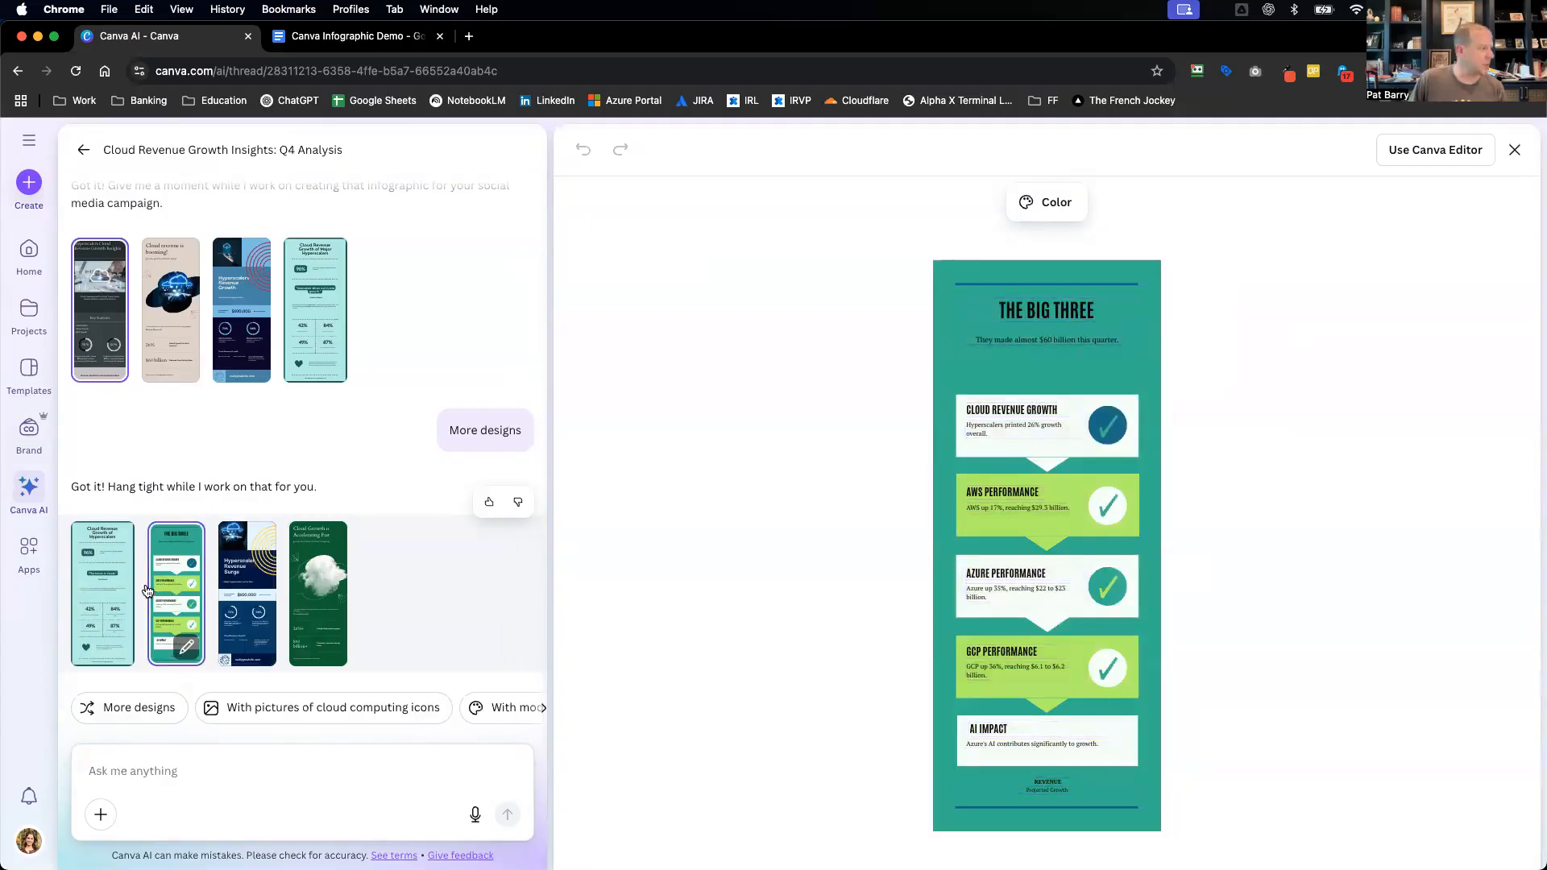
click(103, 594)
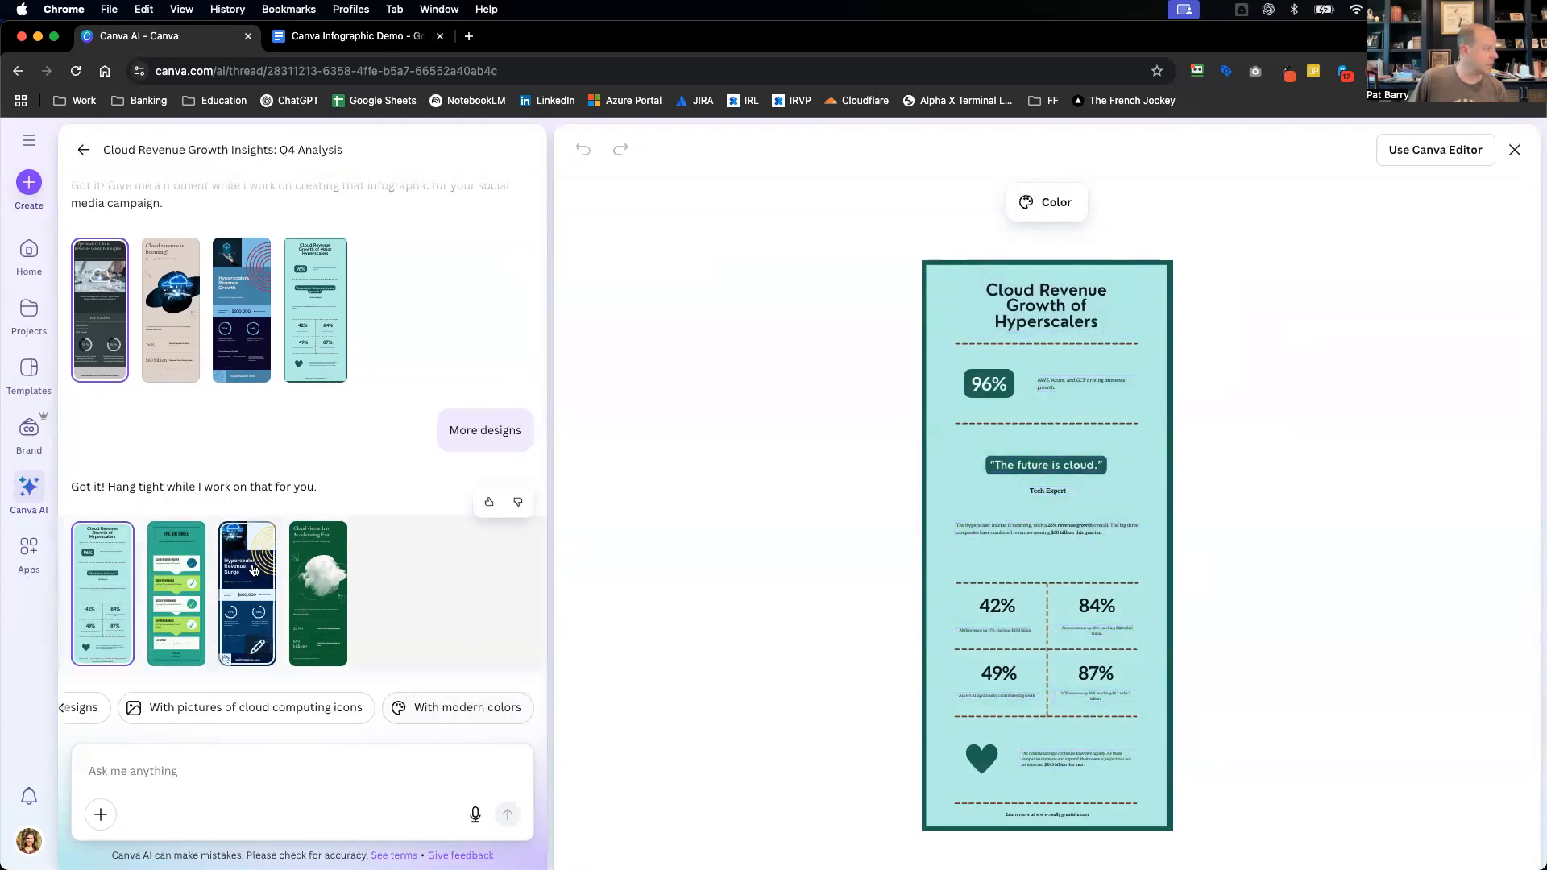
click(245, 594)
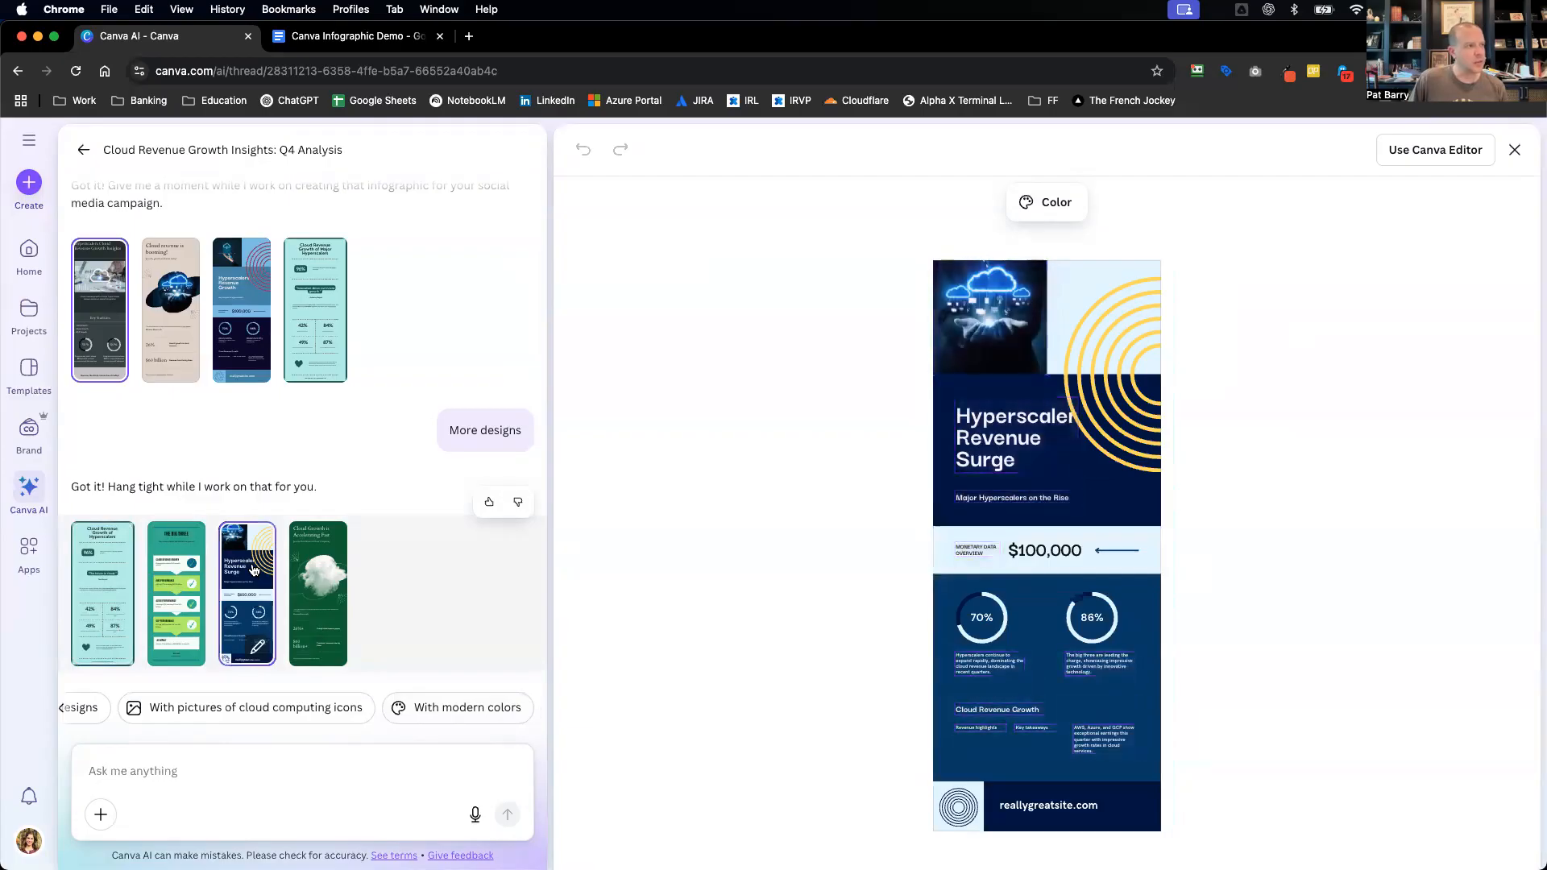
click(467, 708)
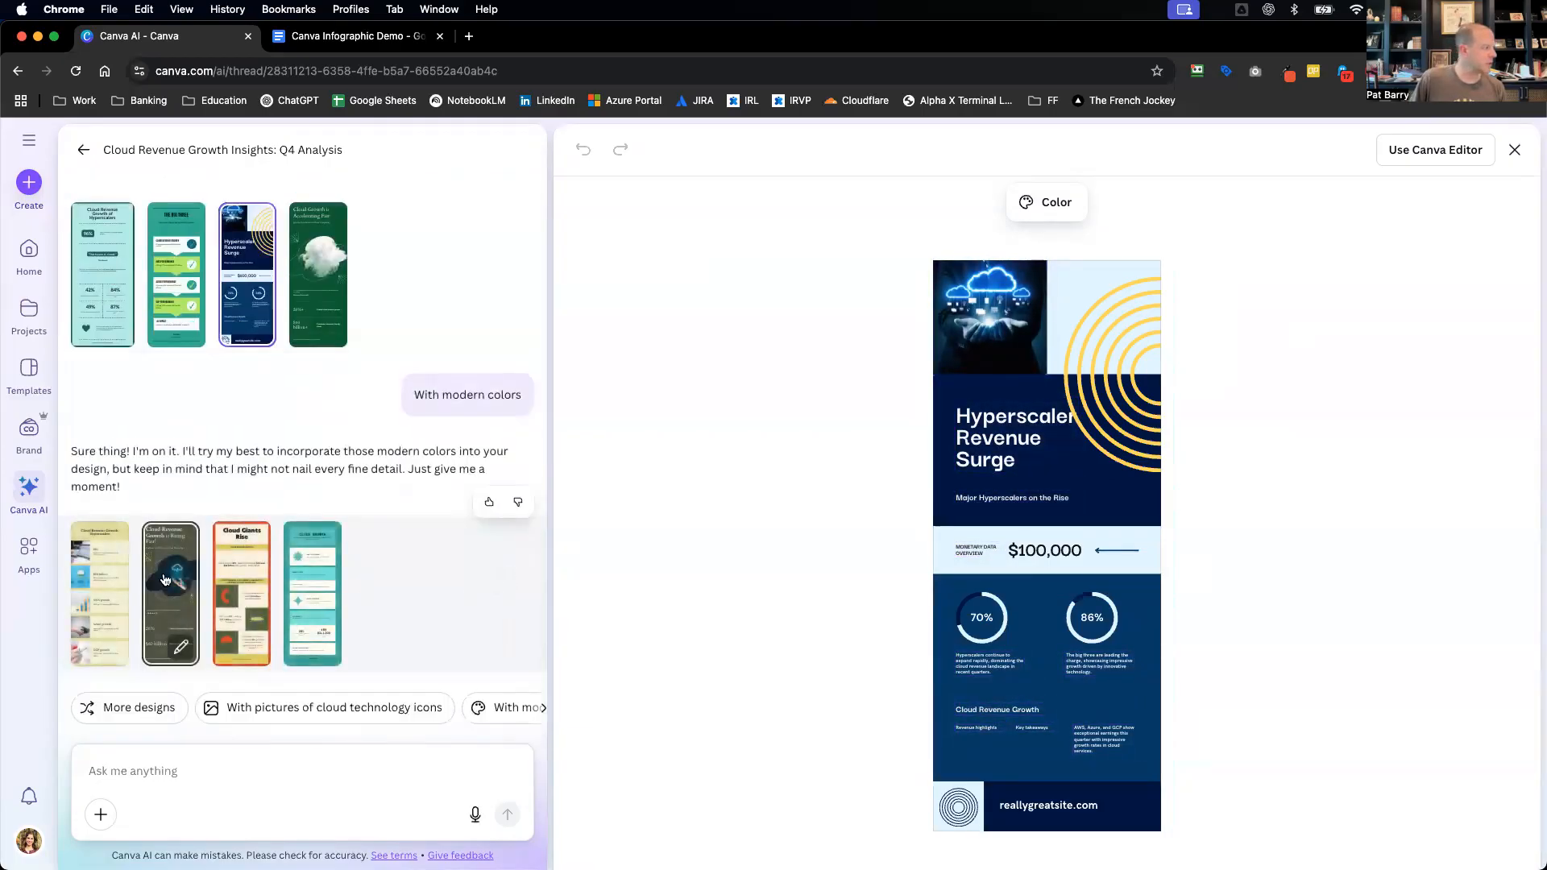
- Preview the beige Cloud Revenue Growth: Hyperscalers design and send it to the full Canva editor
click(98, 591)
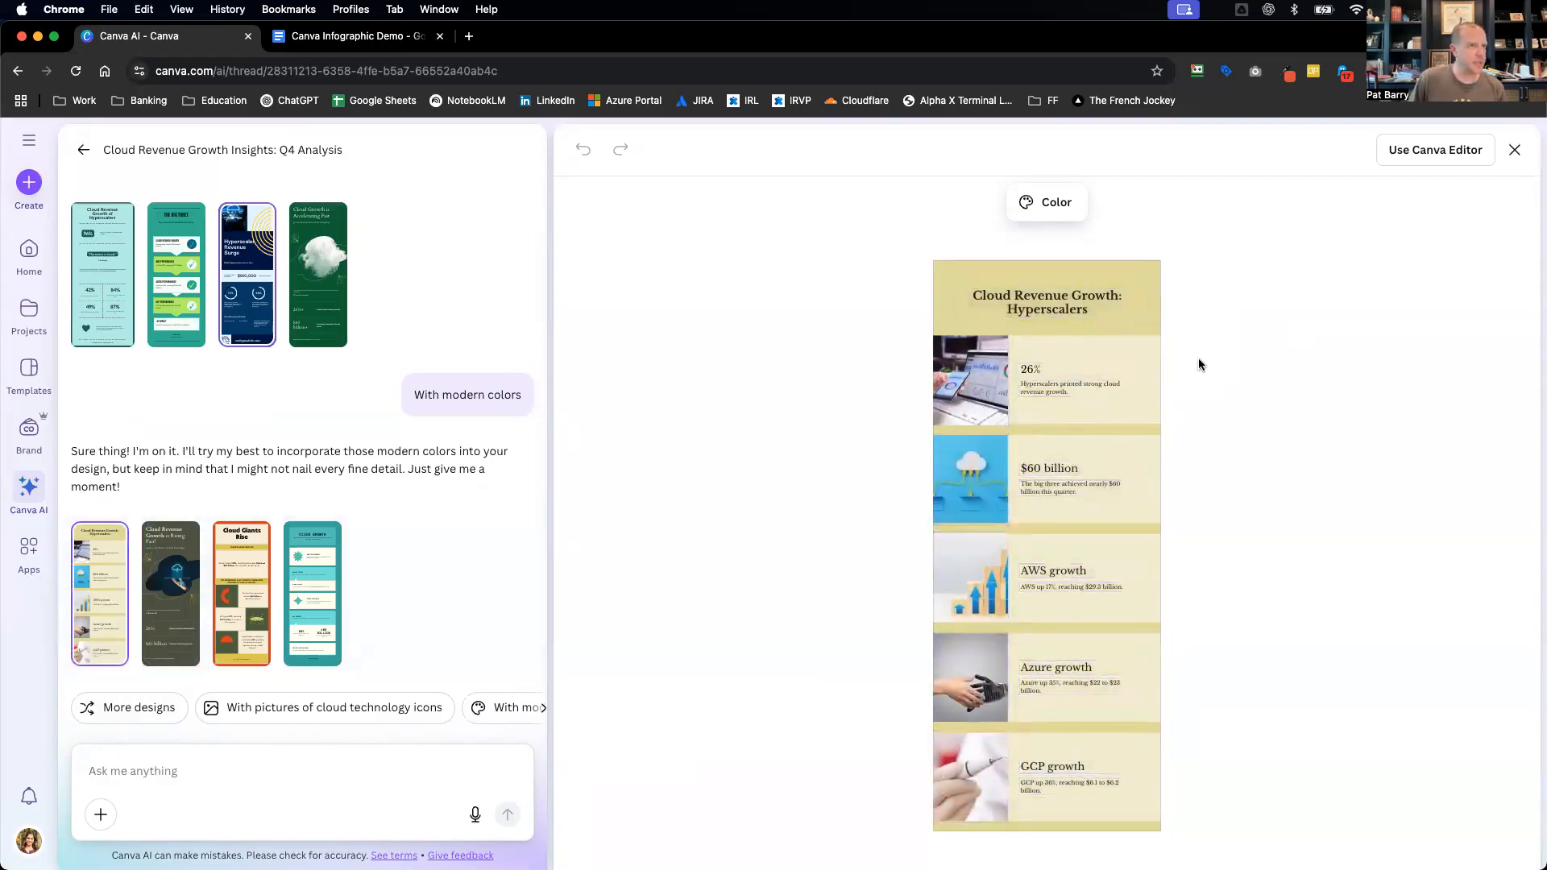
click(1070, 386)
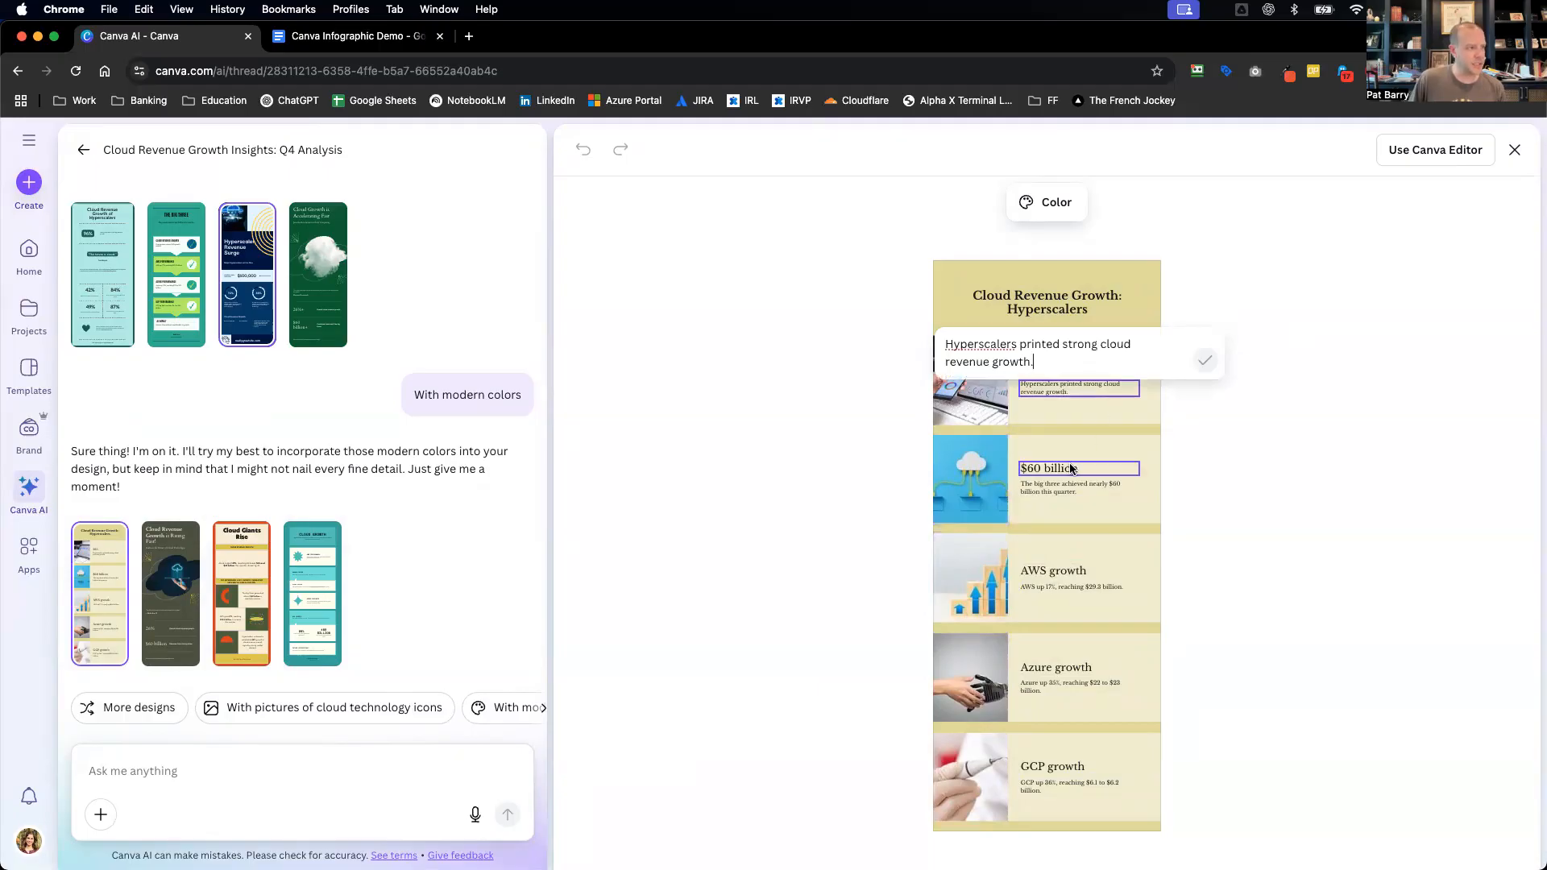
click(1434, 150)
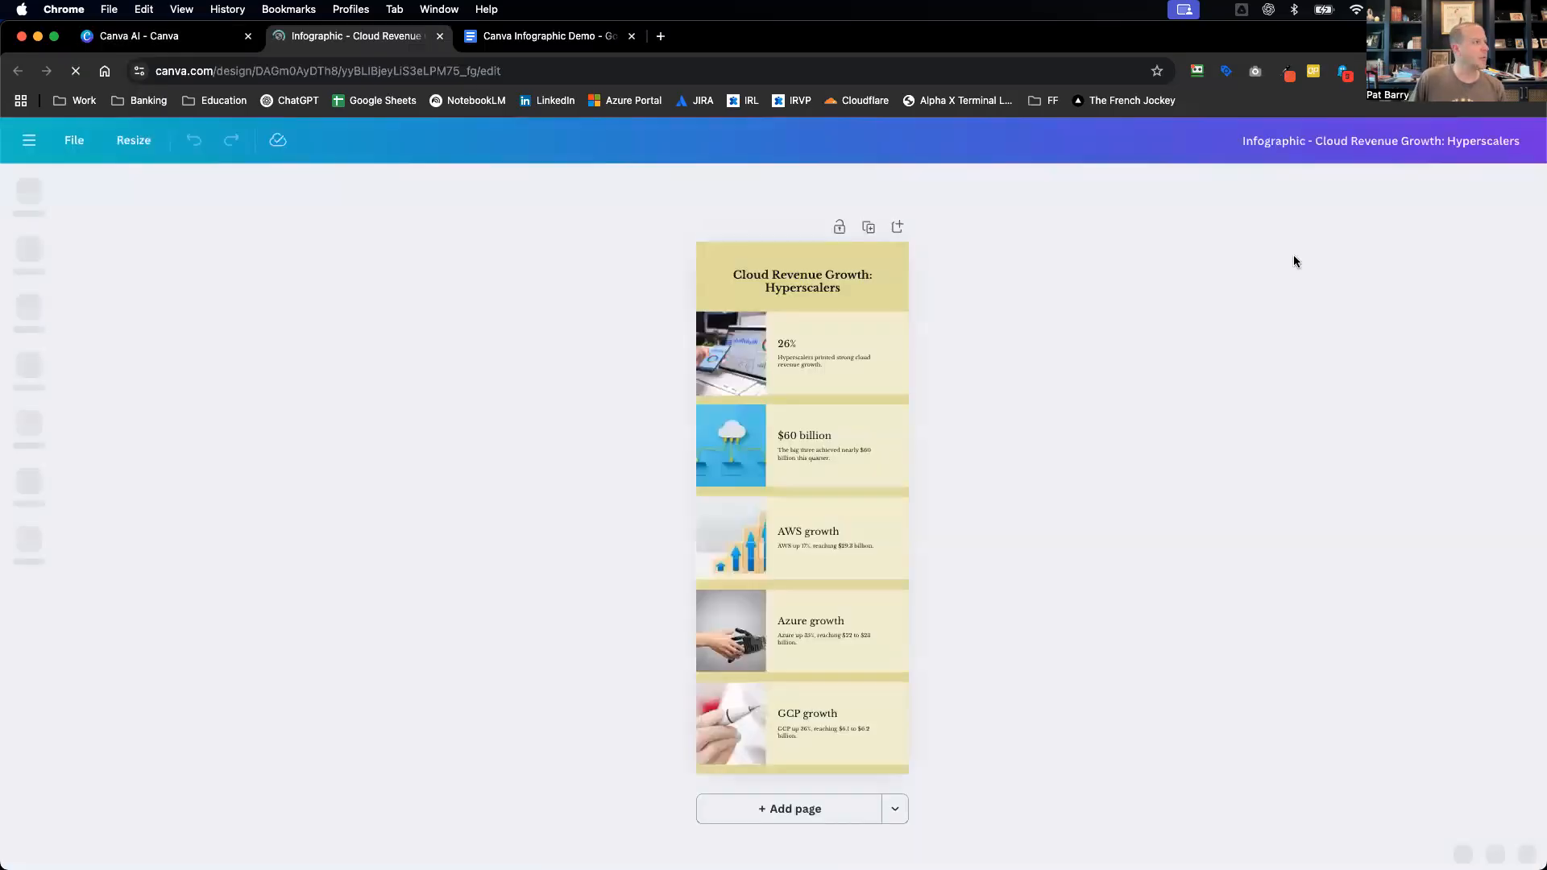
- Select the 26% text group in the editor, then return to the Canva AI chat
click(828, 355)
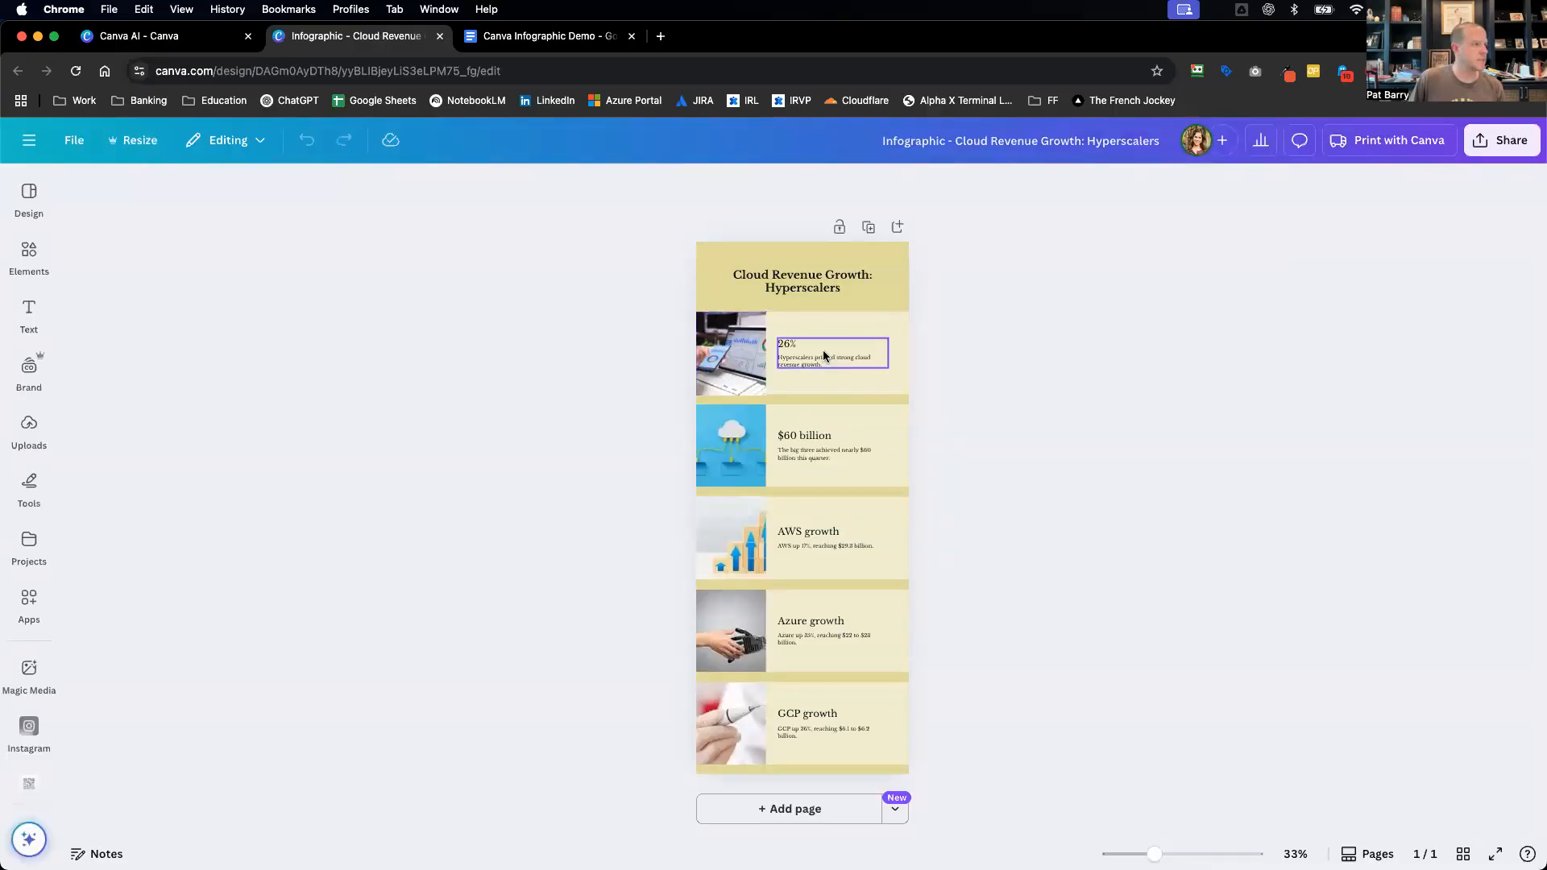
click(828, 353)
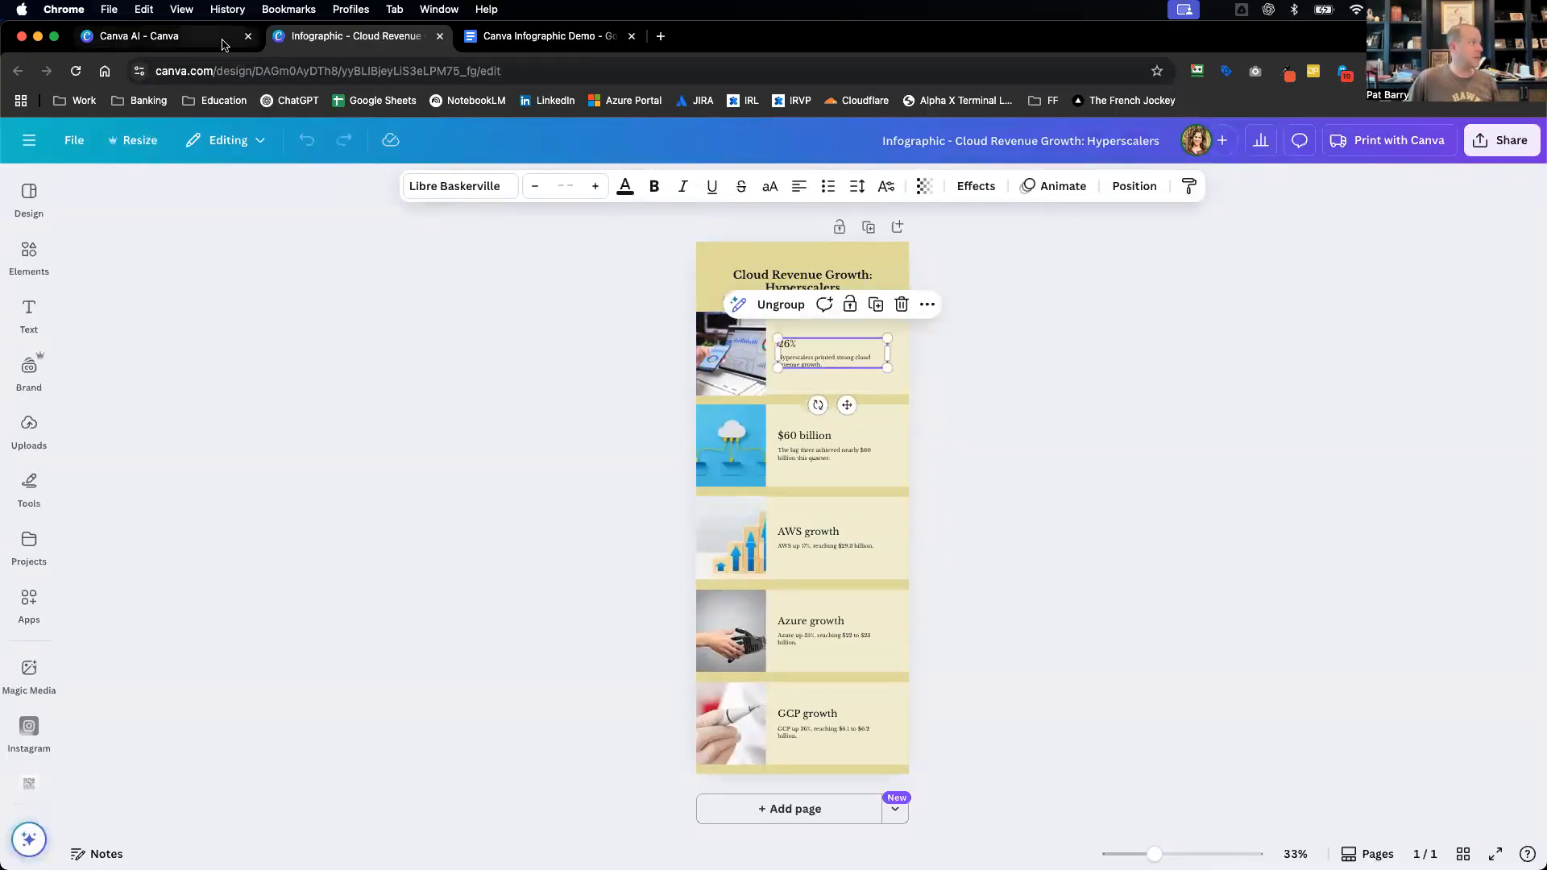
click(139, 35)
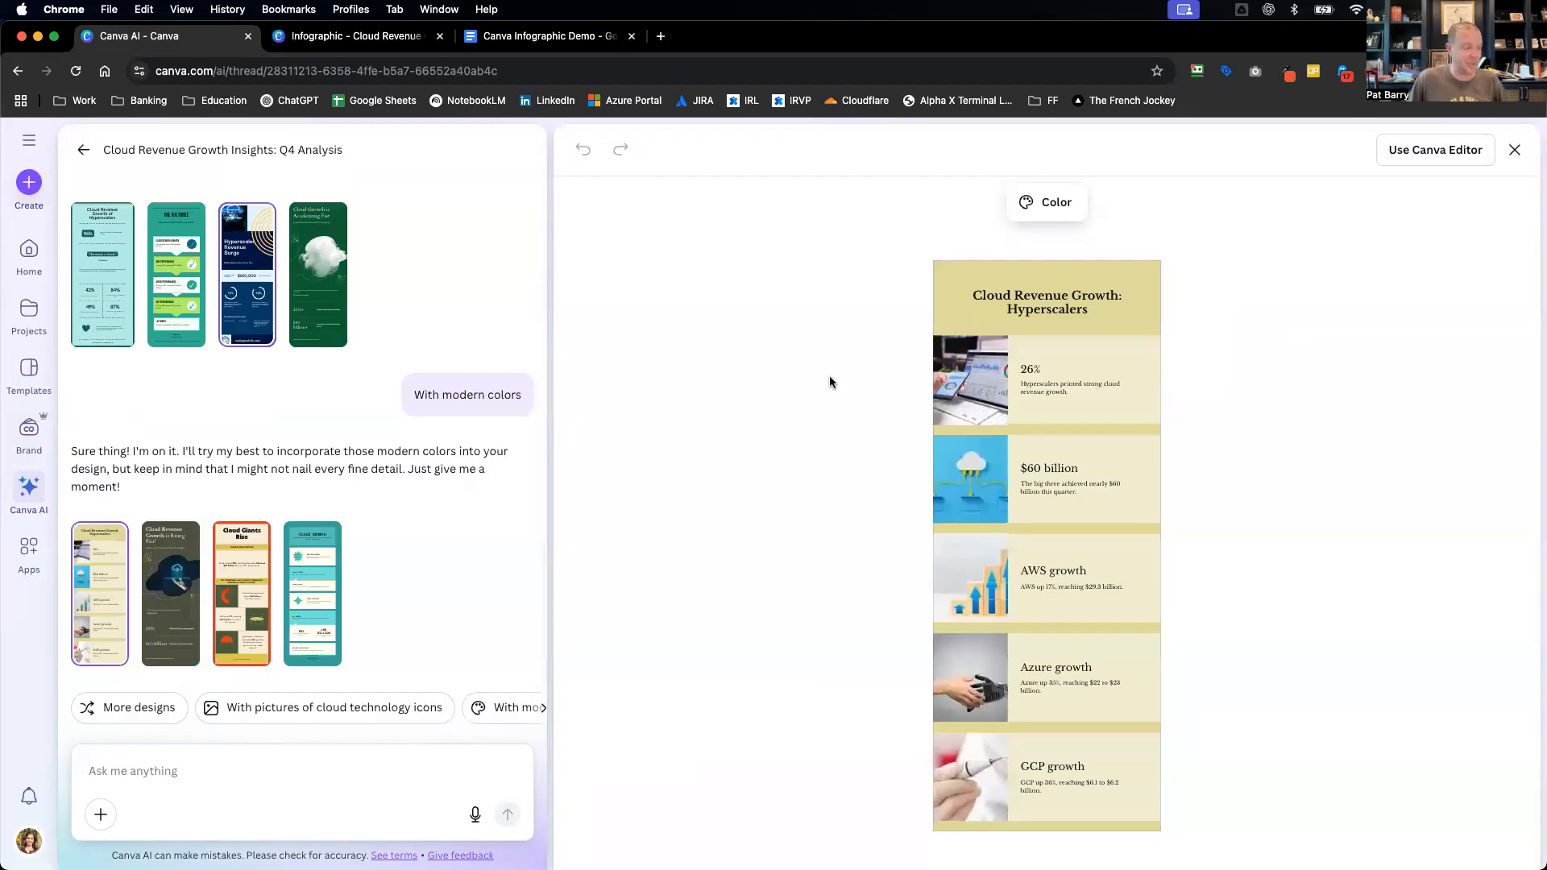
mouse_move(548, 712)
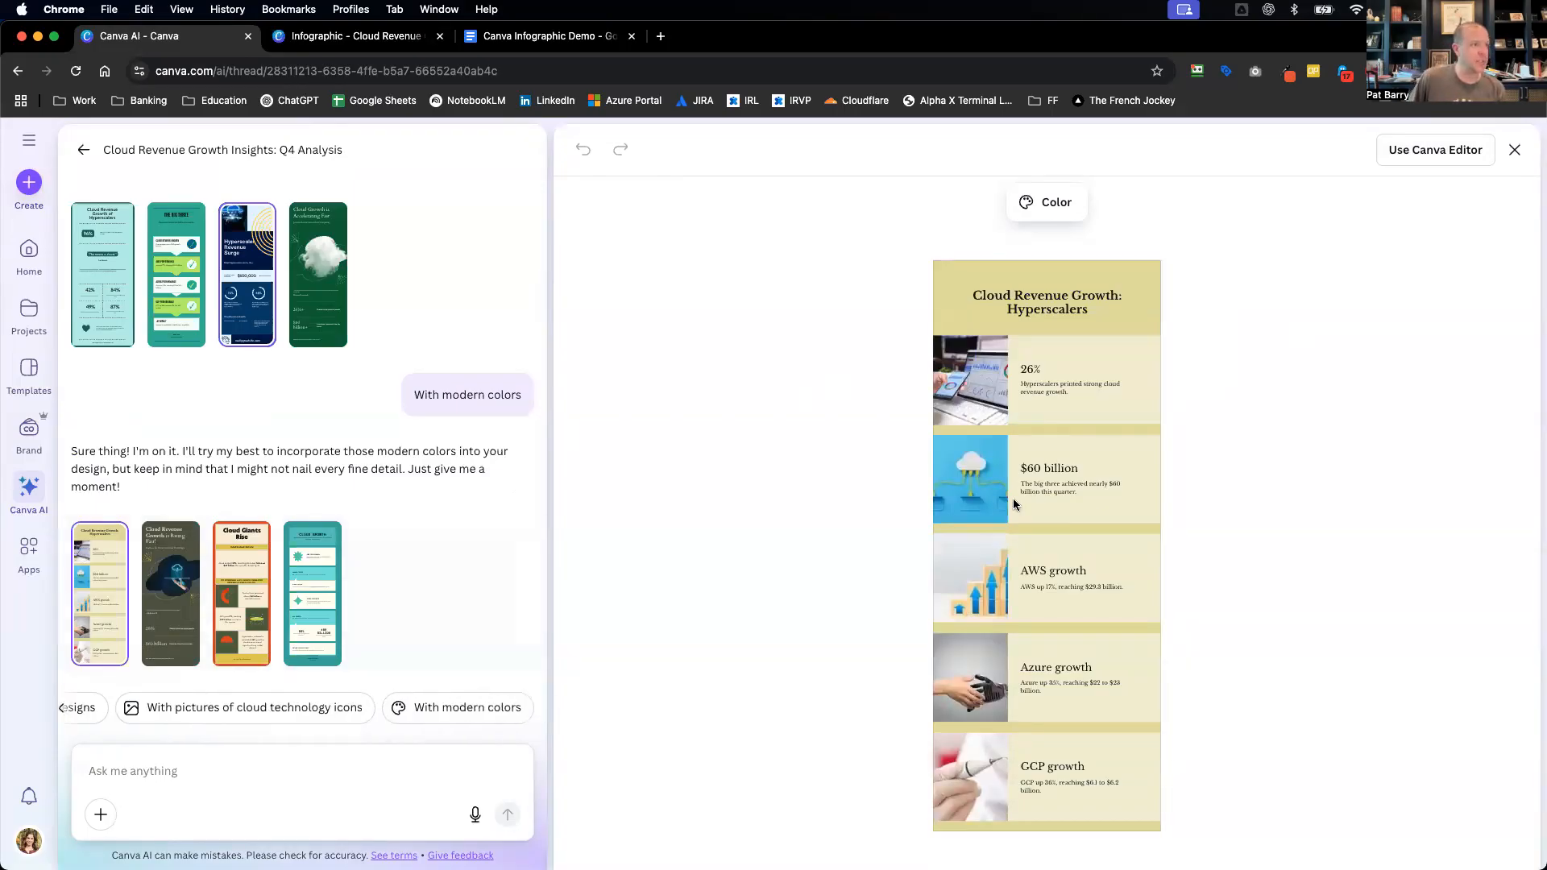
- Browse suggested and recent colour palettes and apply the dark green and olive palette
click(1070, 385)
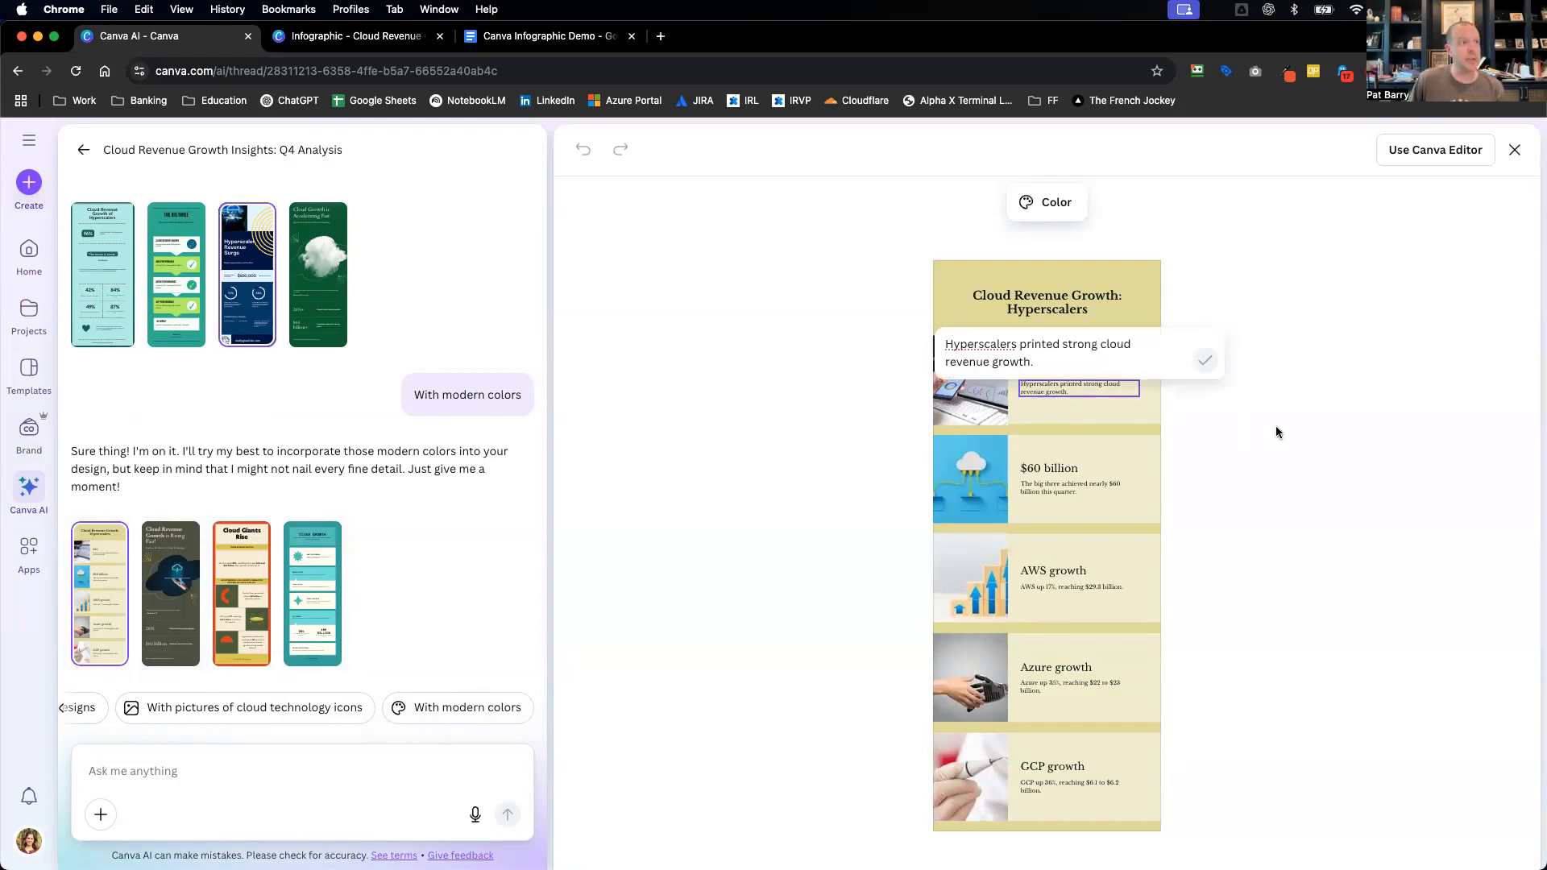
click(1046, 203)
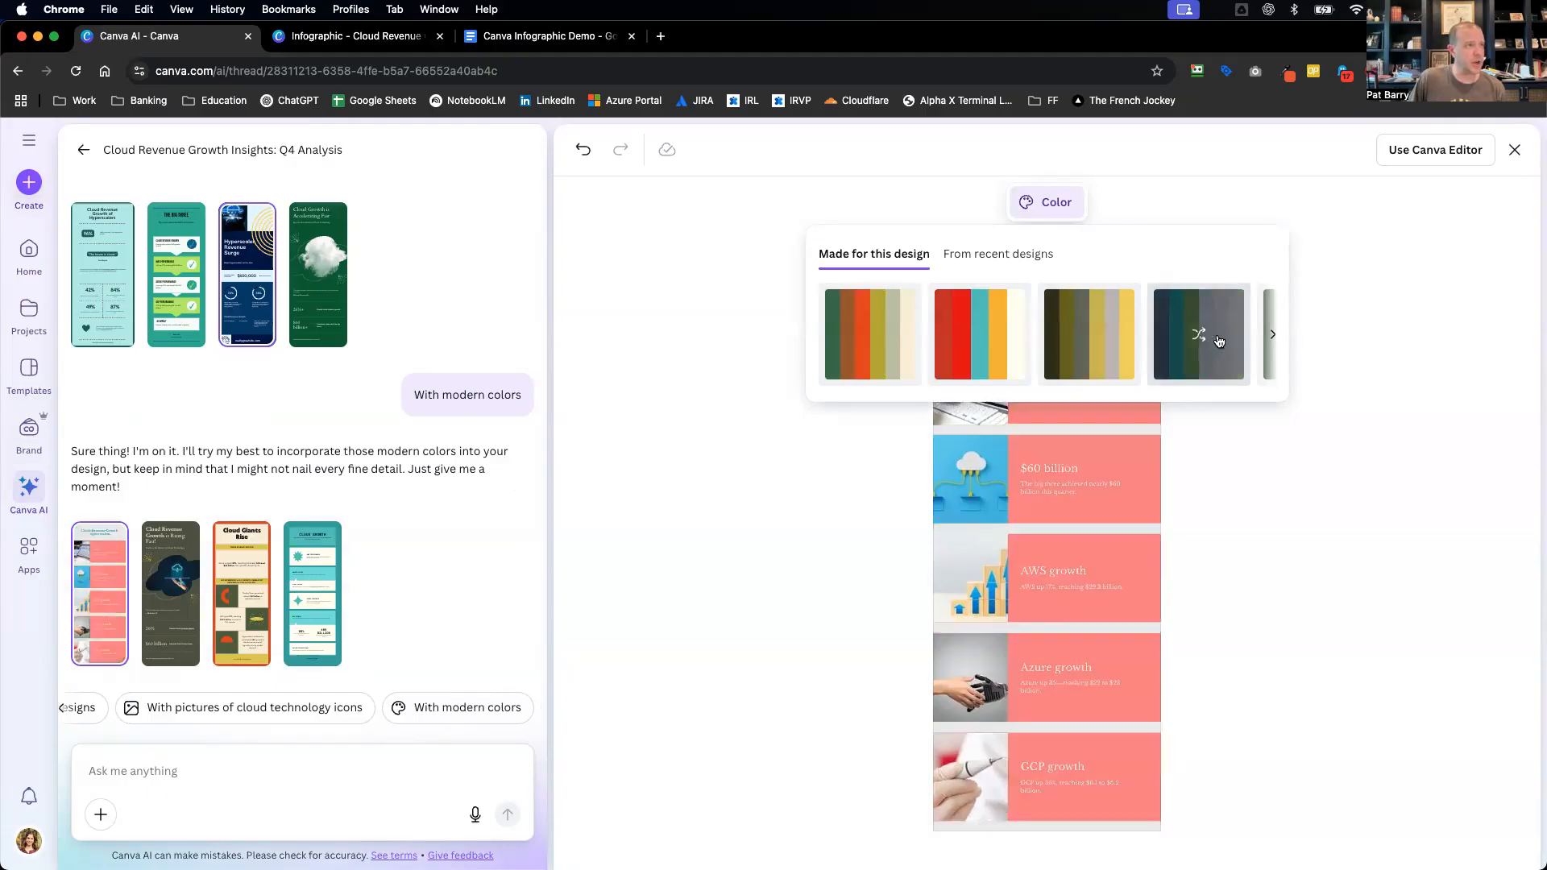
click(1271, 334)
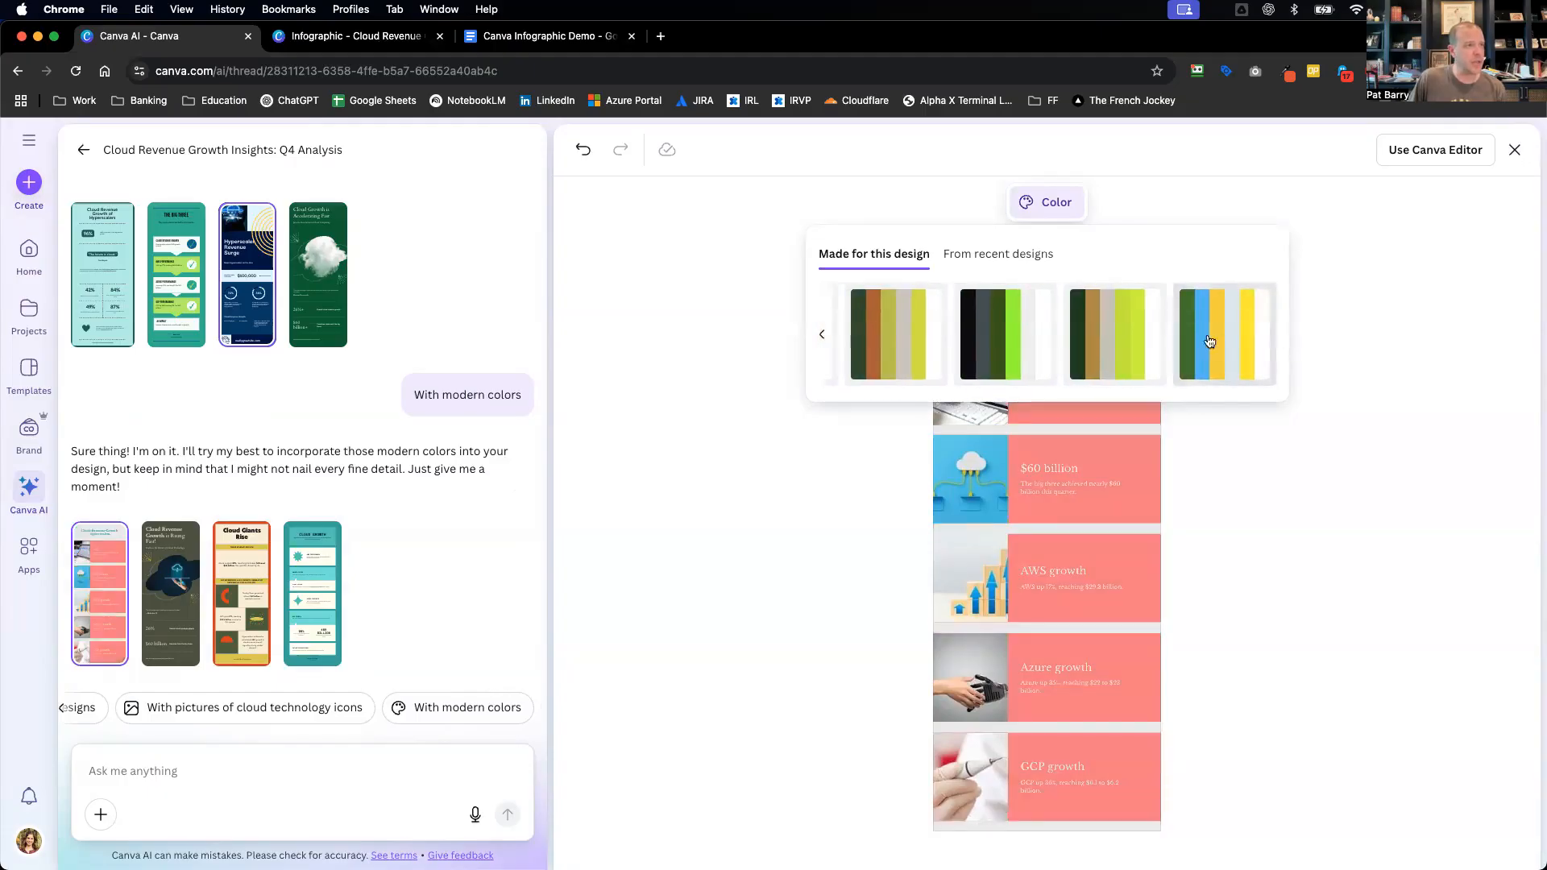
click(995, 252)
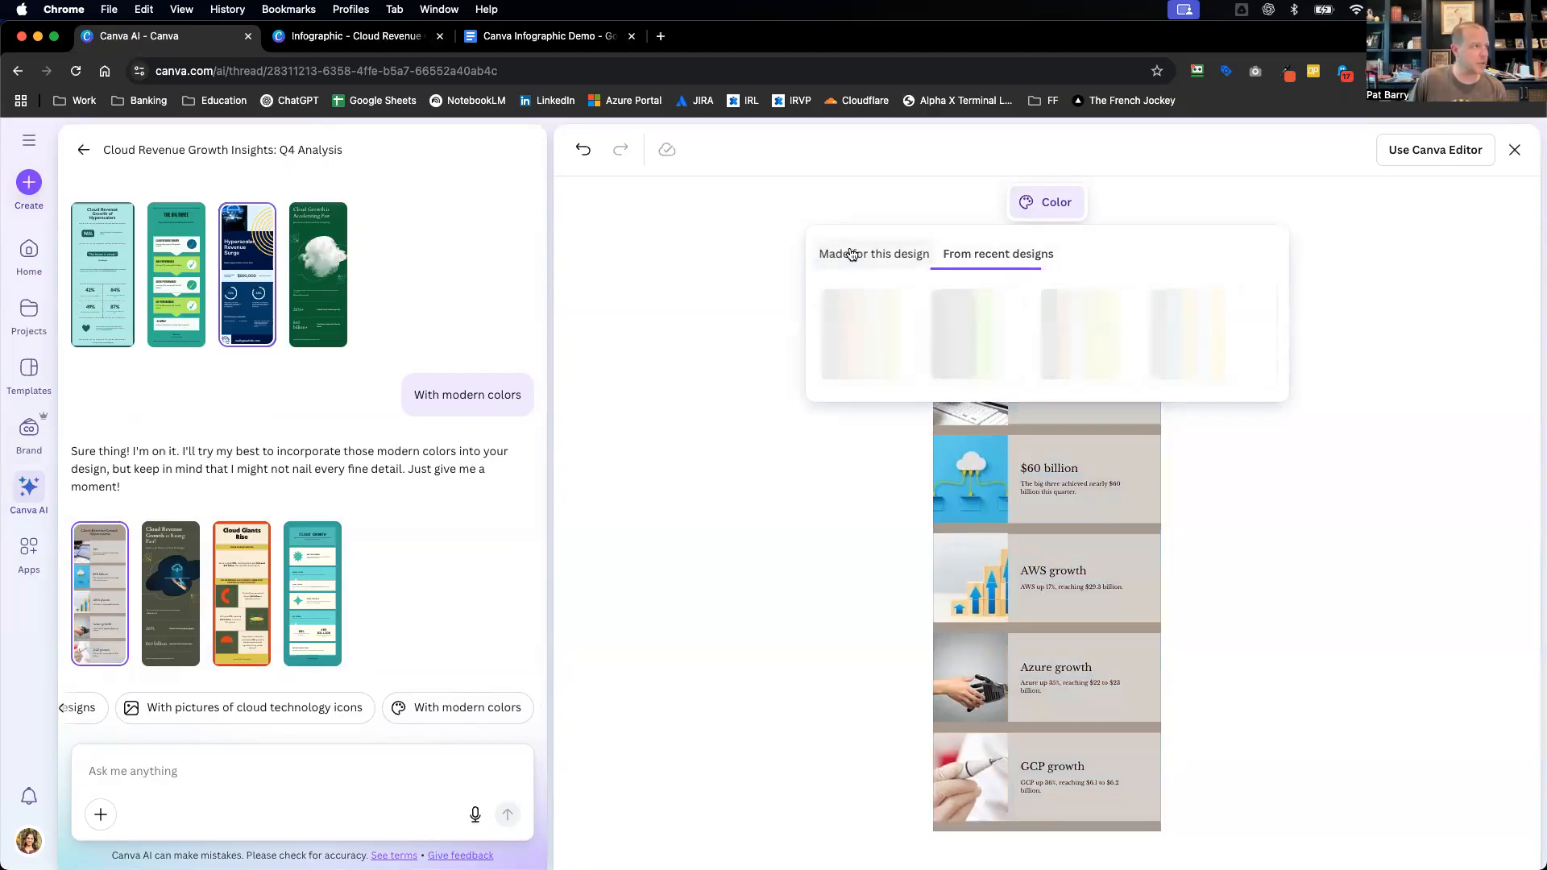
click(874, 253)
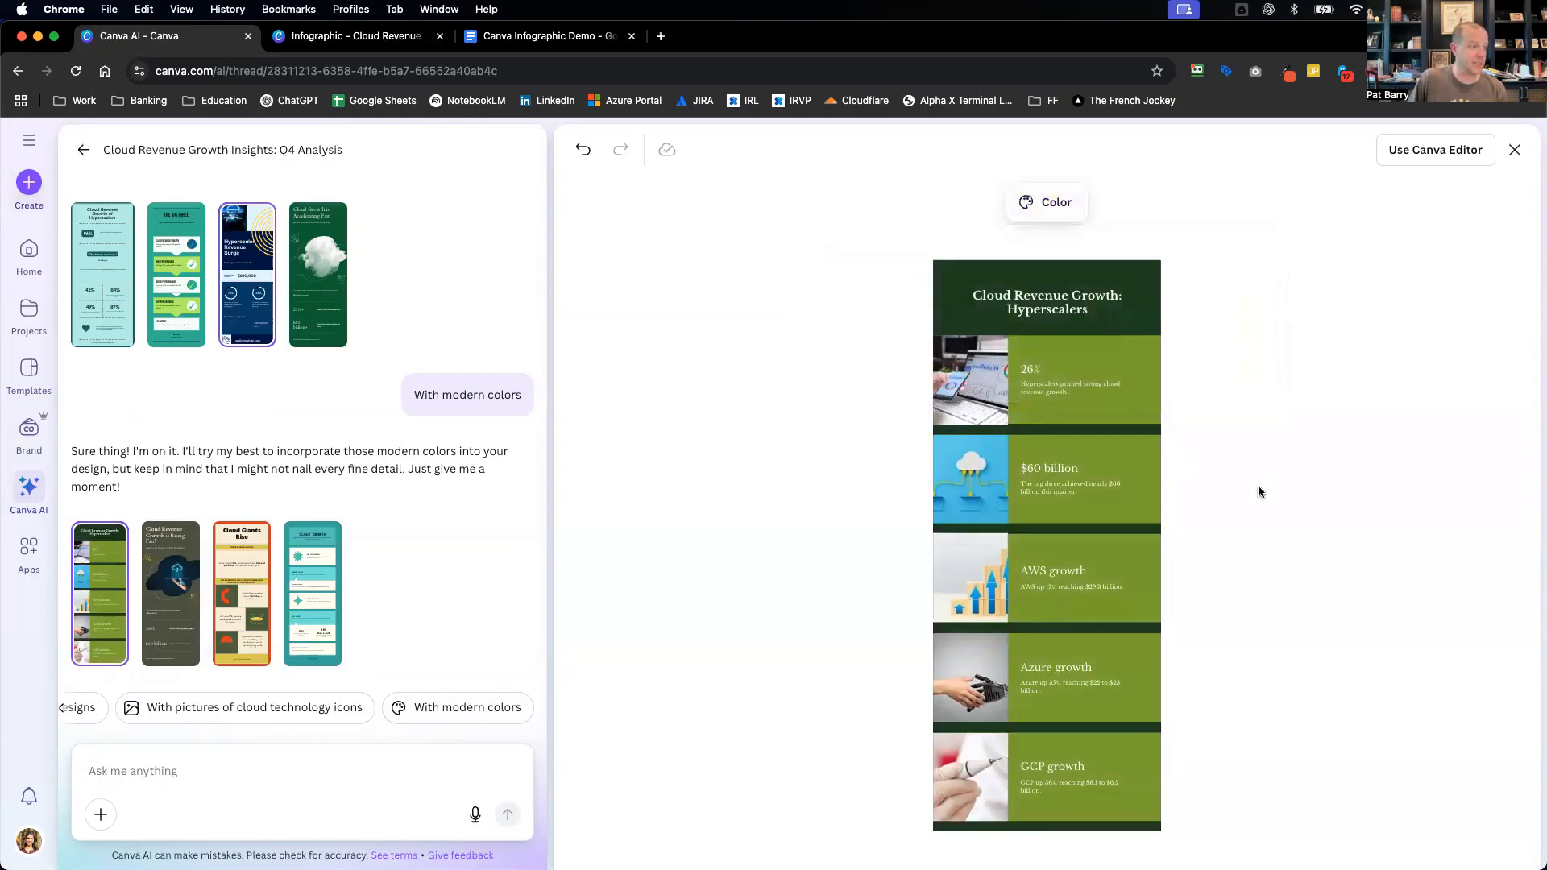
mouse_move(1049, 464)
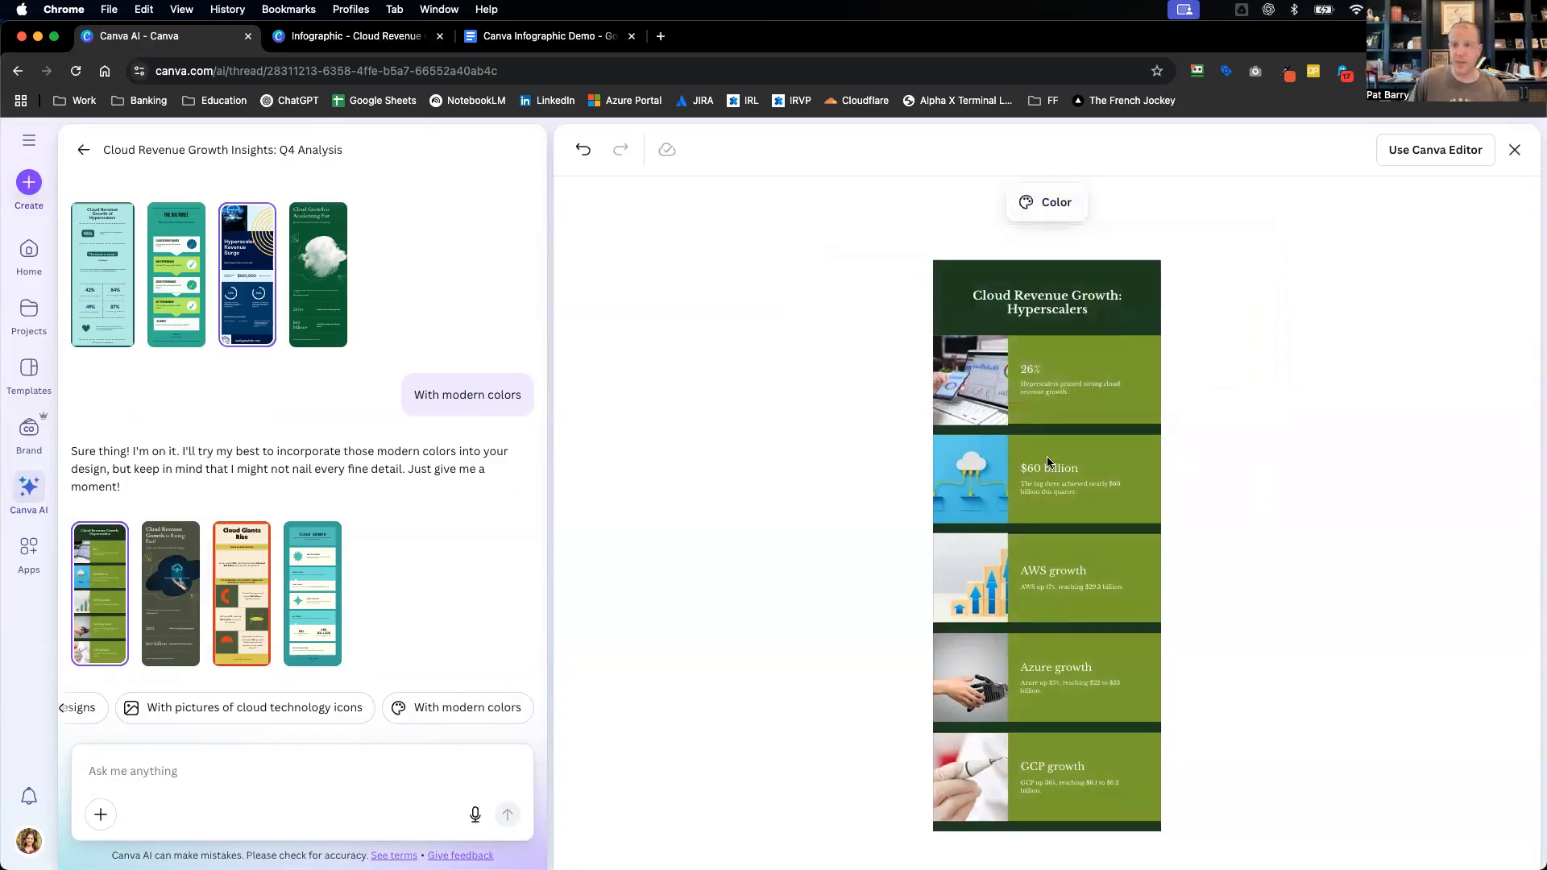
mouse_move(1202, 392)
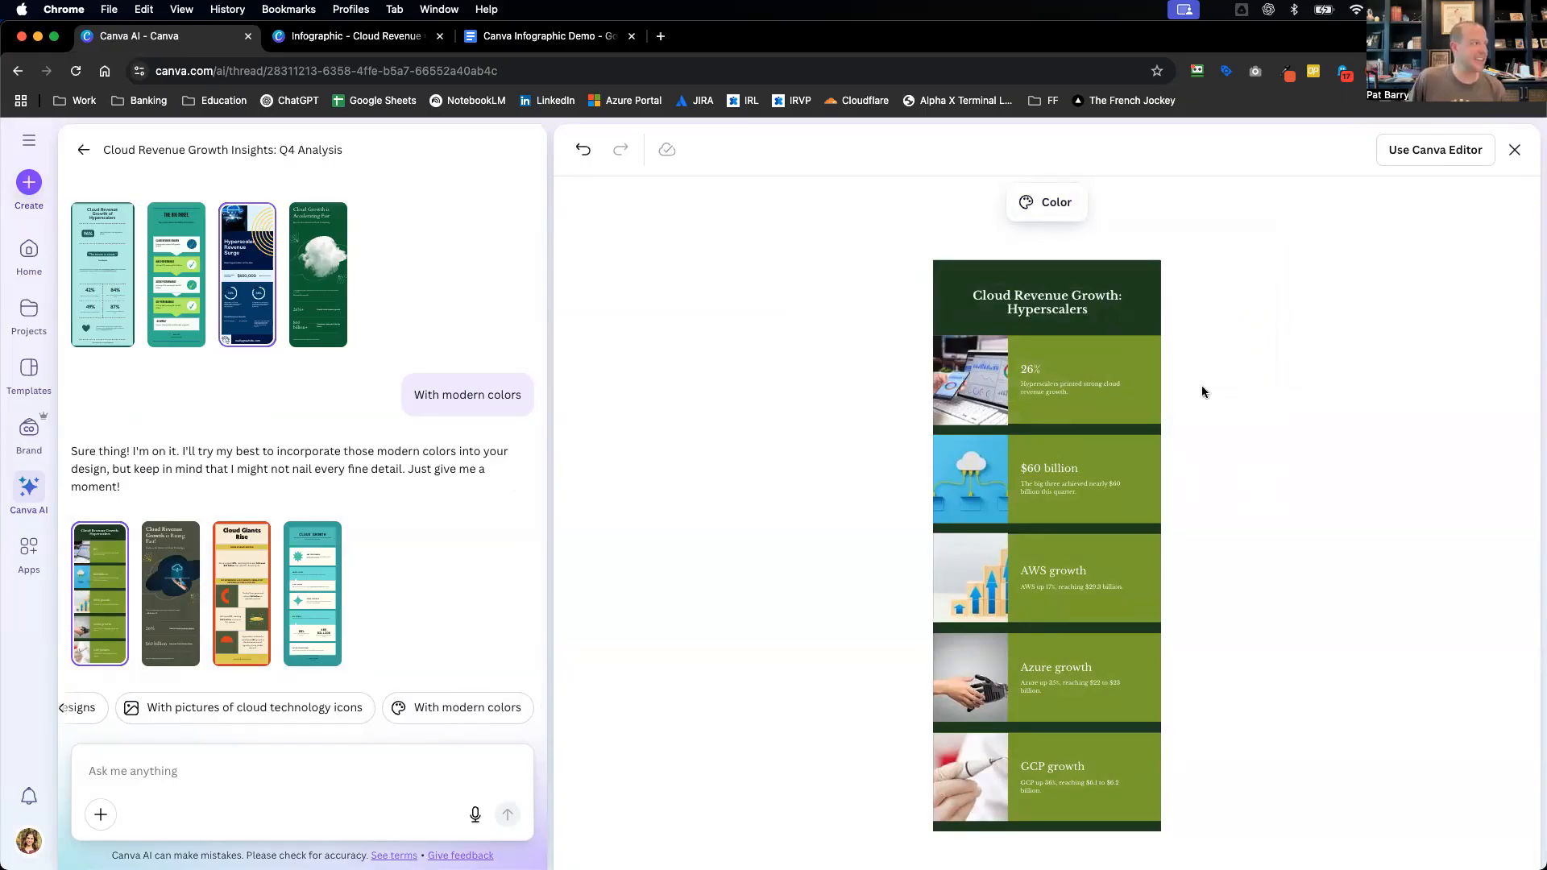
click(301, 770)
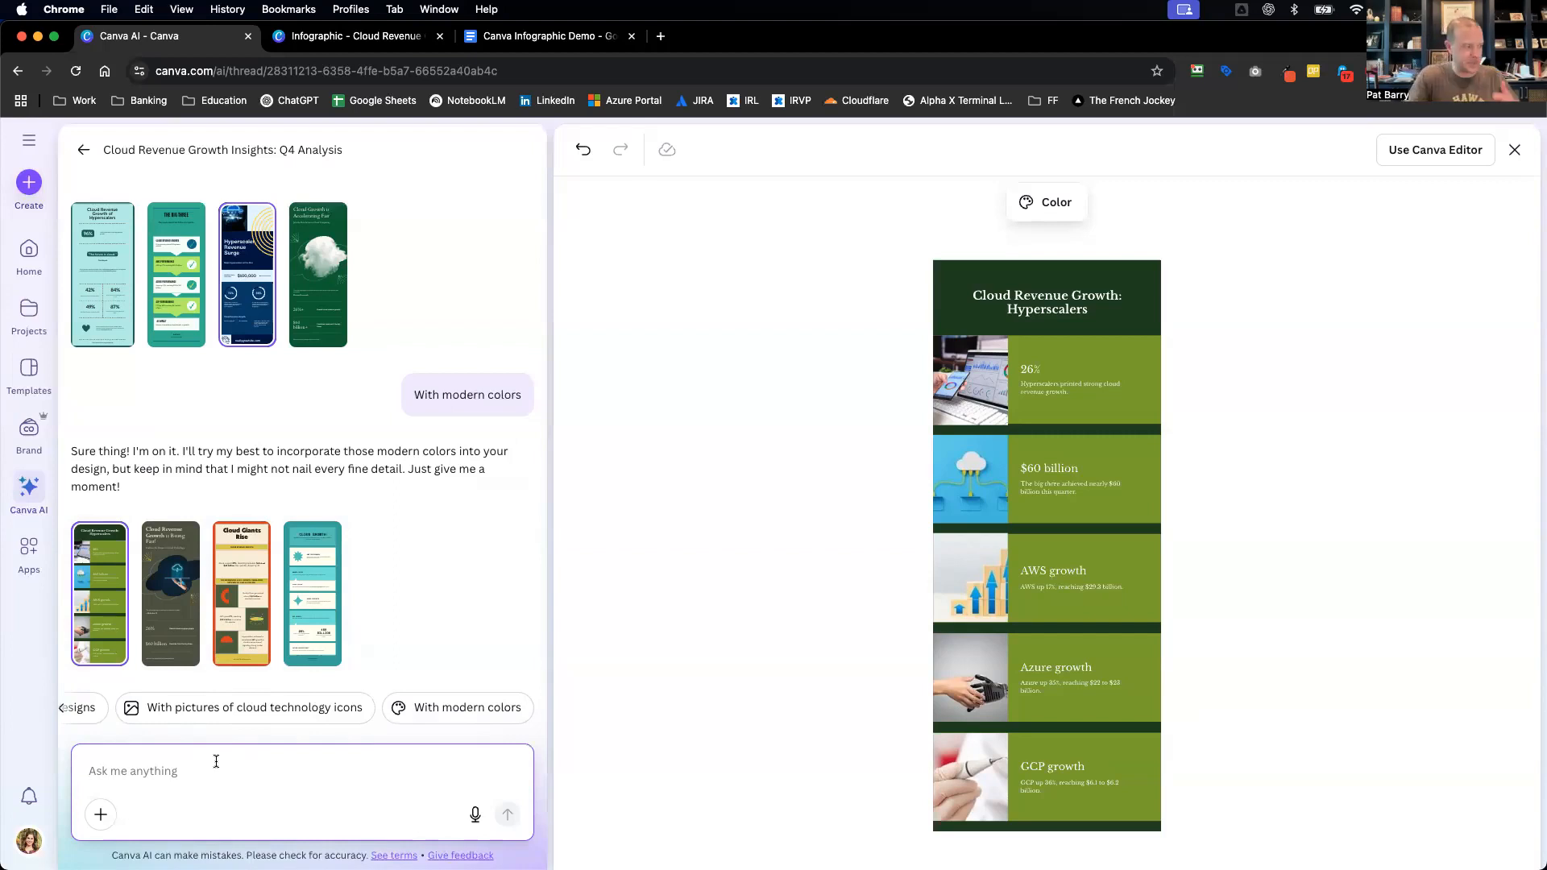
- Send 'can you add more facts and data to the infographic I have selected?' to the assistant
text(can you a)
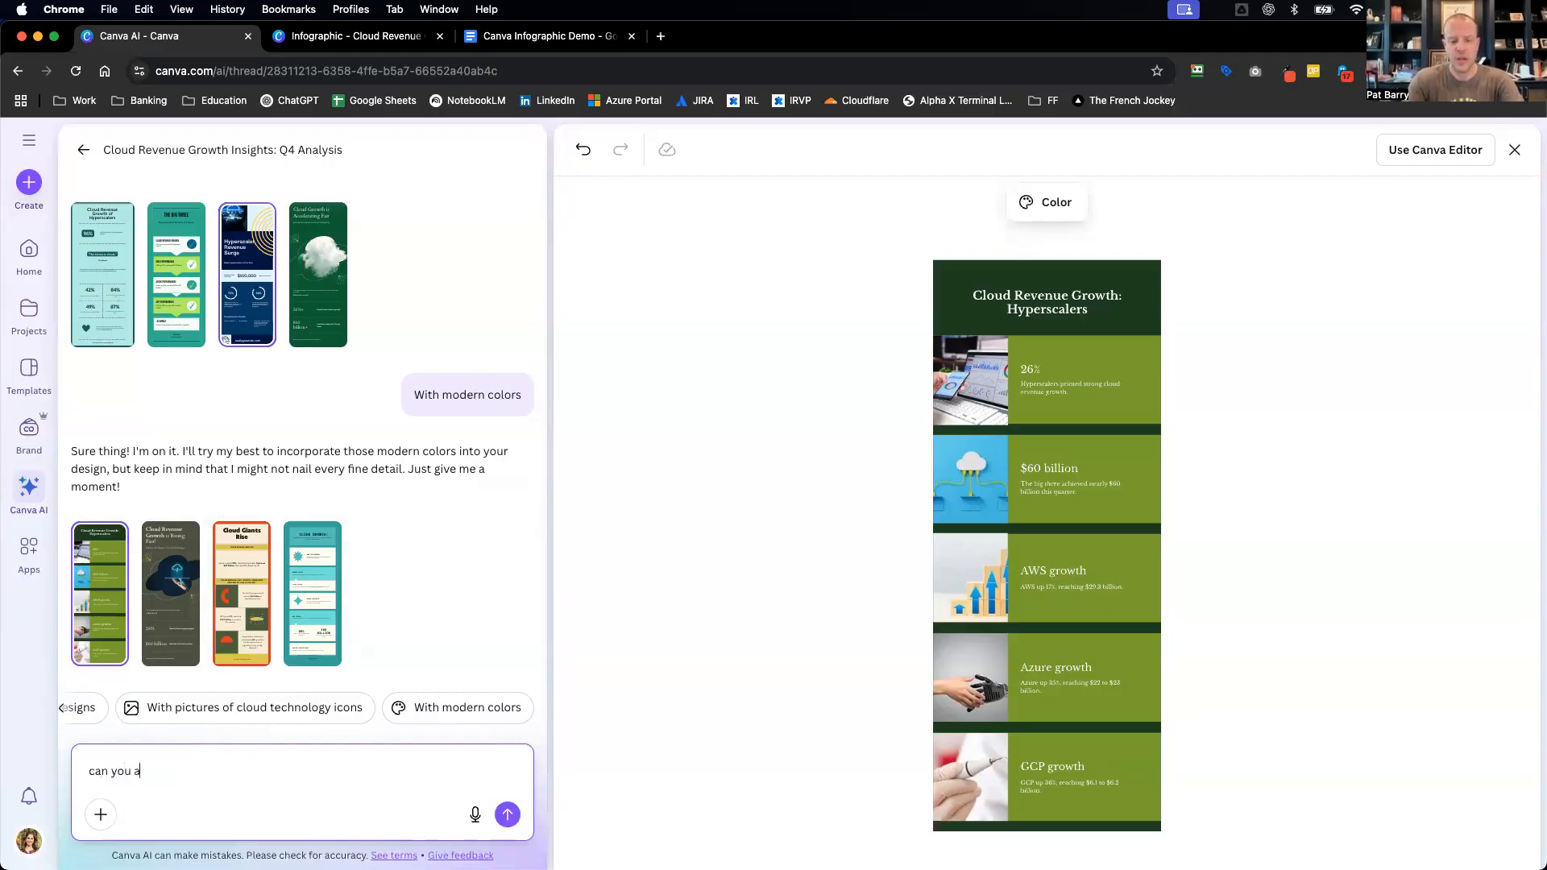
text(dd more)
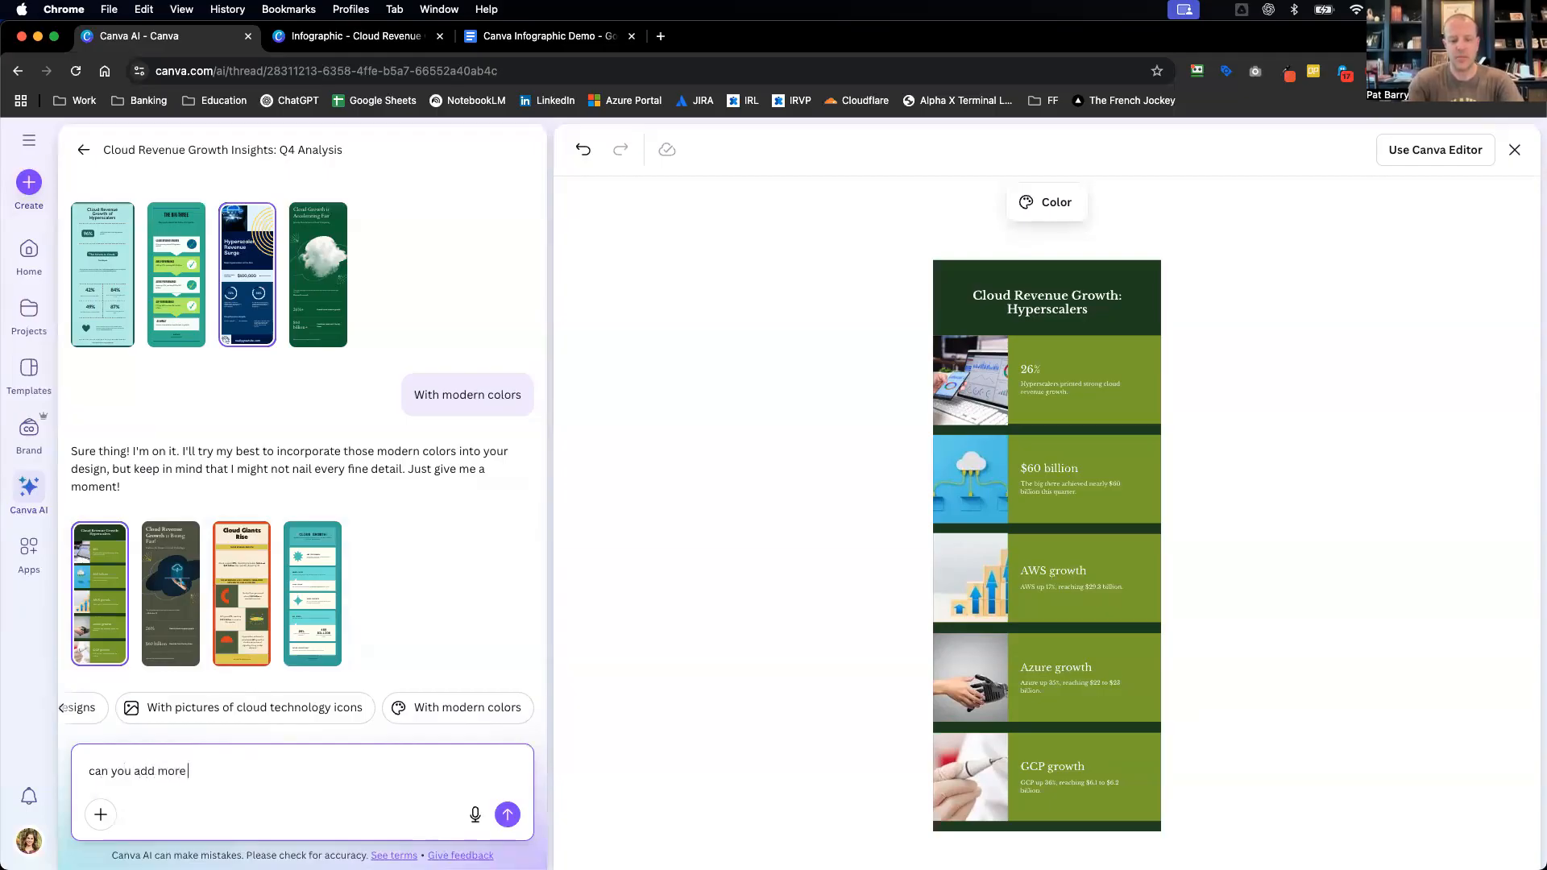
text(facts and data t)
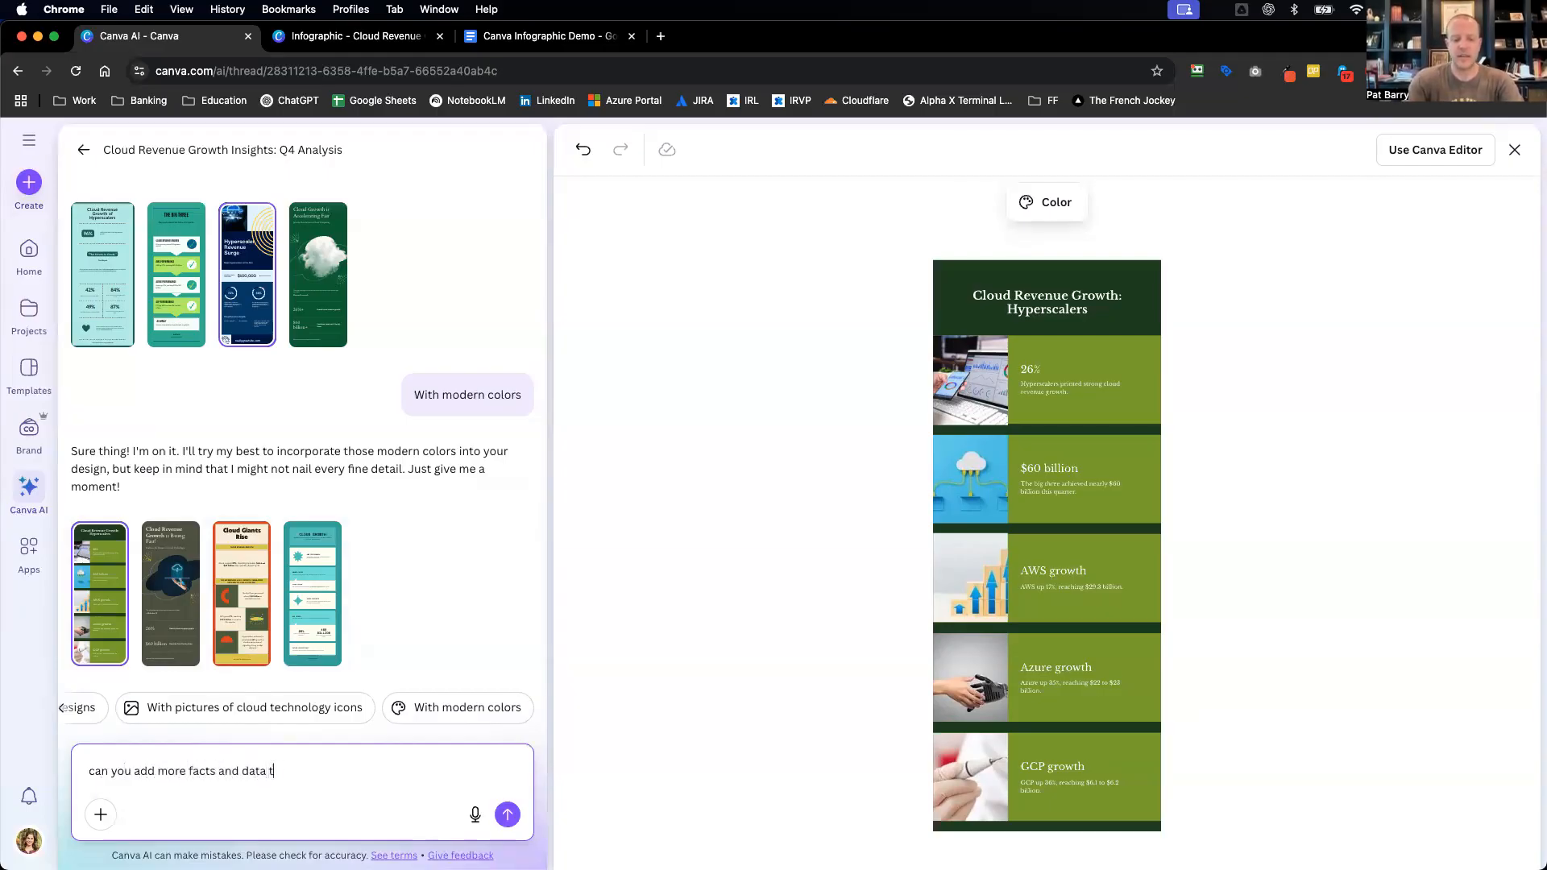
text(o the info)
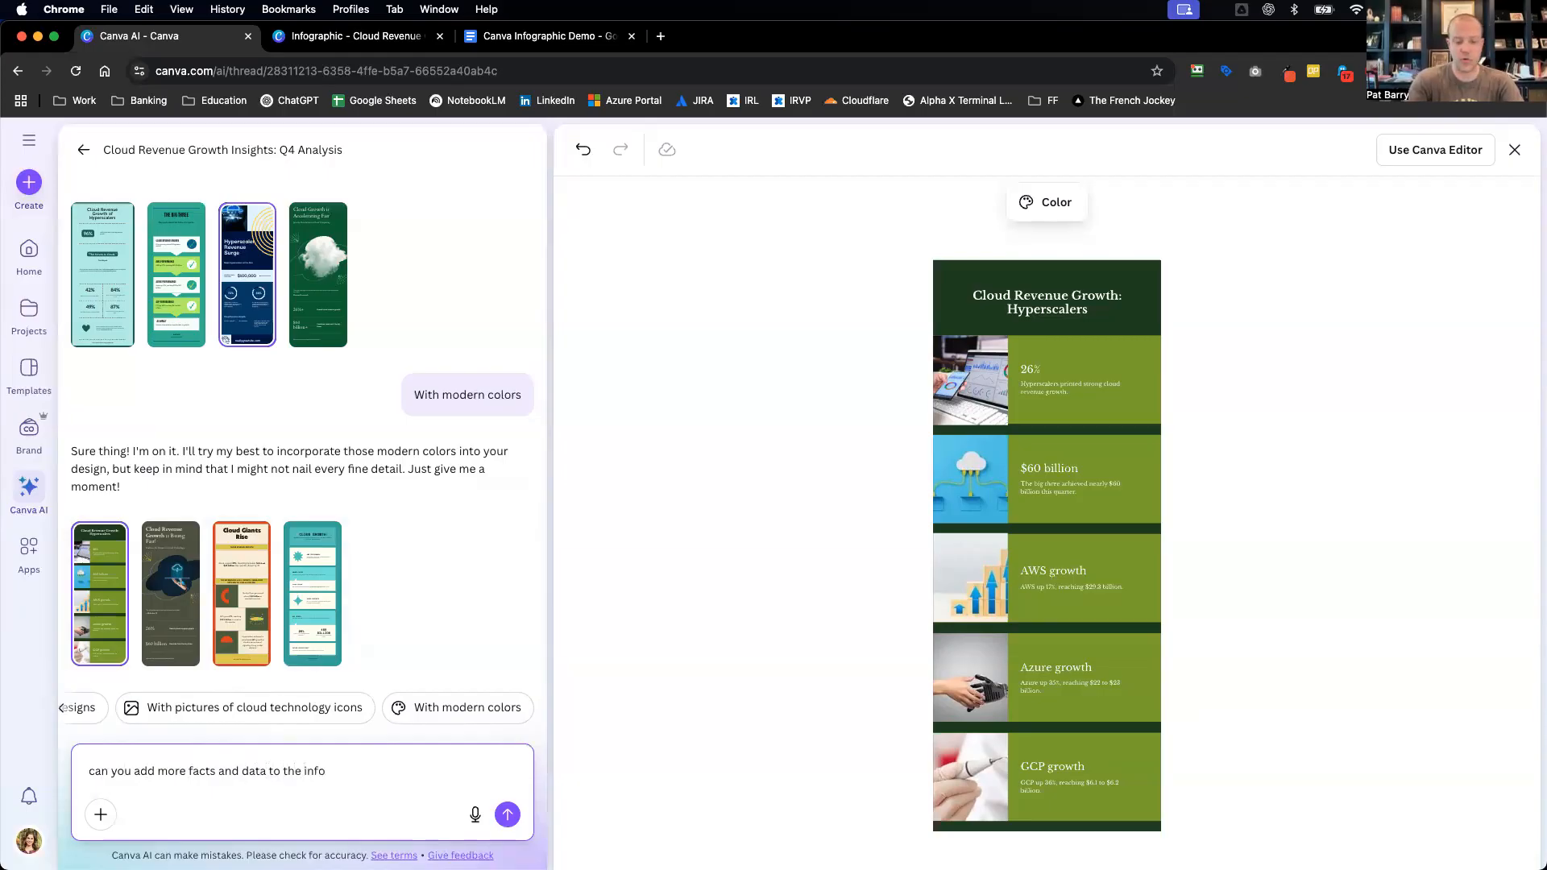
text(graphic I have selected)
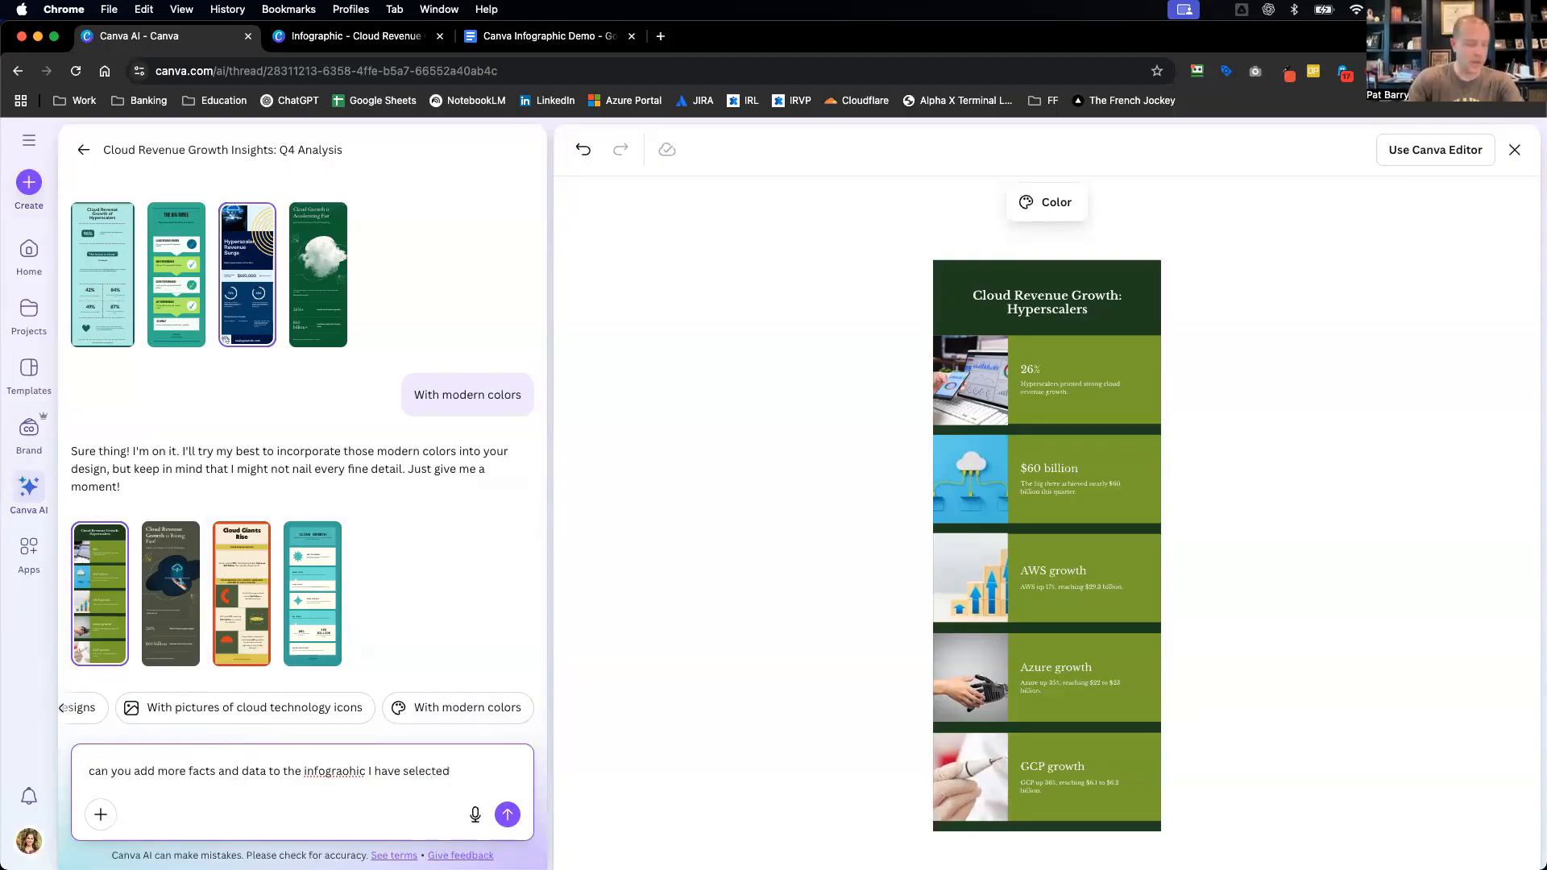
mouse_move(340, 836)
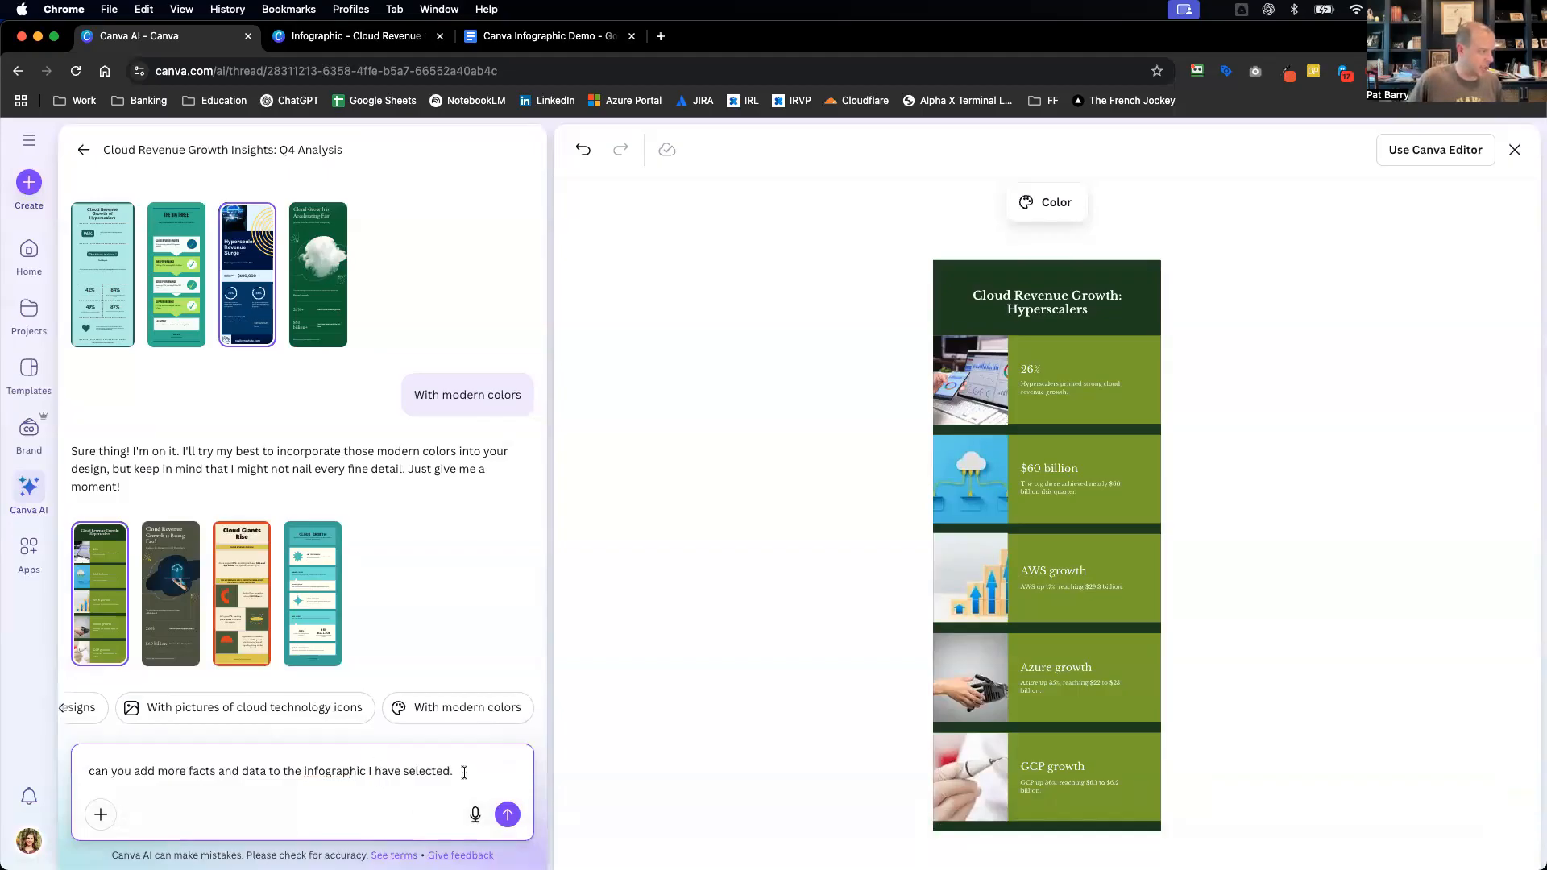
text(?)
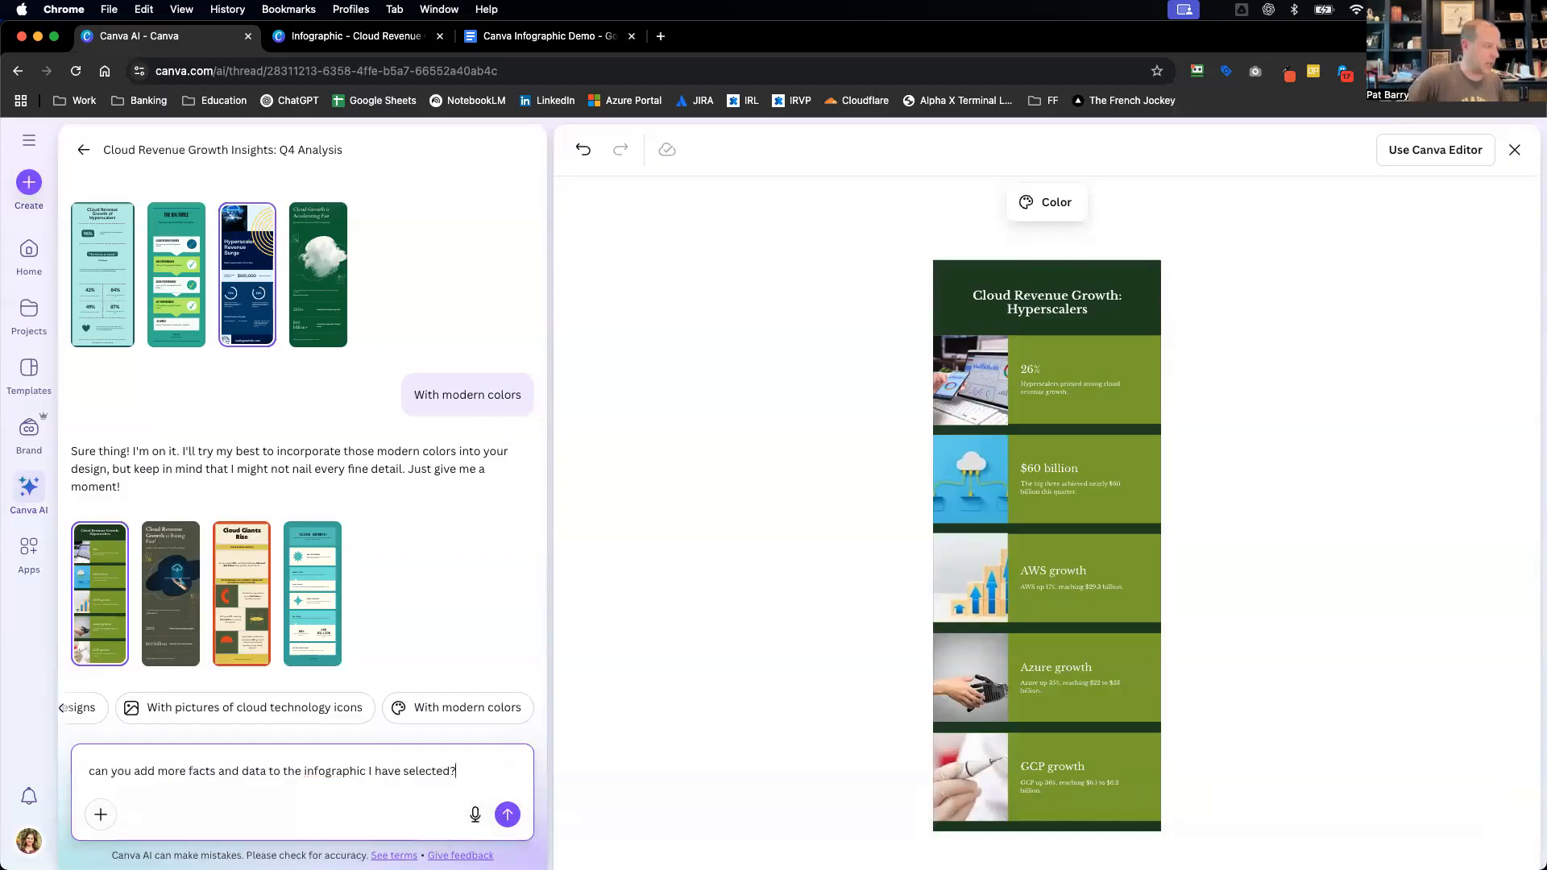
click(508, 813)
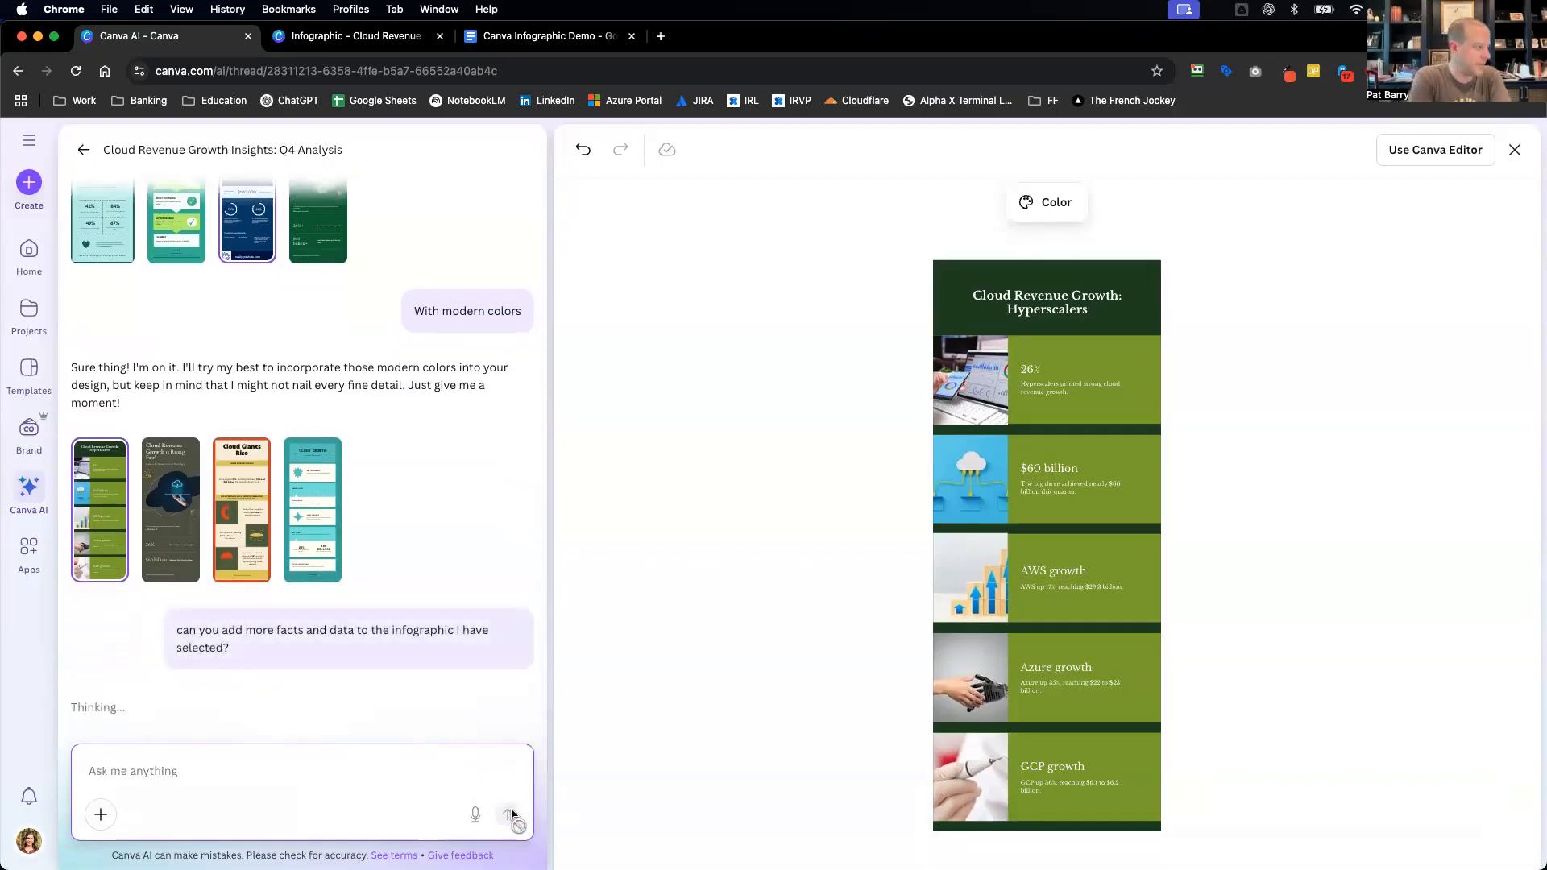
- Preview the Big Three variant, then settle back on the blue Cloud Revenue Growth Insights design
scroll(down, 3)
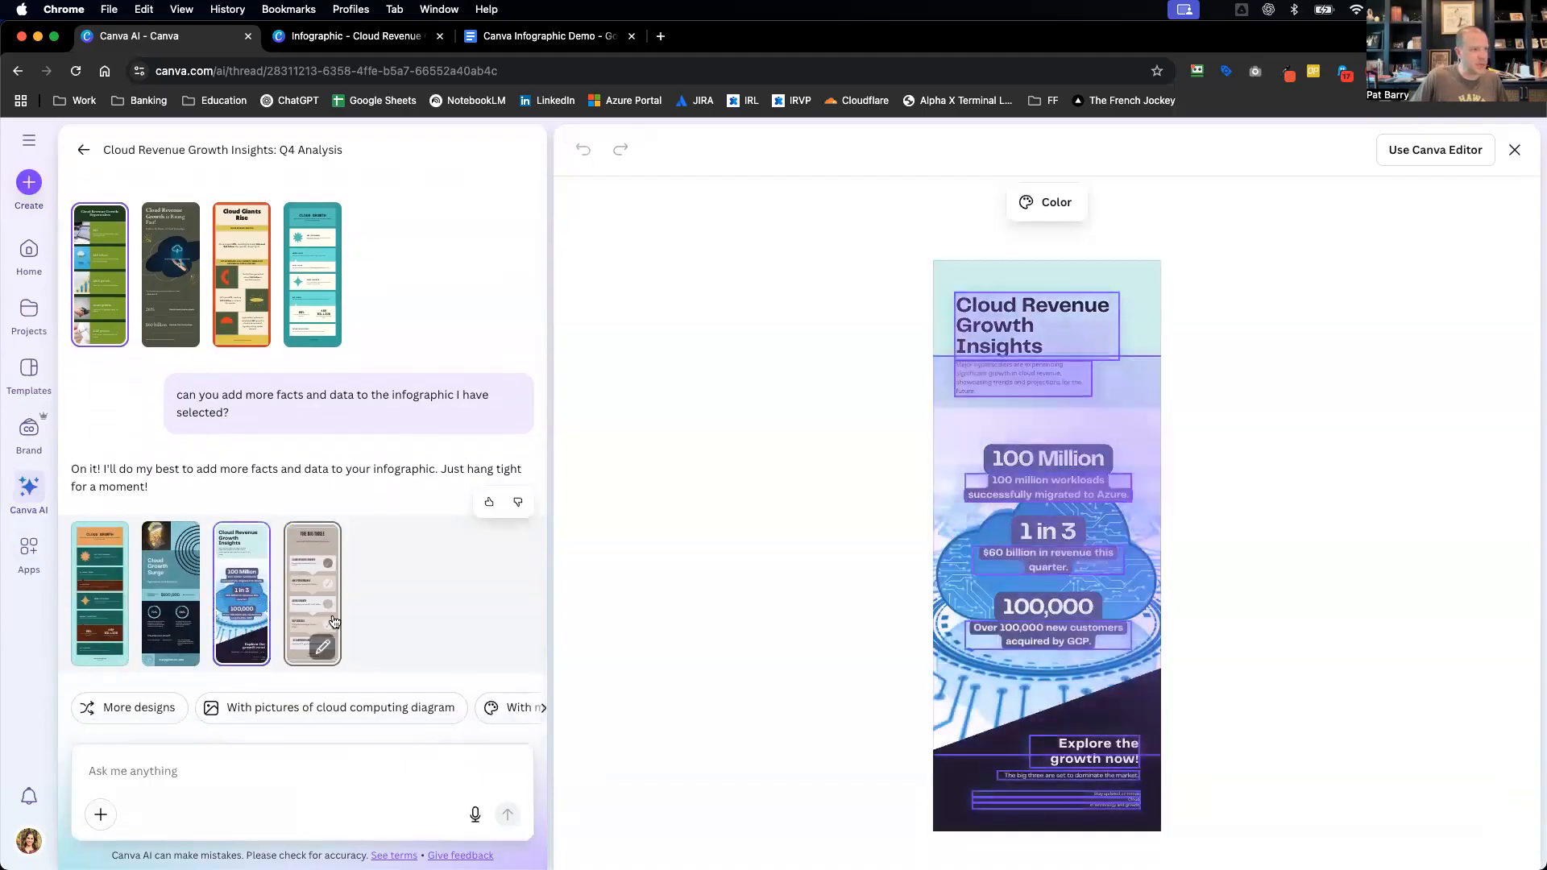
click(312, 594)
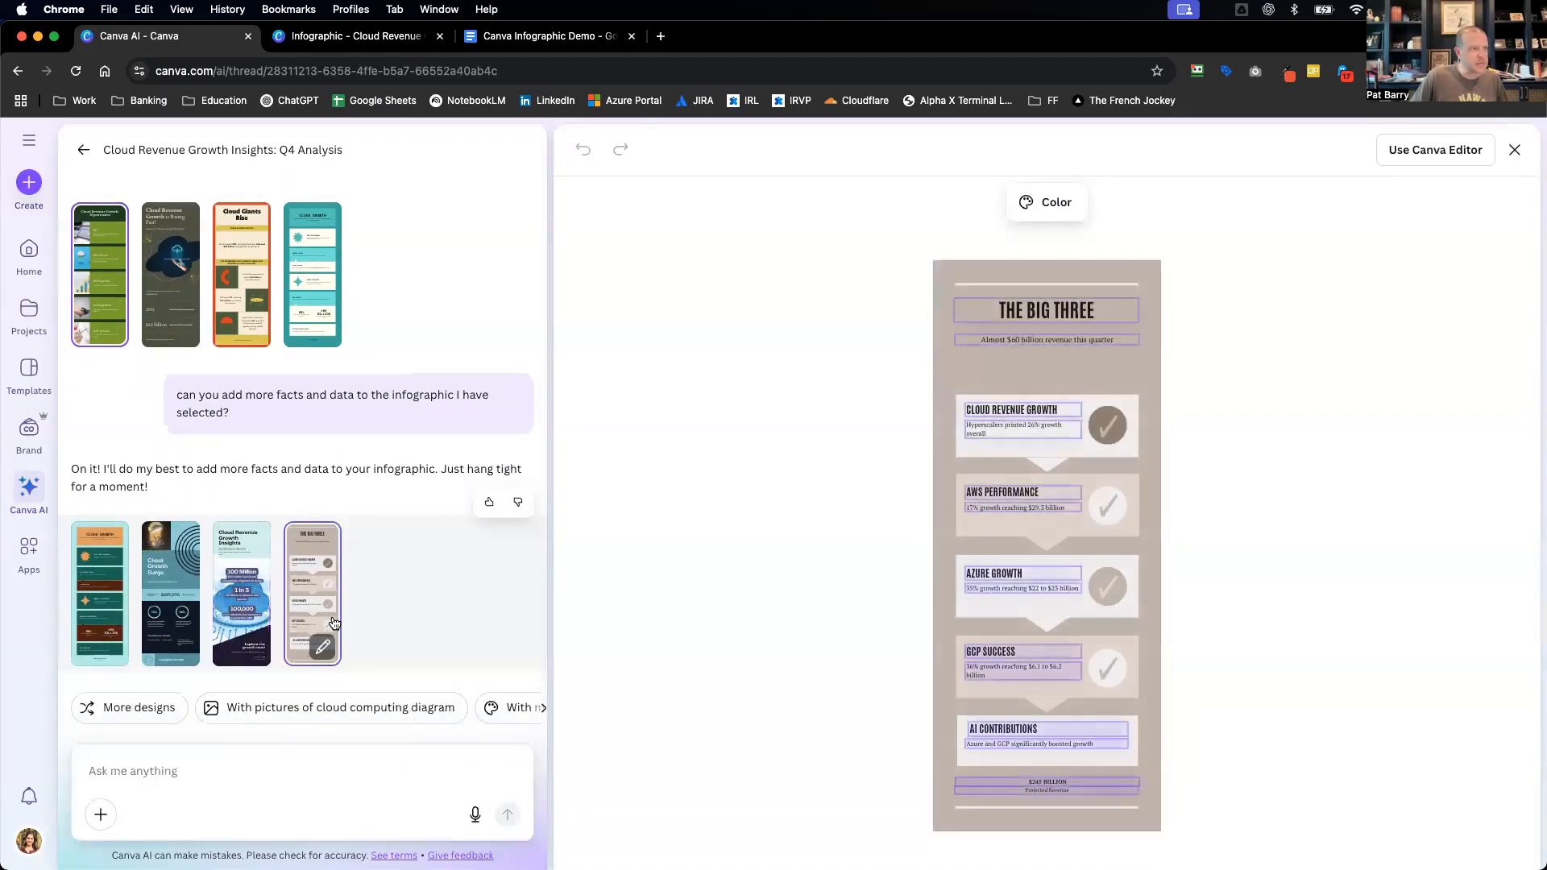
click(240, 595)
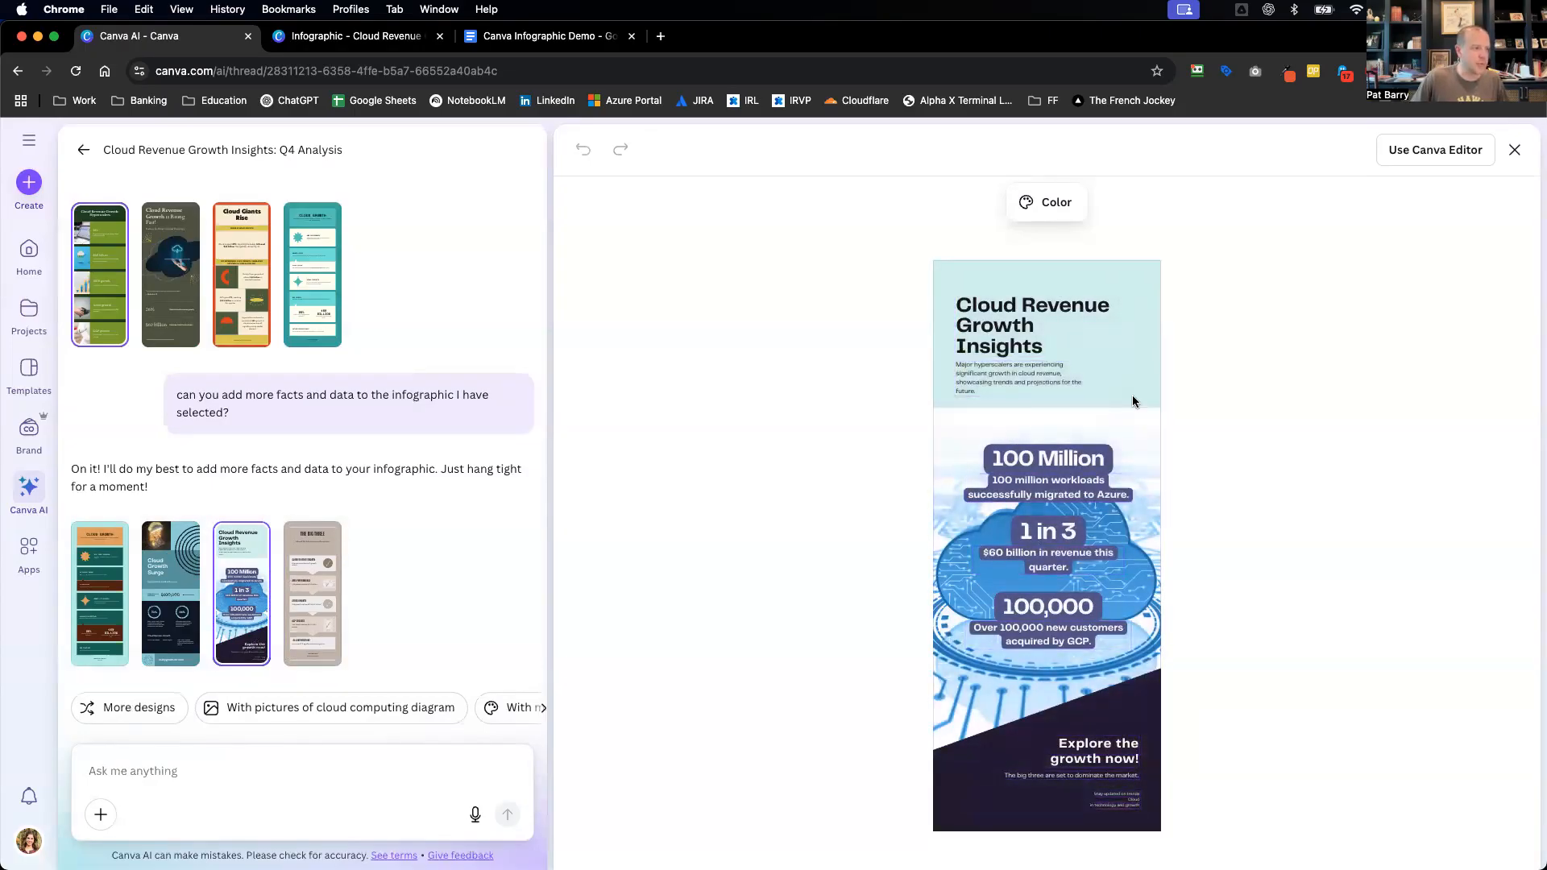
mouse_move(1189, 401)
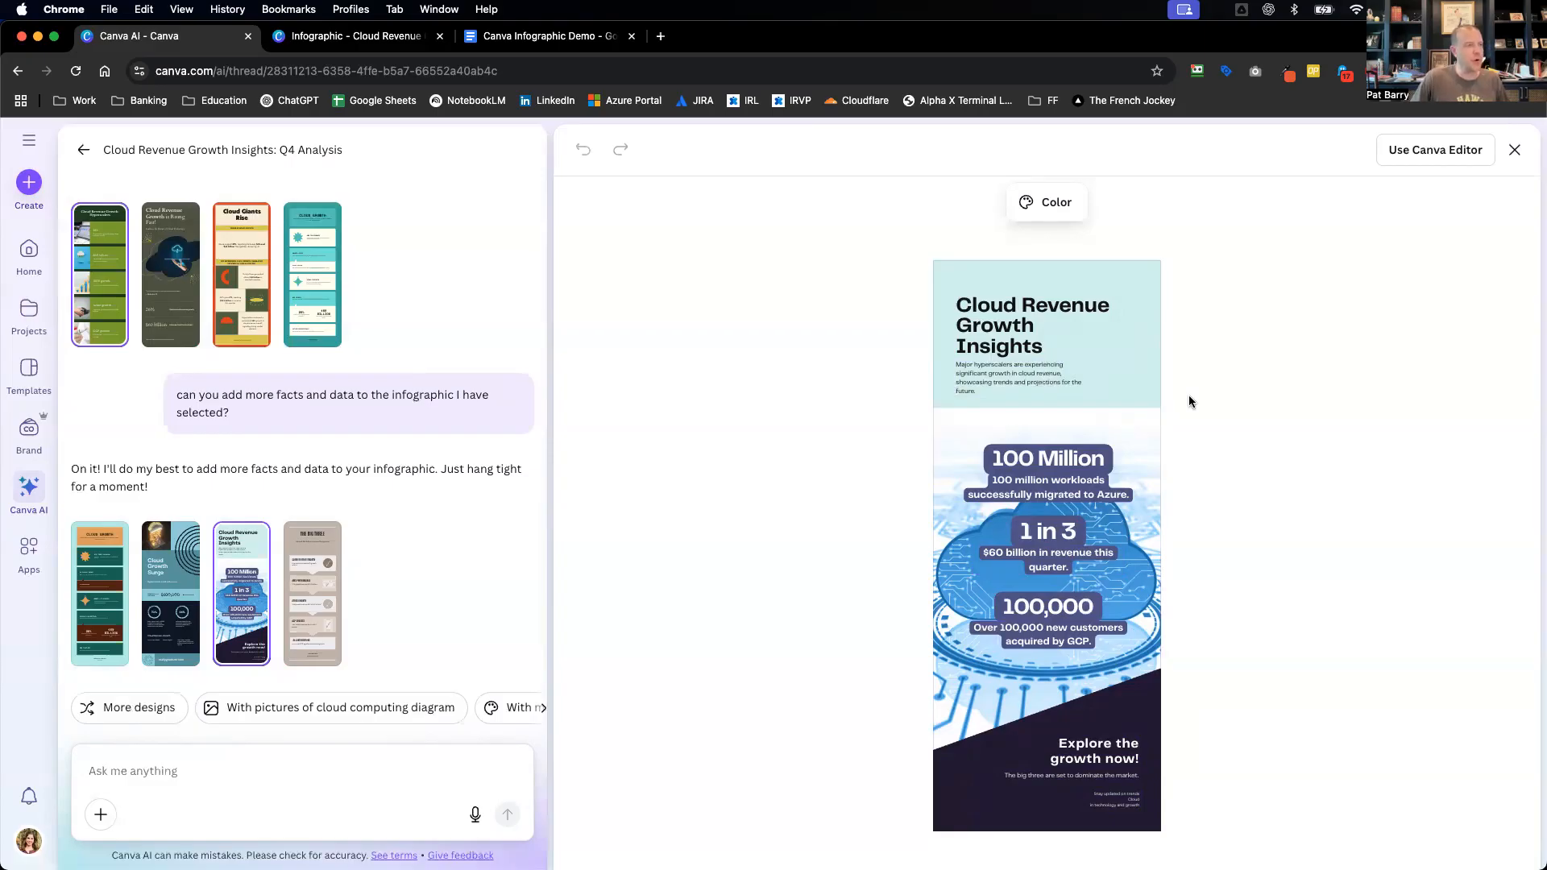
mouse_move(498, 445)
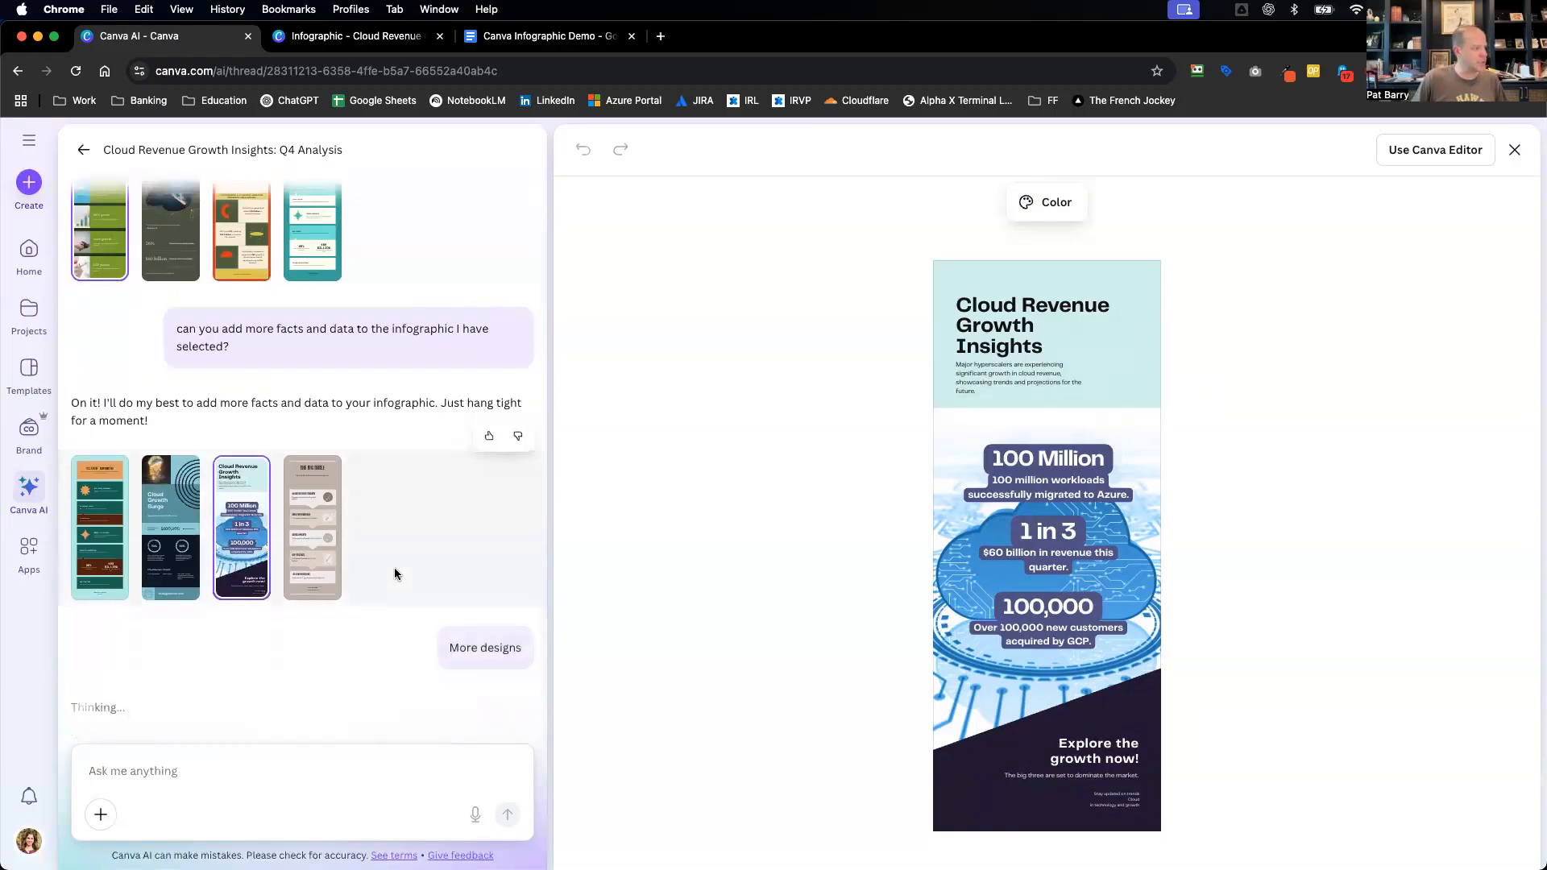
- Preview the brown Revenue Insights, teal revolution, orange-teal Cloud Growth and light-blue Hyperscalers Growth designs
scroll(down, 3)
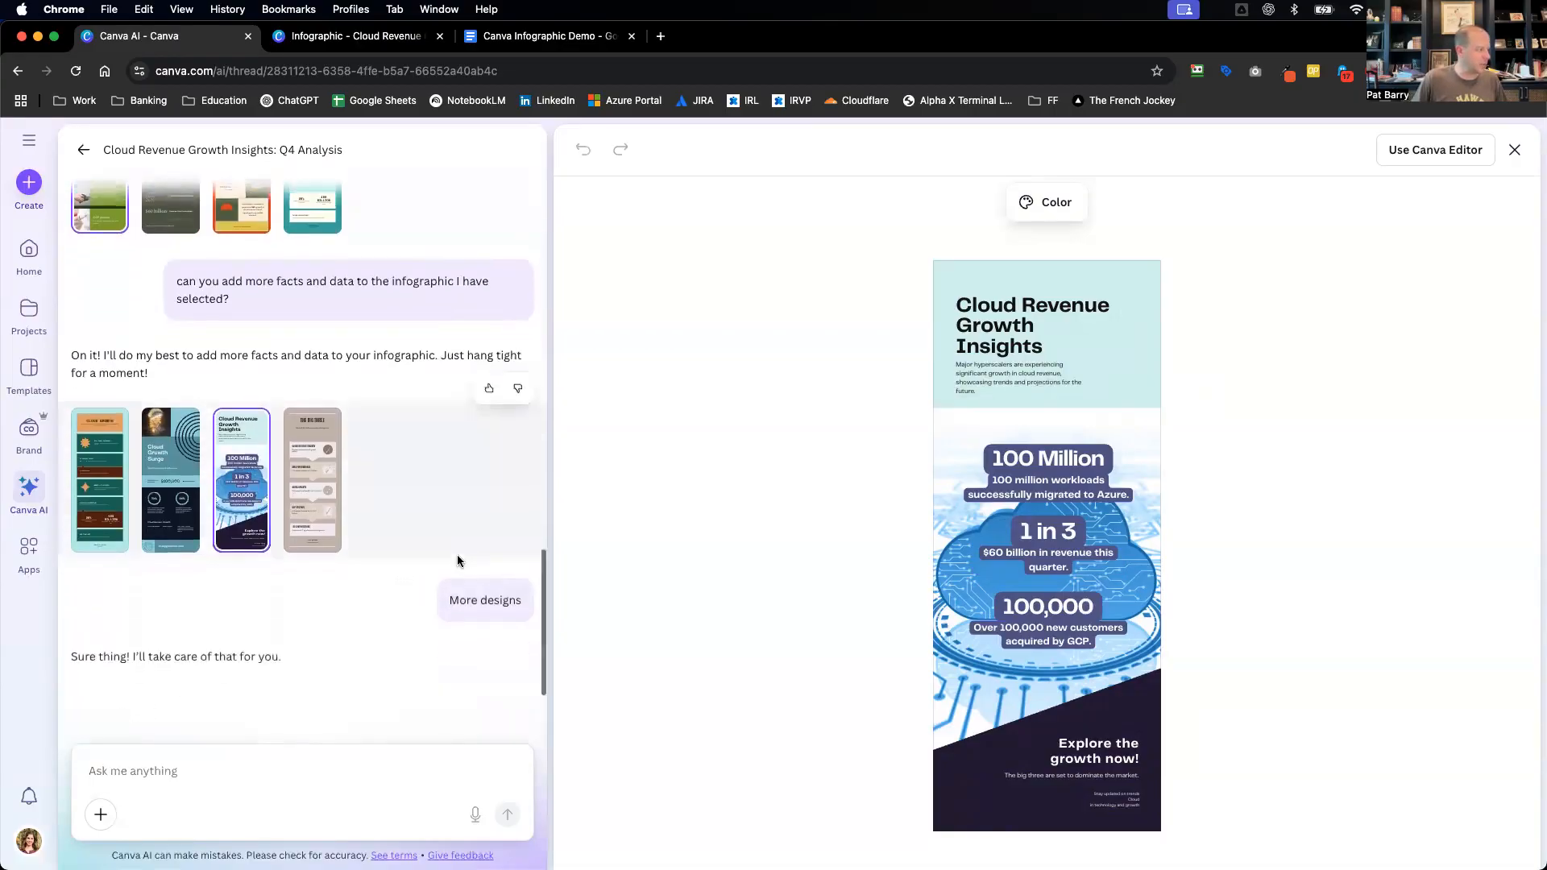
scroll(down, 3)
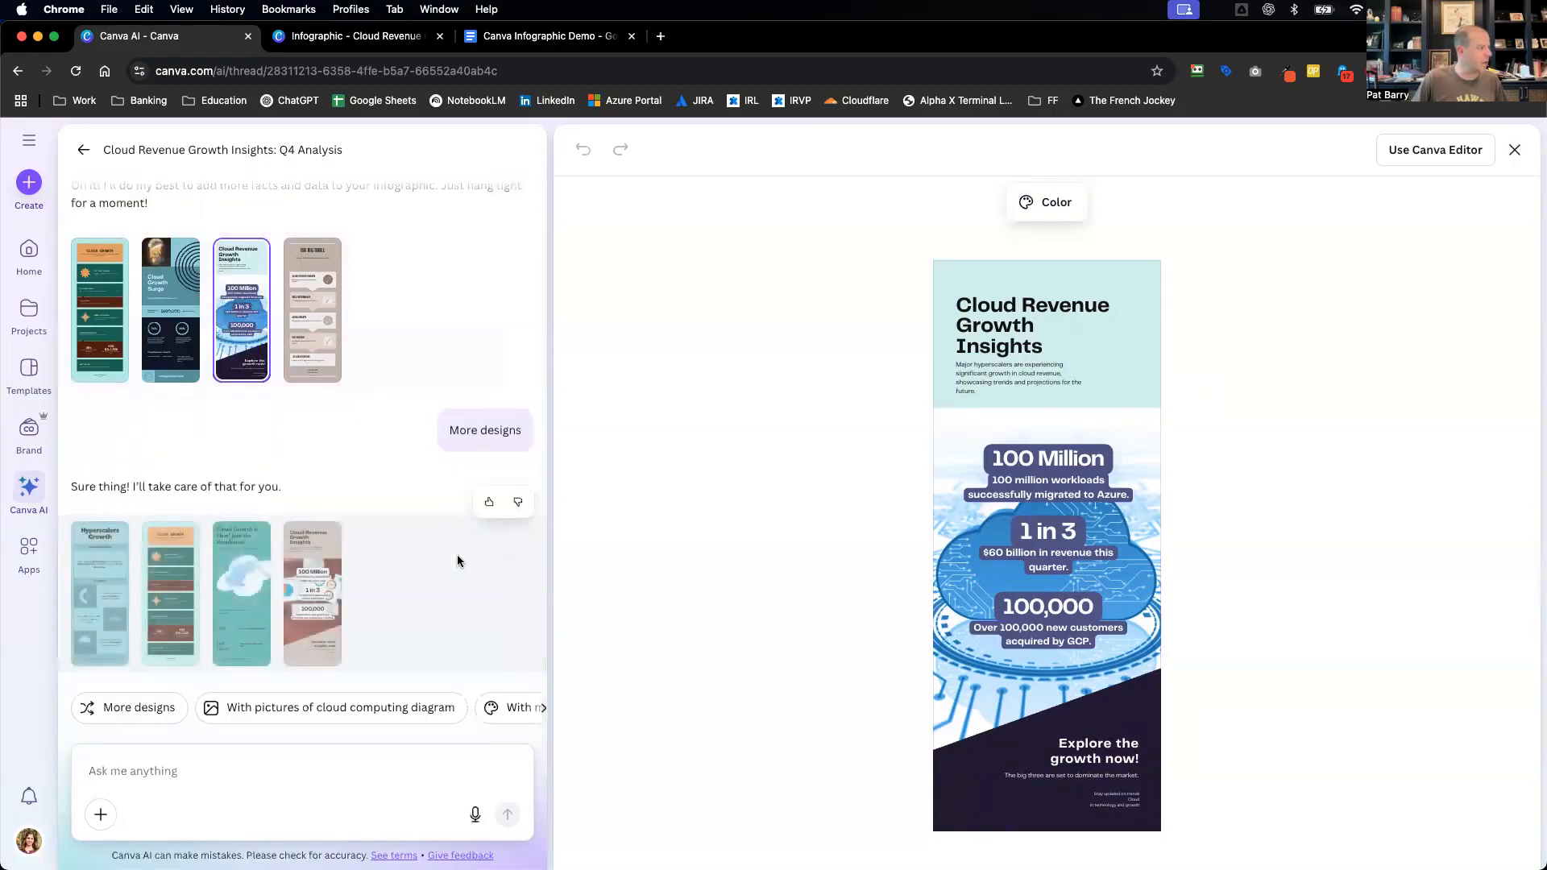
click(311, 595)
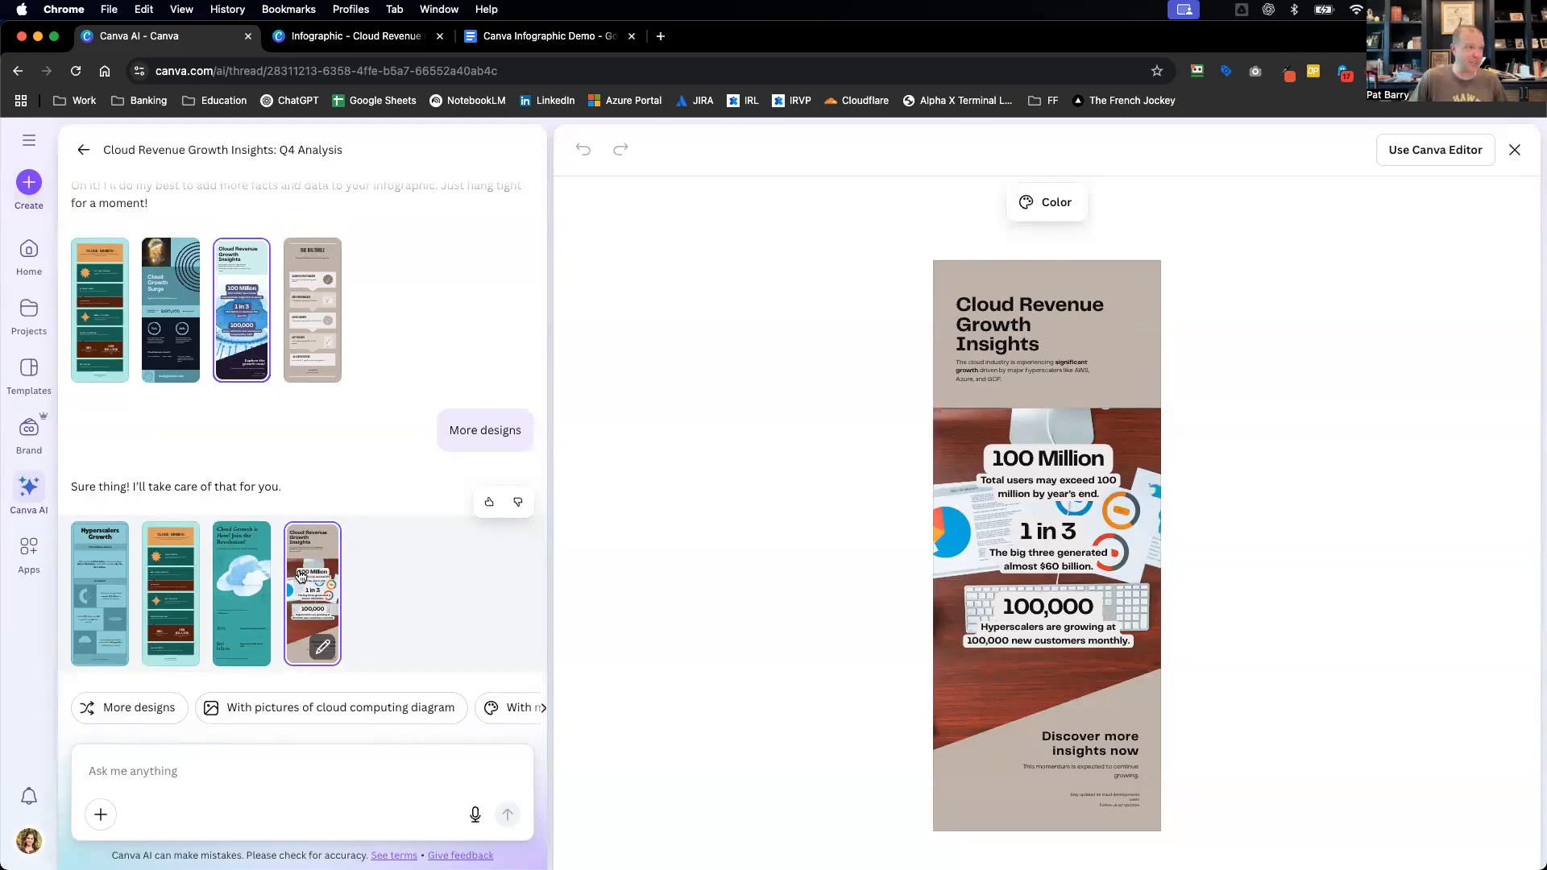
click(240, 593)
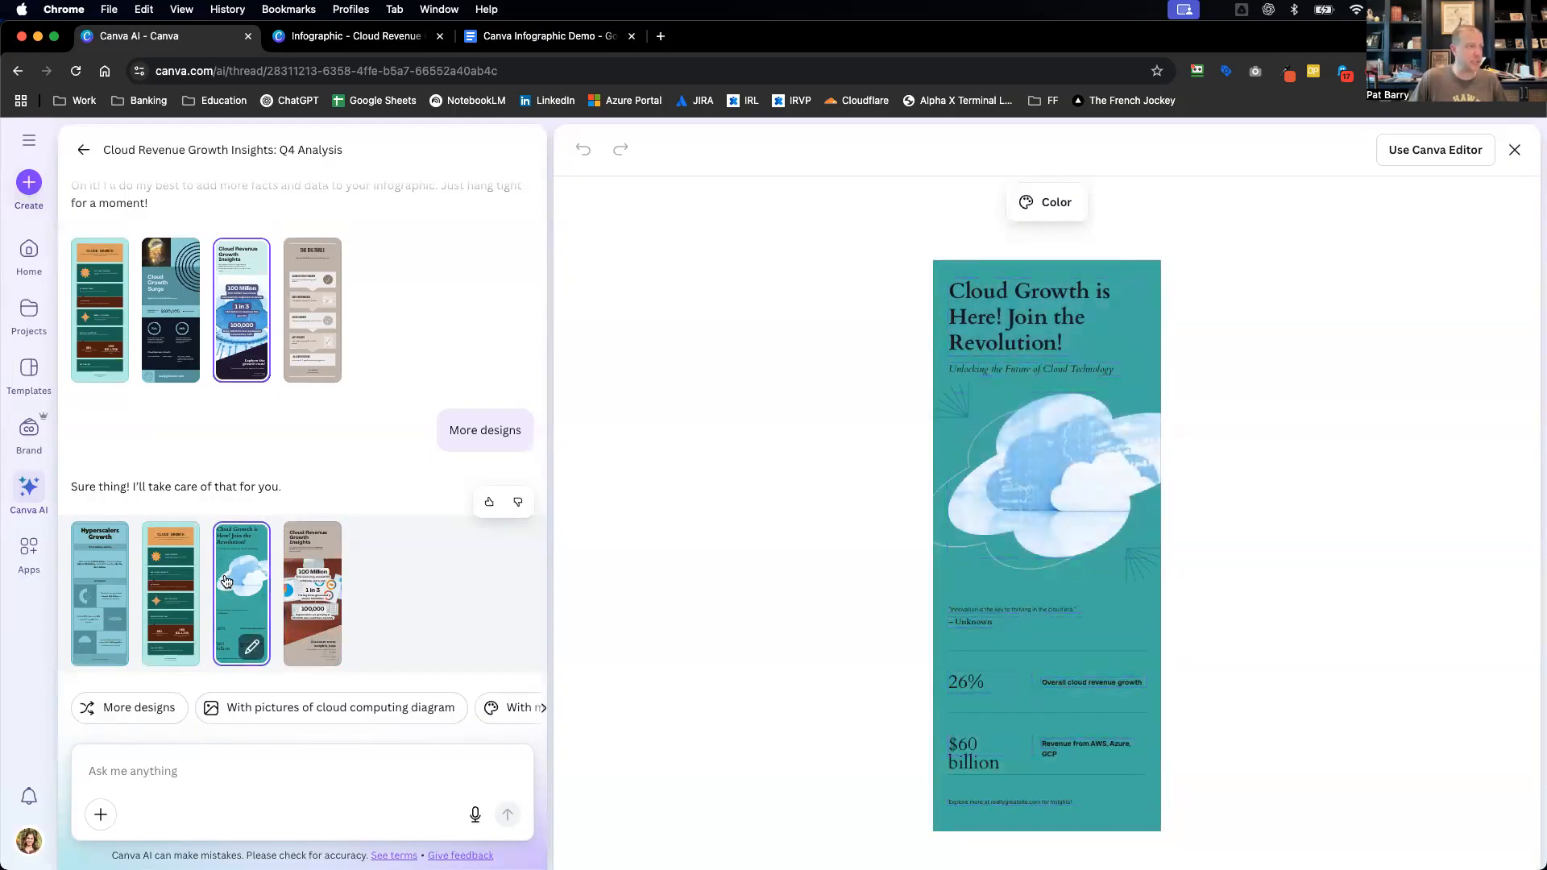
click(169, 593)
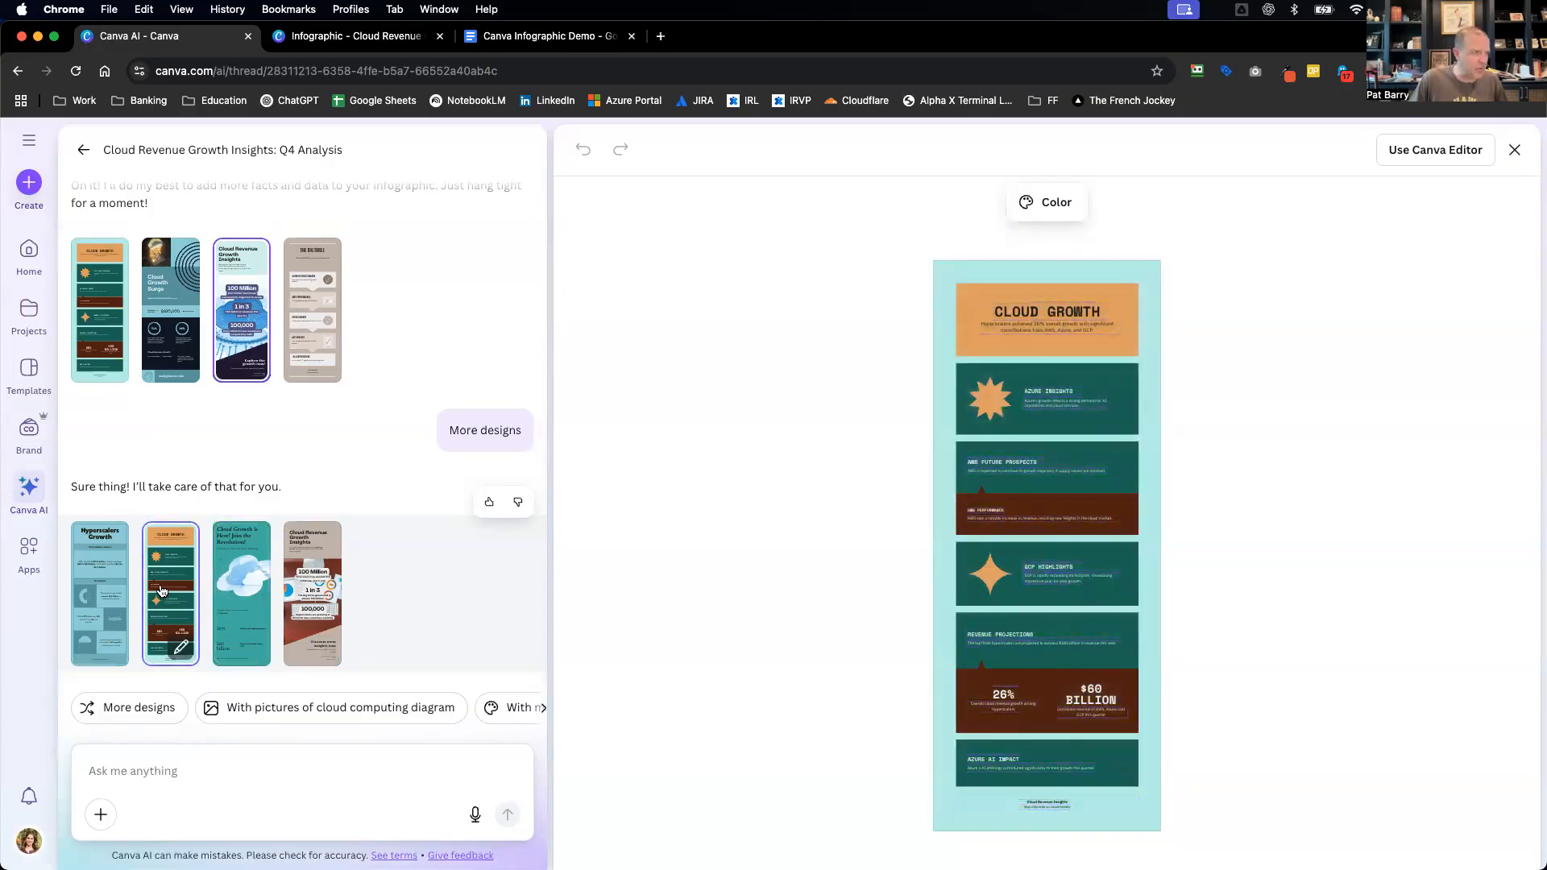
click(98, 593)
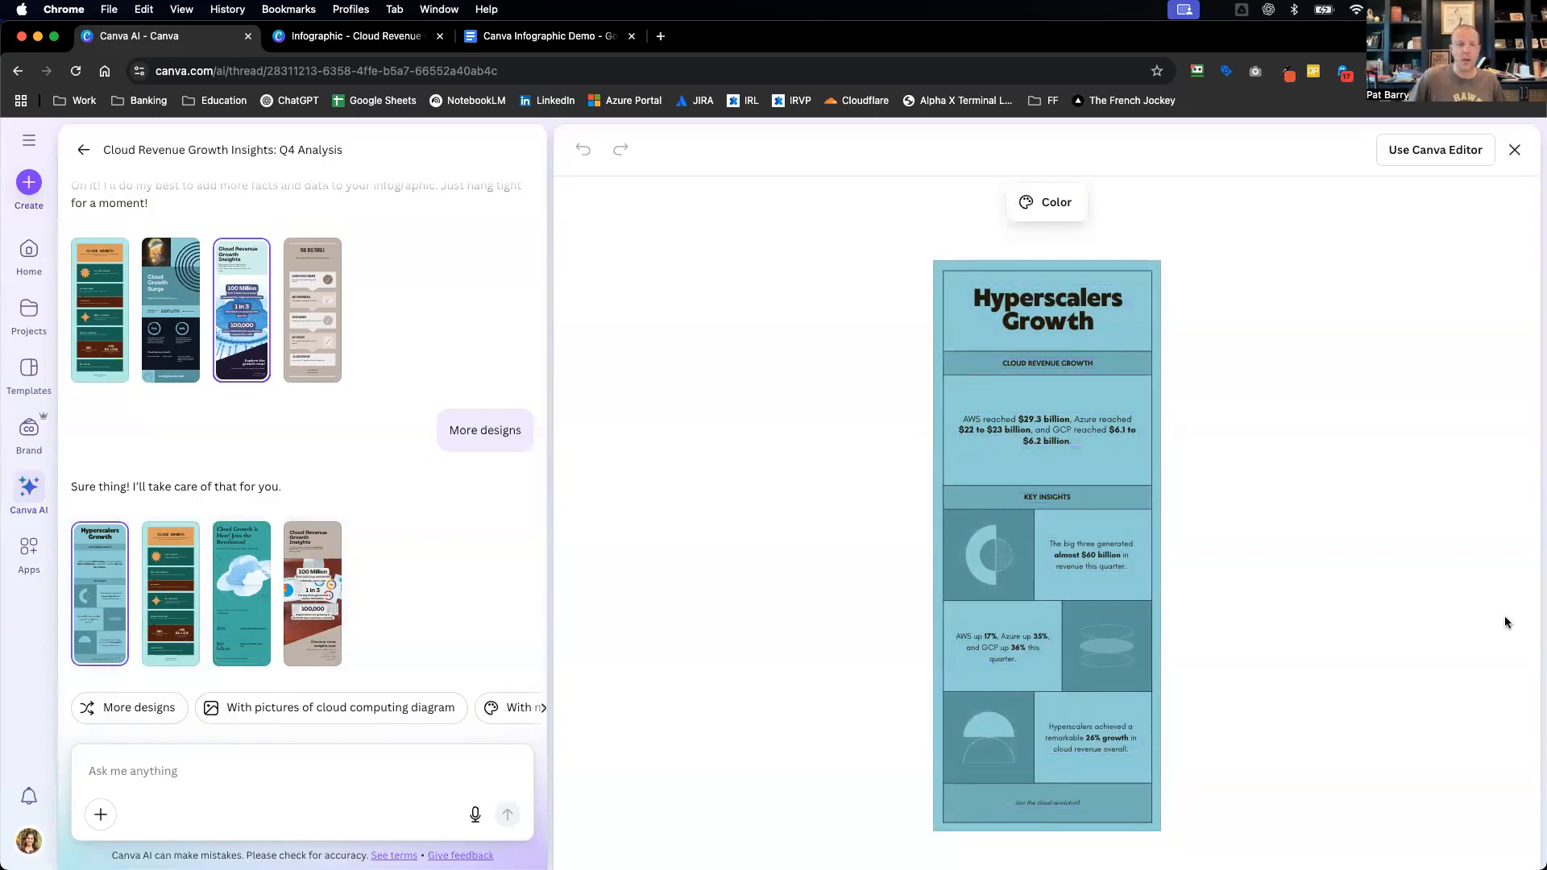
mouse_move(1189, 560)
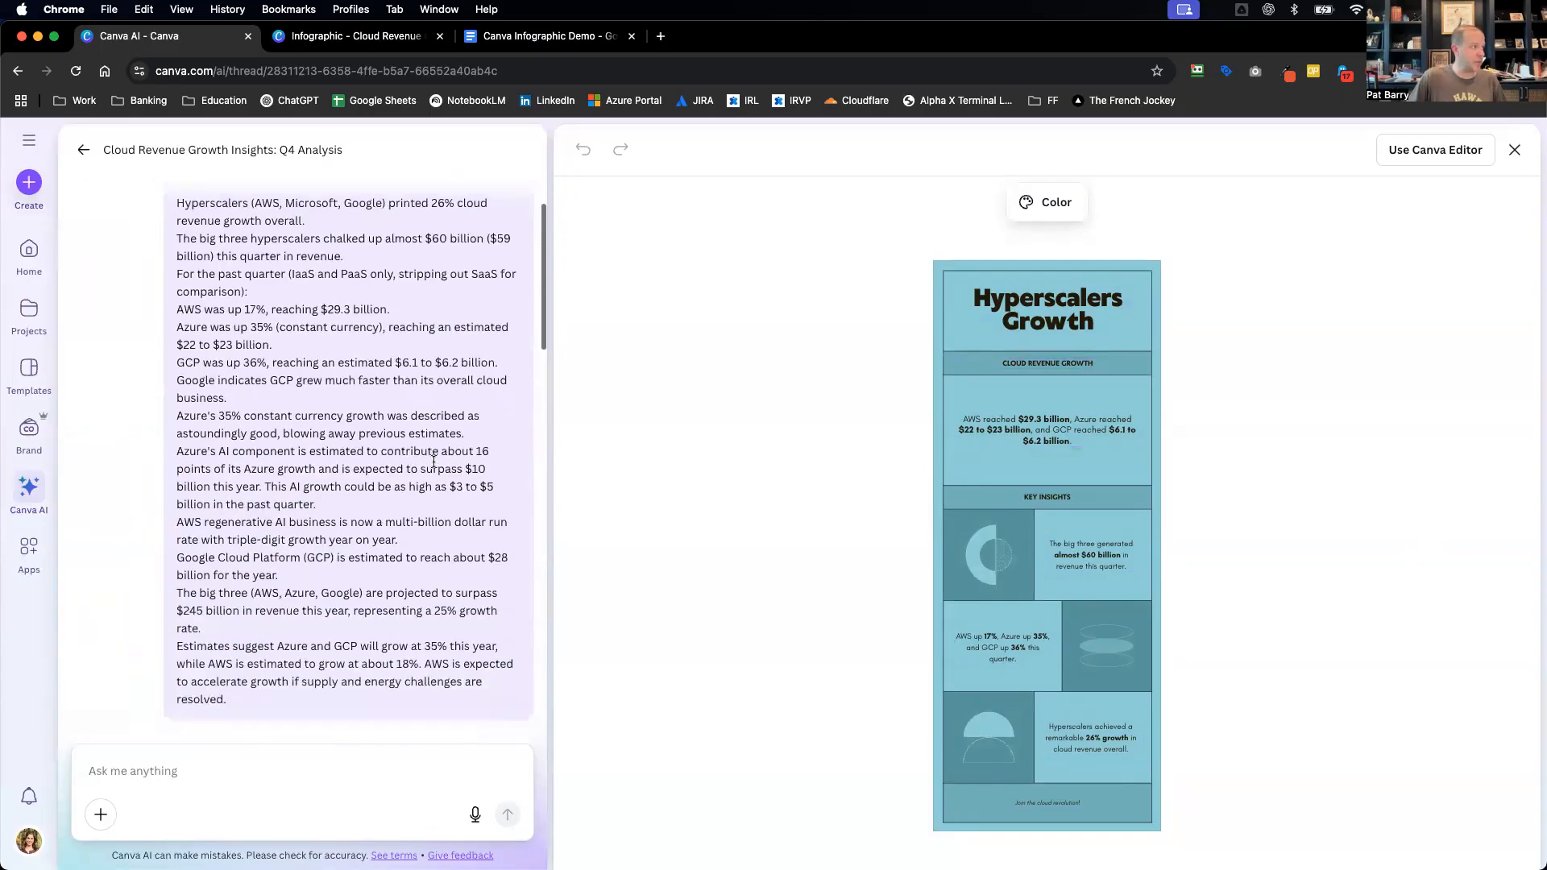
scroll(up, 3)
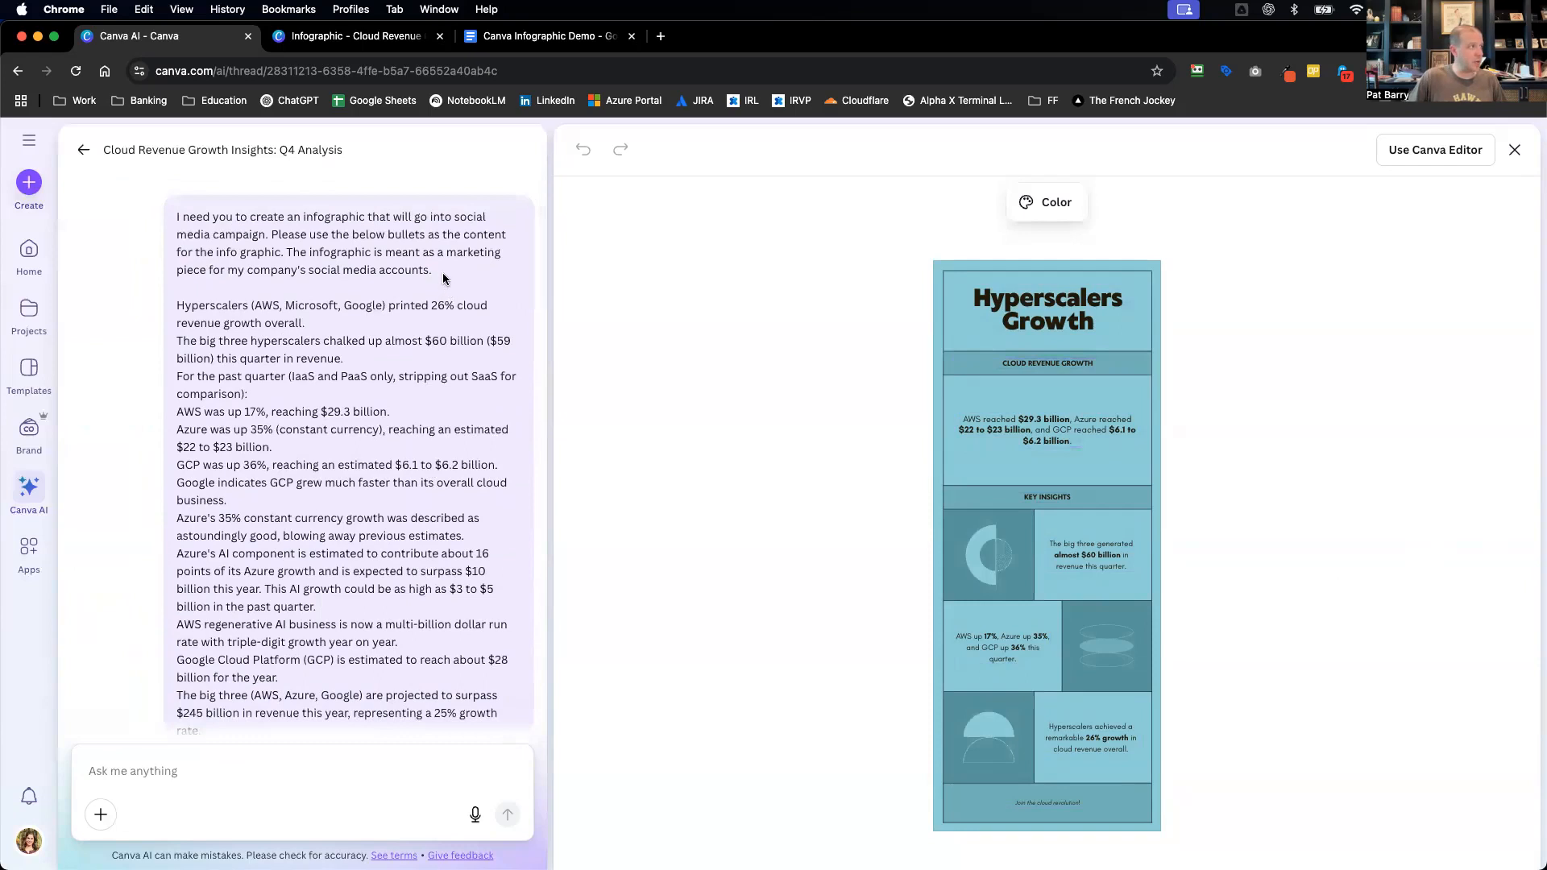
mouse_move(317, 300)
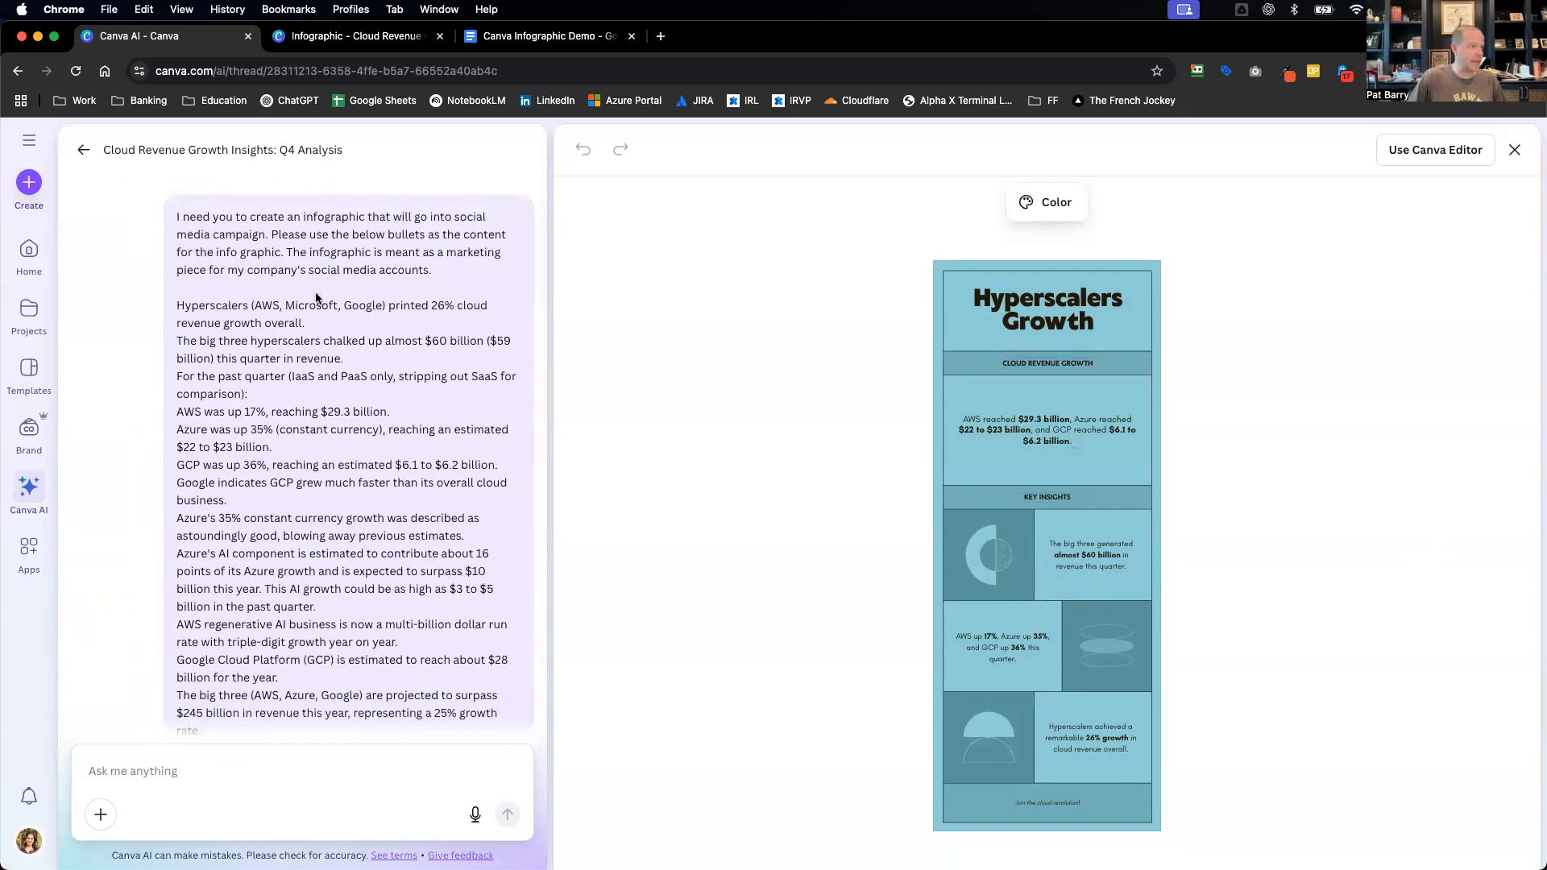